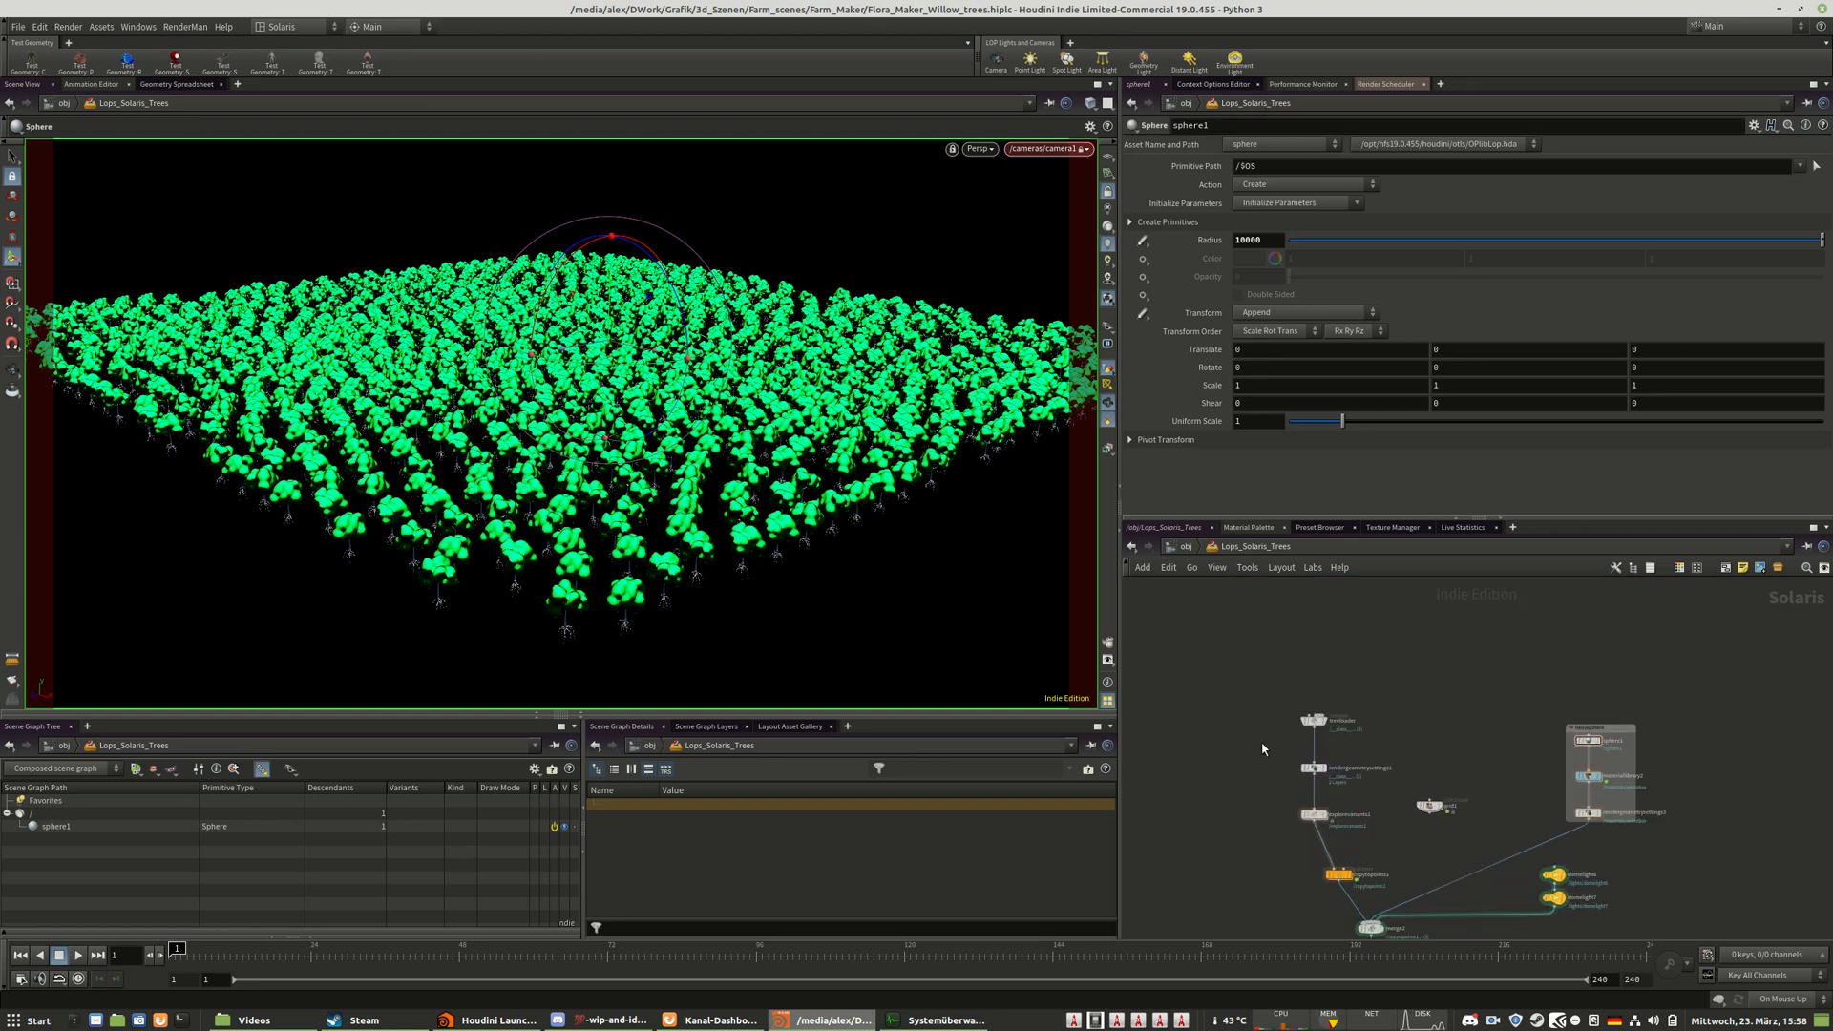
mouse_move(1408, 758)
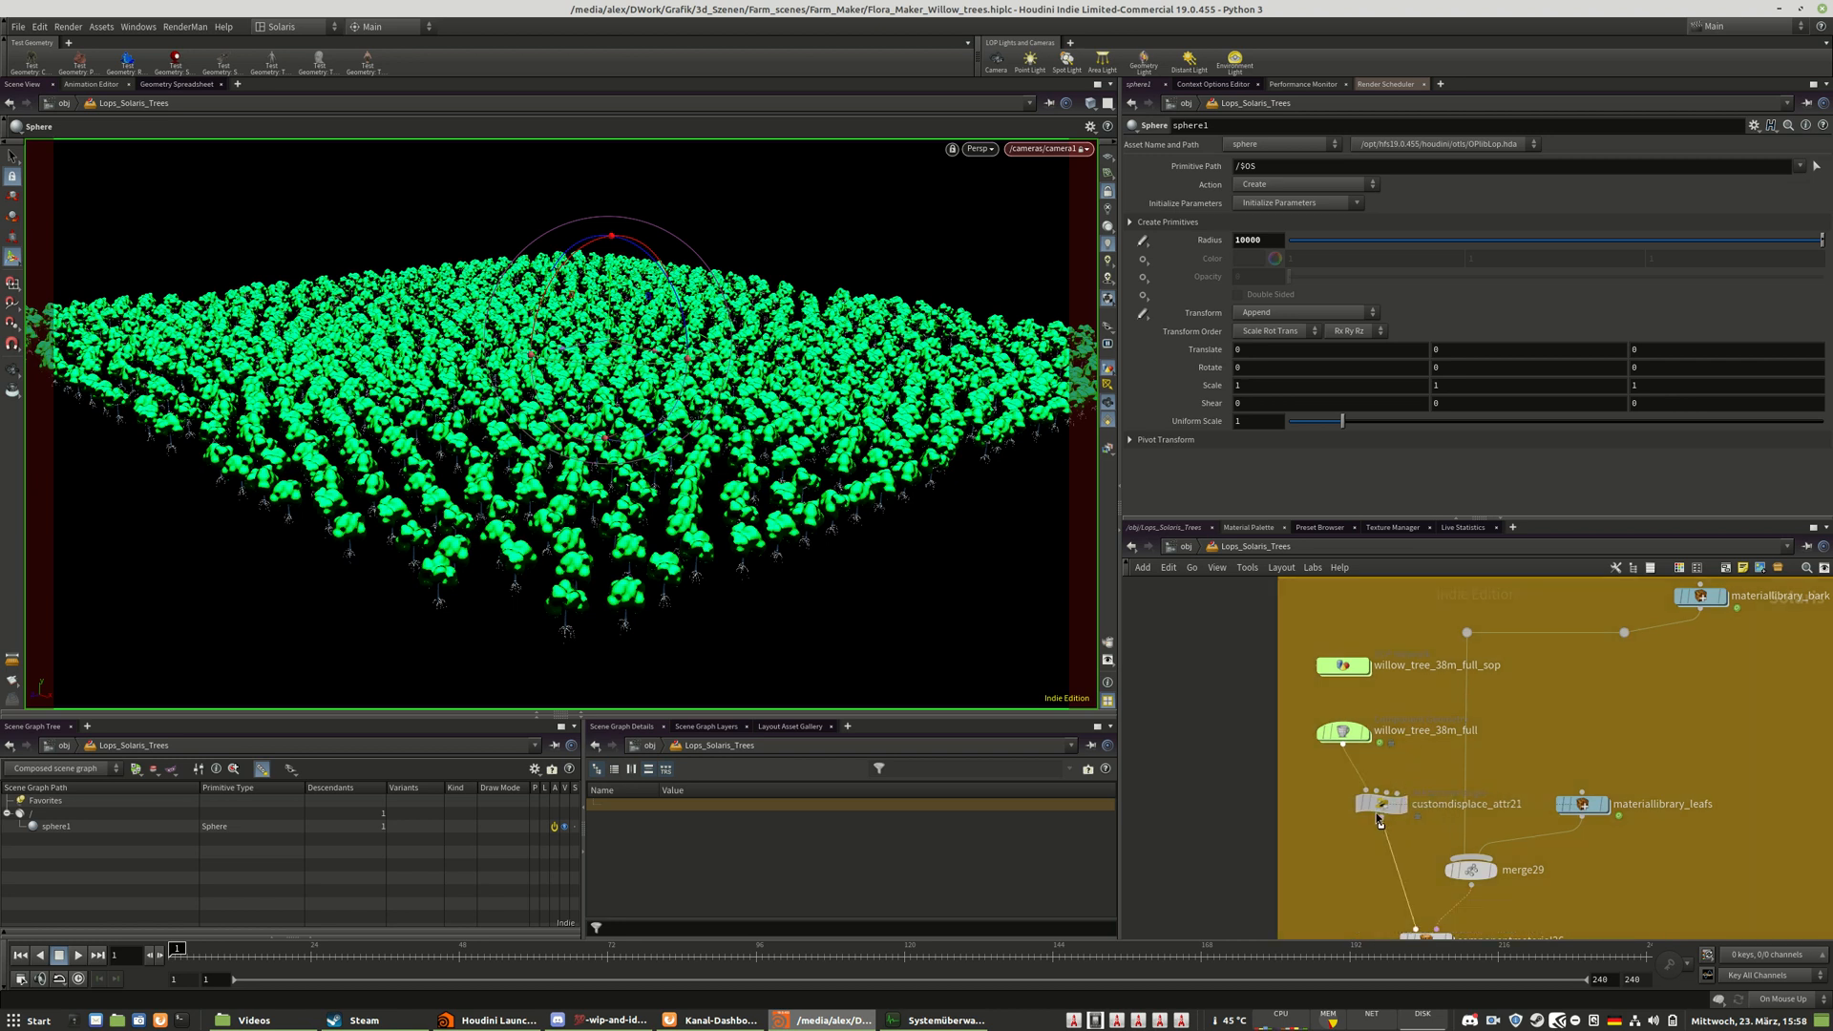
- Dive into the willow tree geometry network and orbit the tree to show the 0.075 displacement wrangle
left_click(1343, 666)
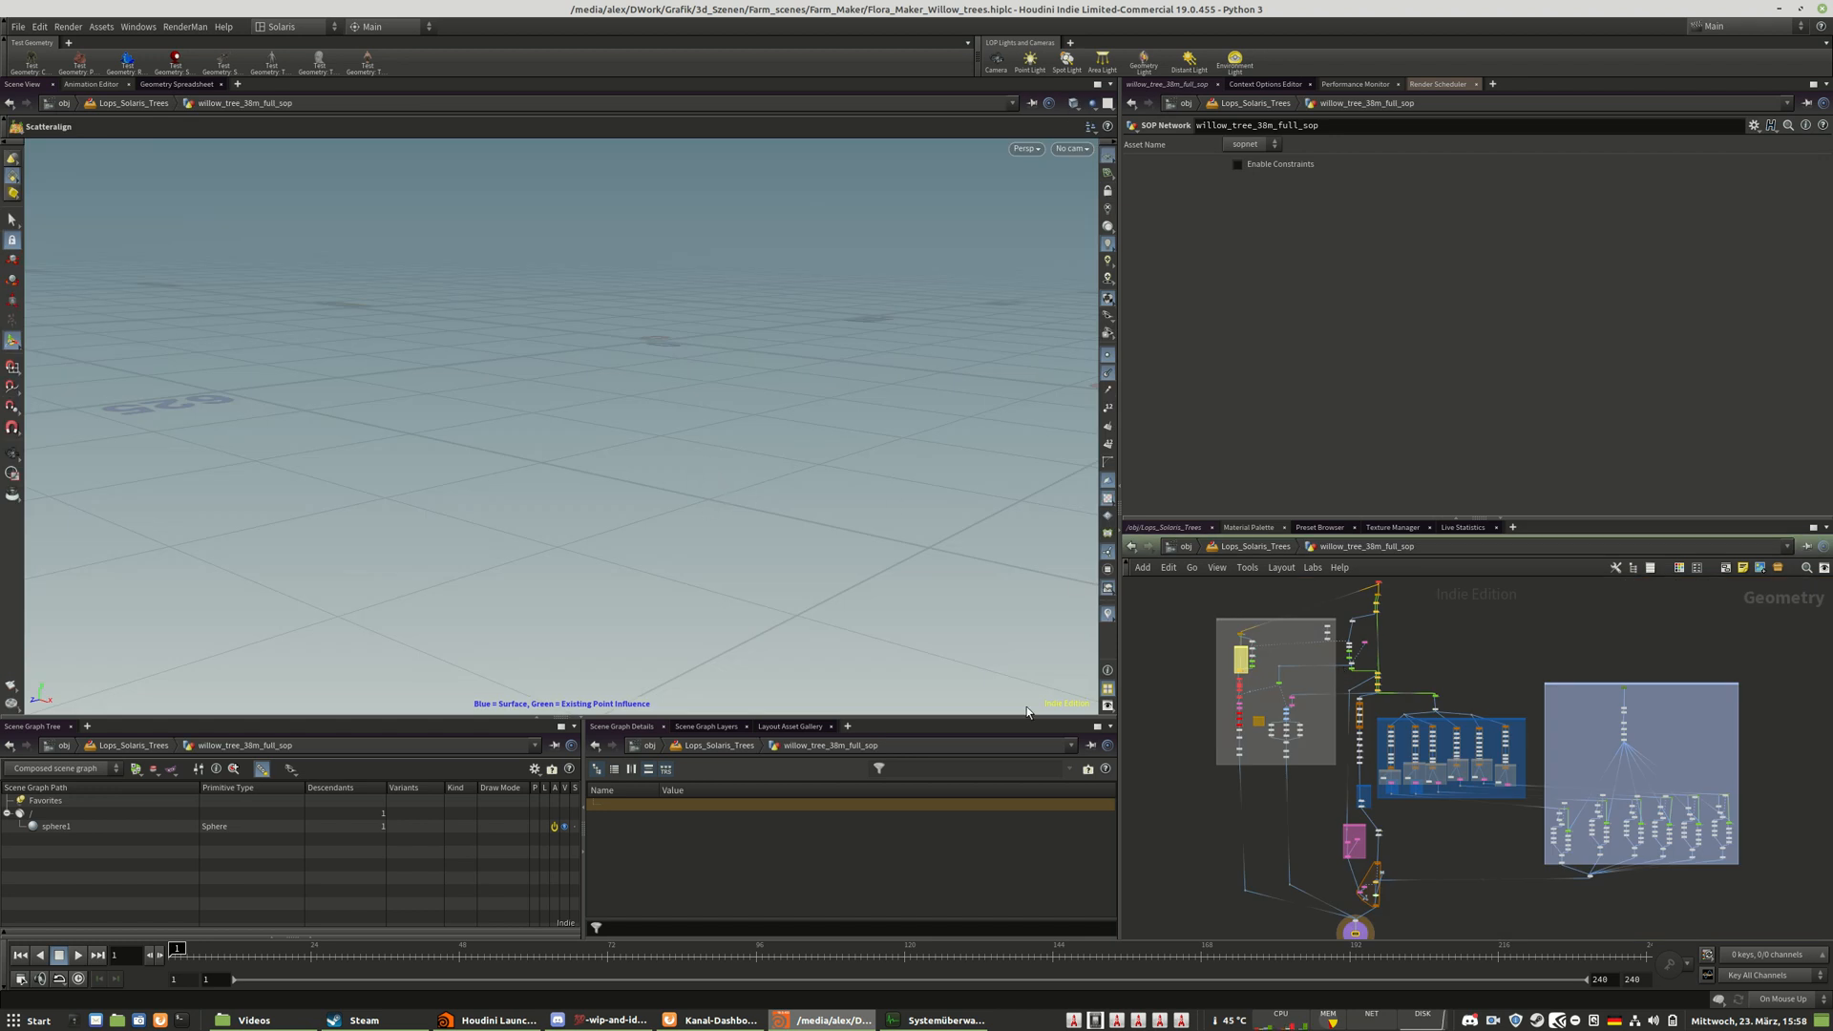
mouse_move(1191, 710)
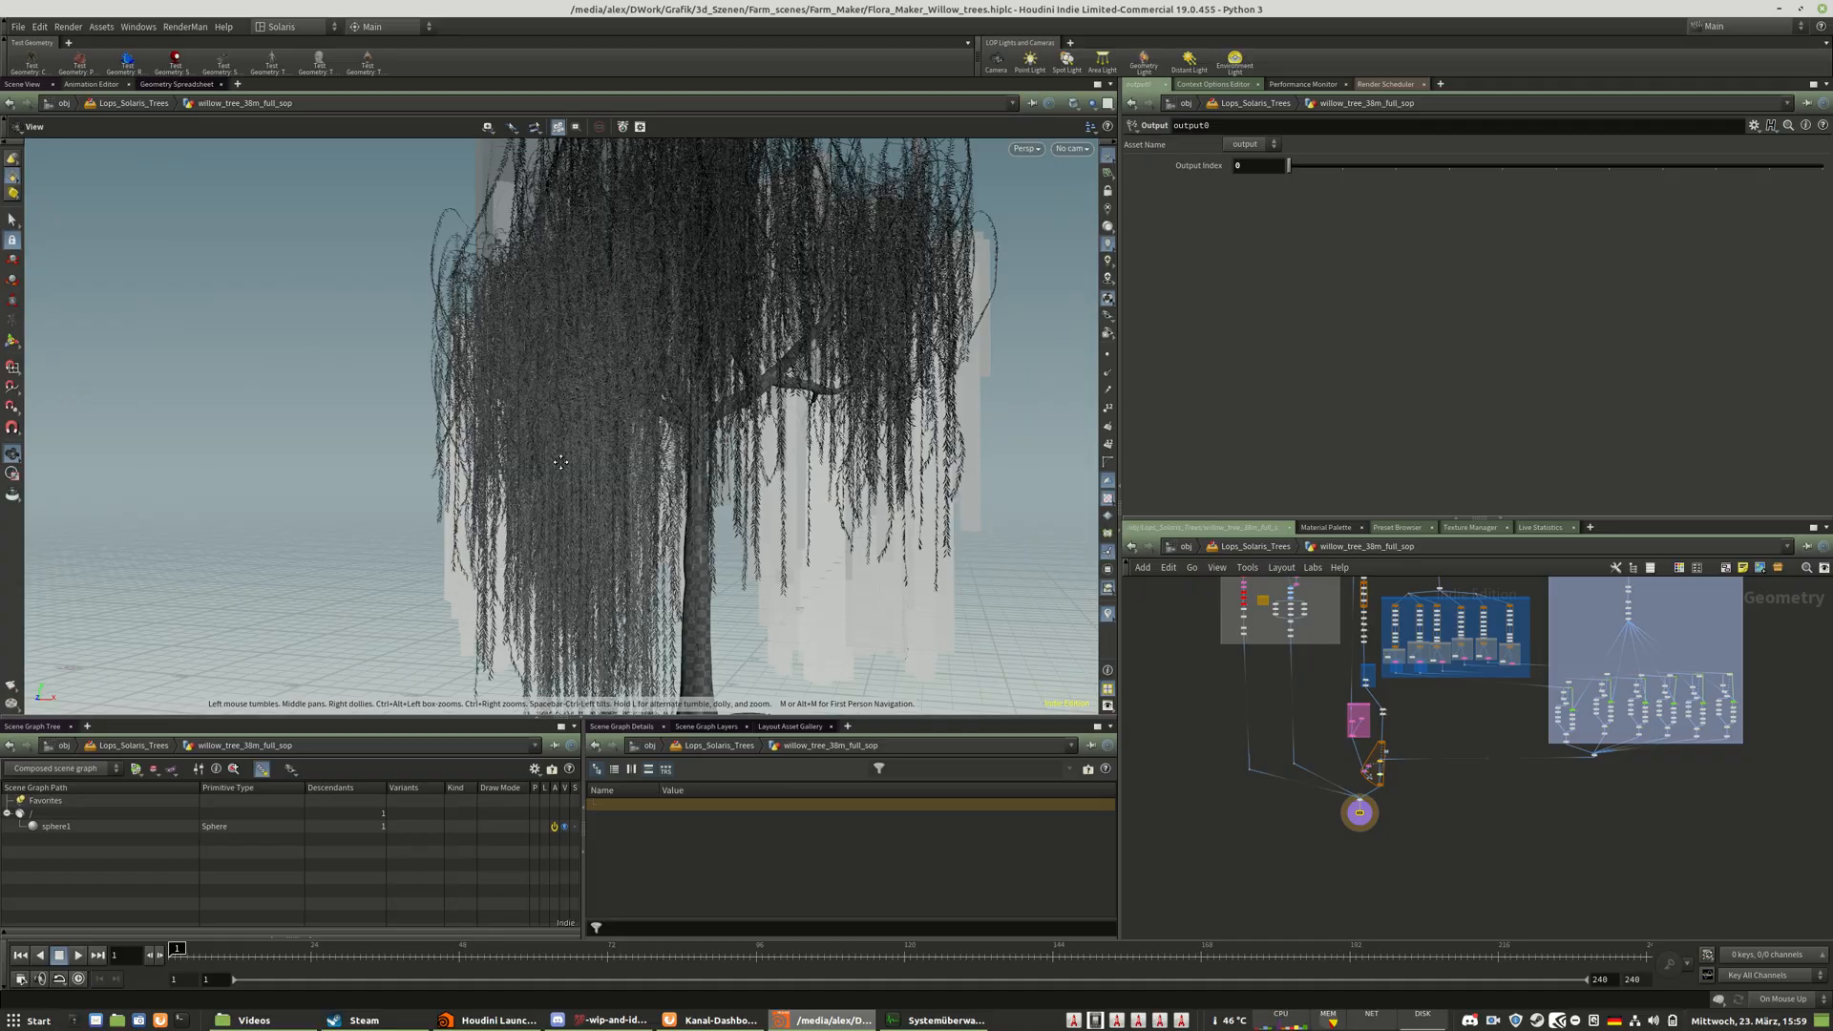
left_click_drag(562, 467, 468, 608)
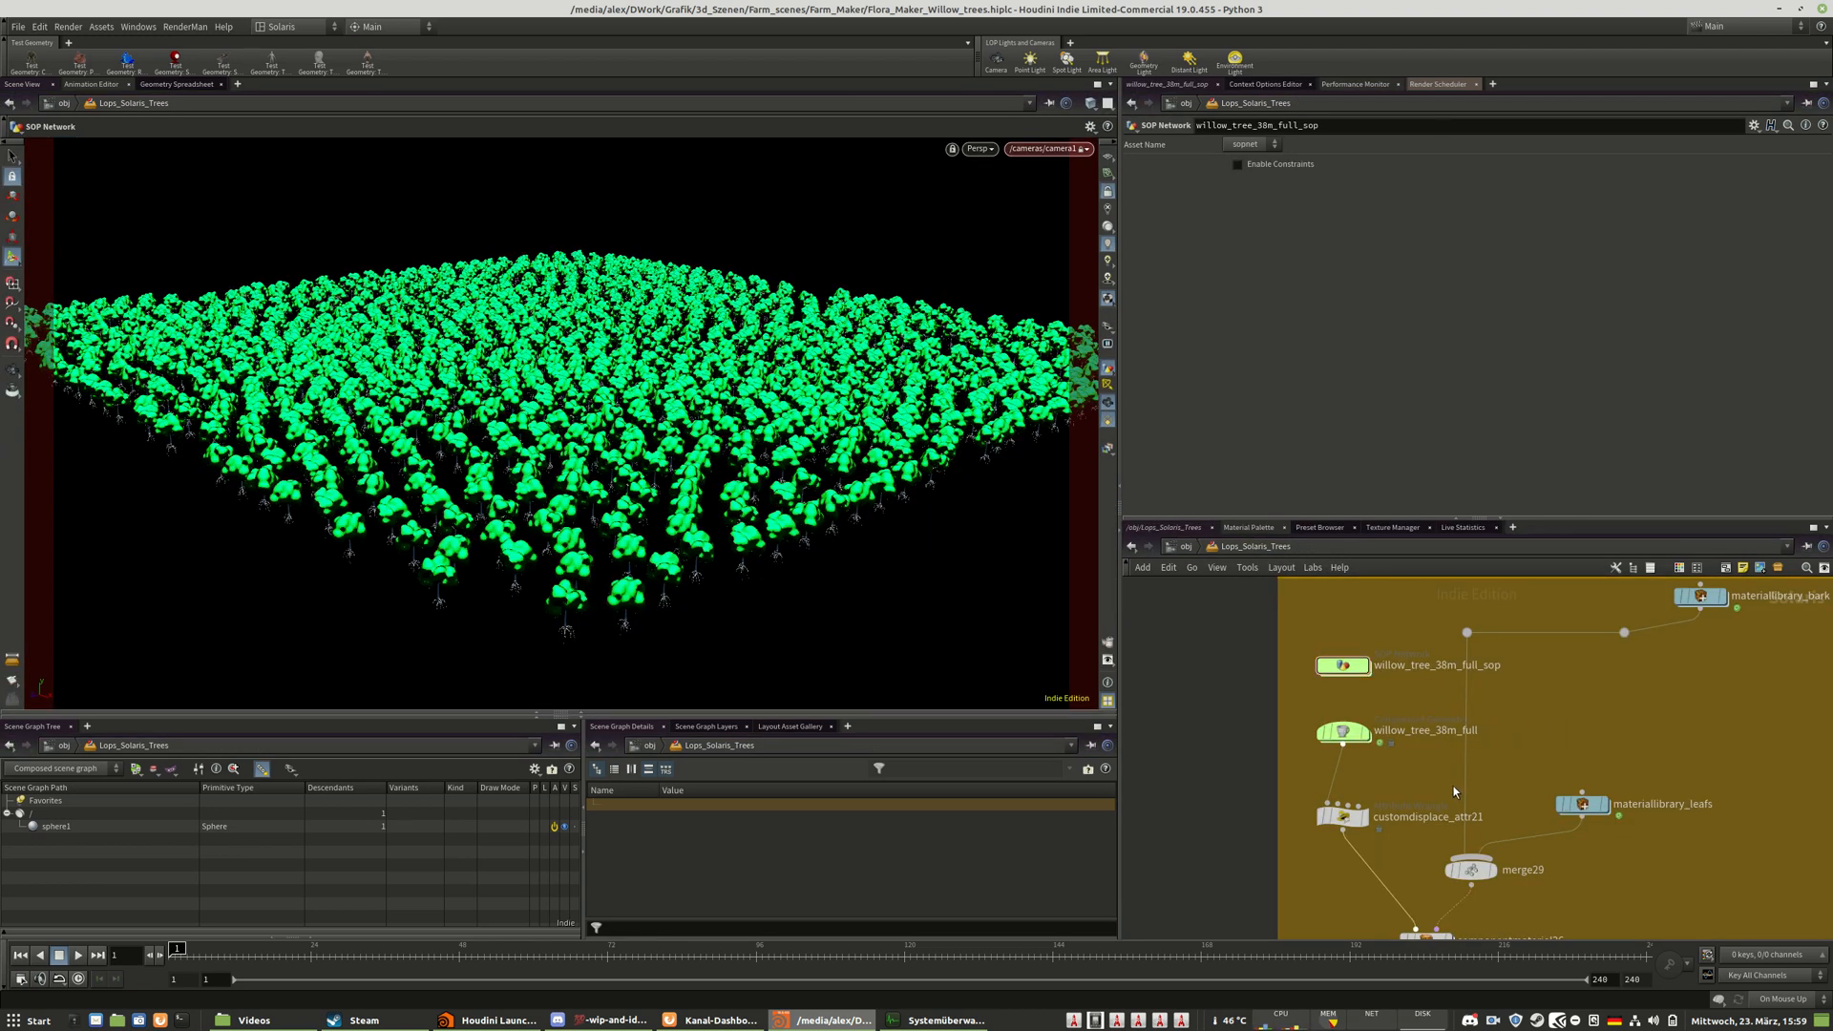
mouse_move(687, 521)
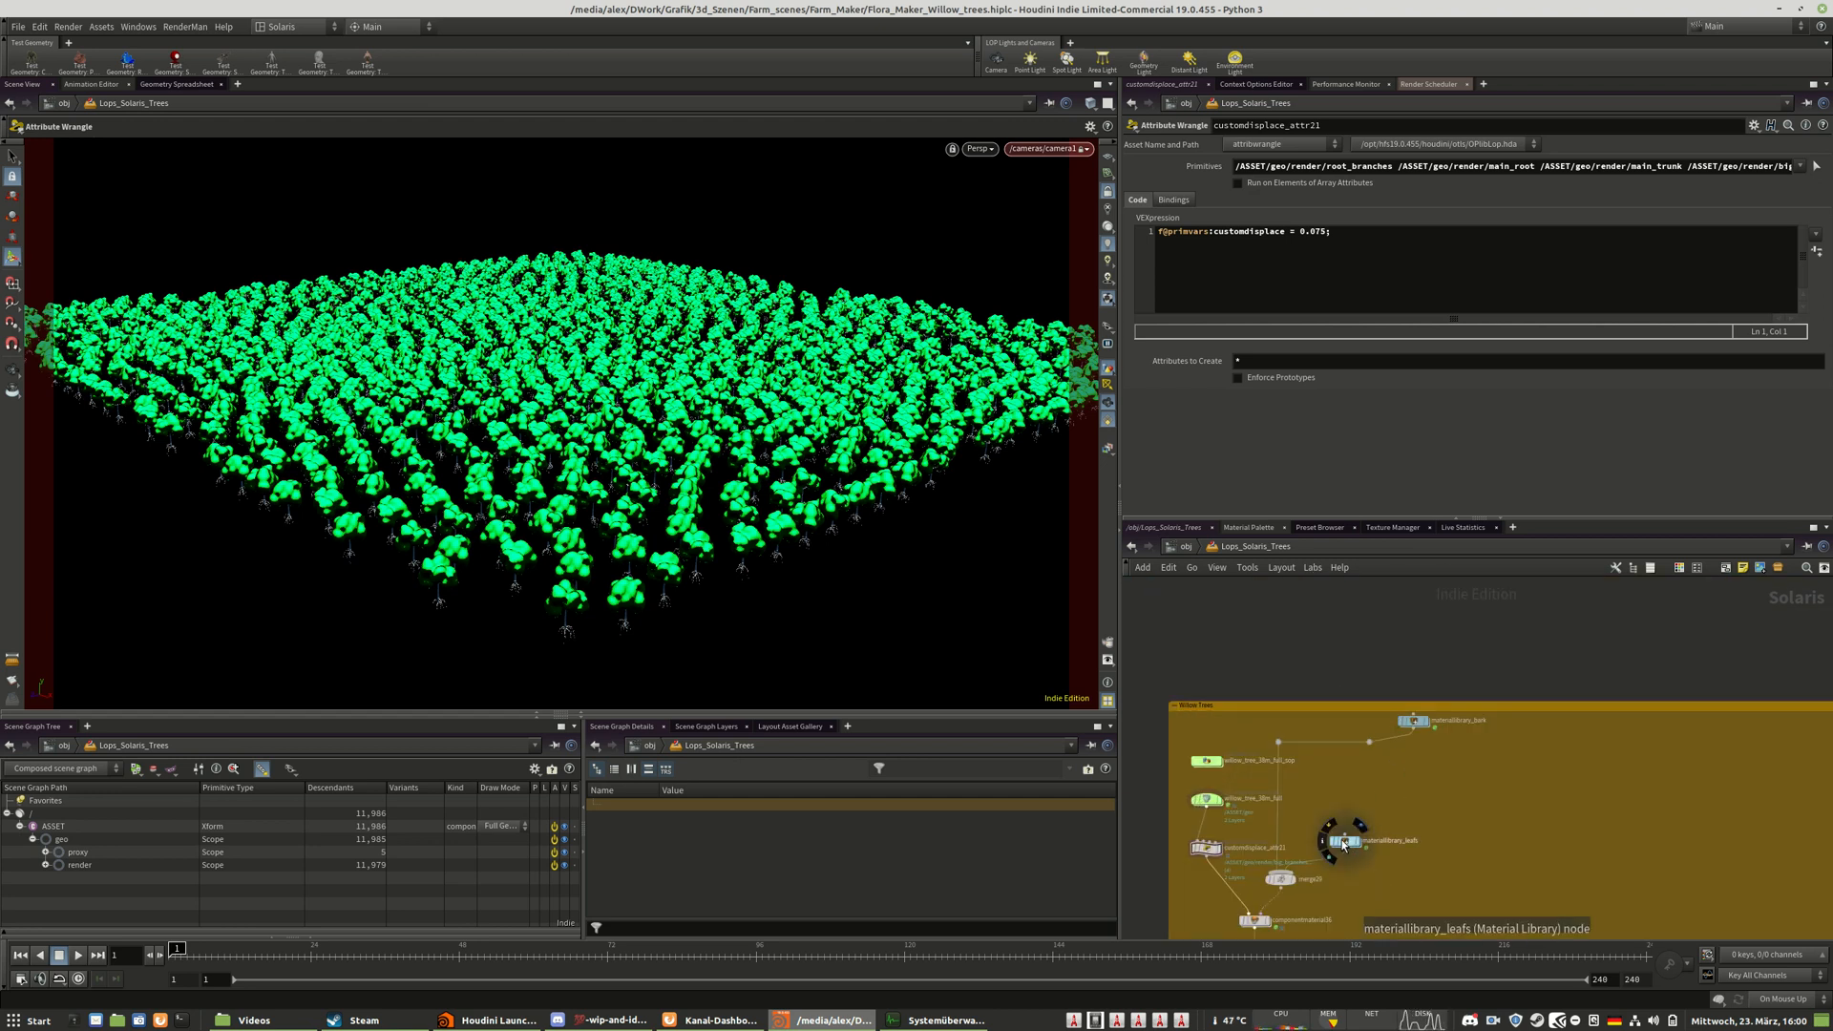
- Enter the leafs material builder and show randomize_per_USD_ID's 0.1 luminance variation
double_click(1380, 840)
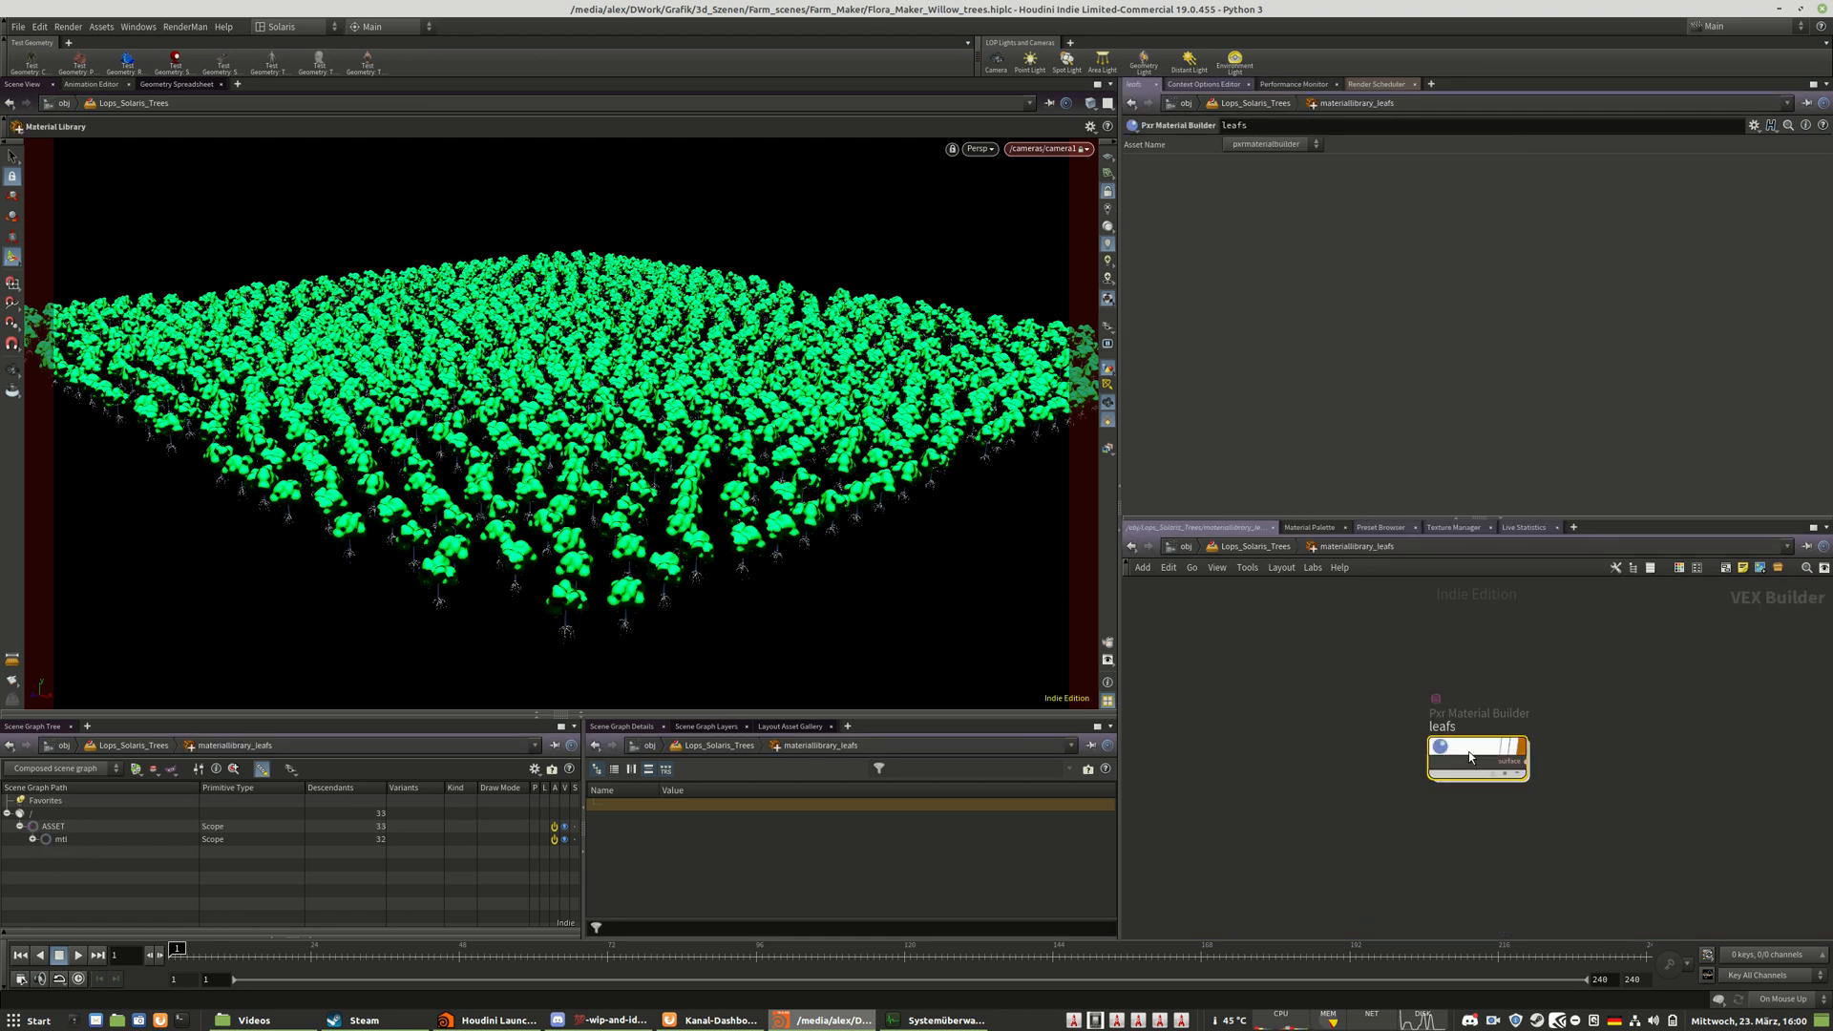
double_click(1475, 757)
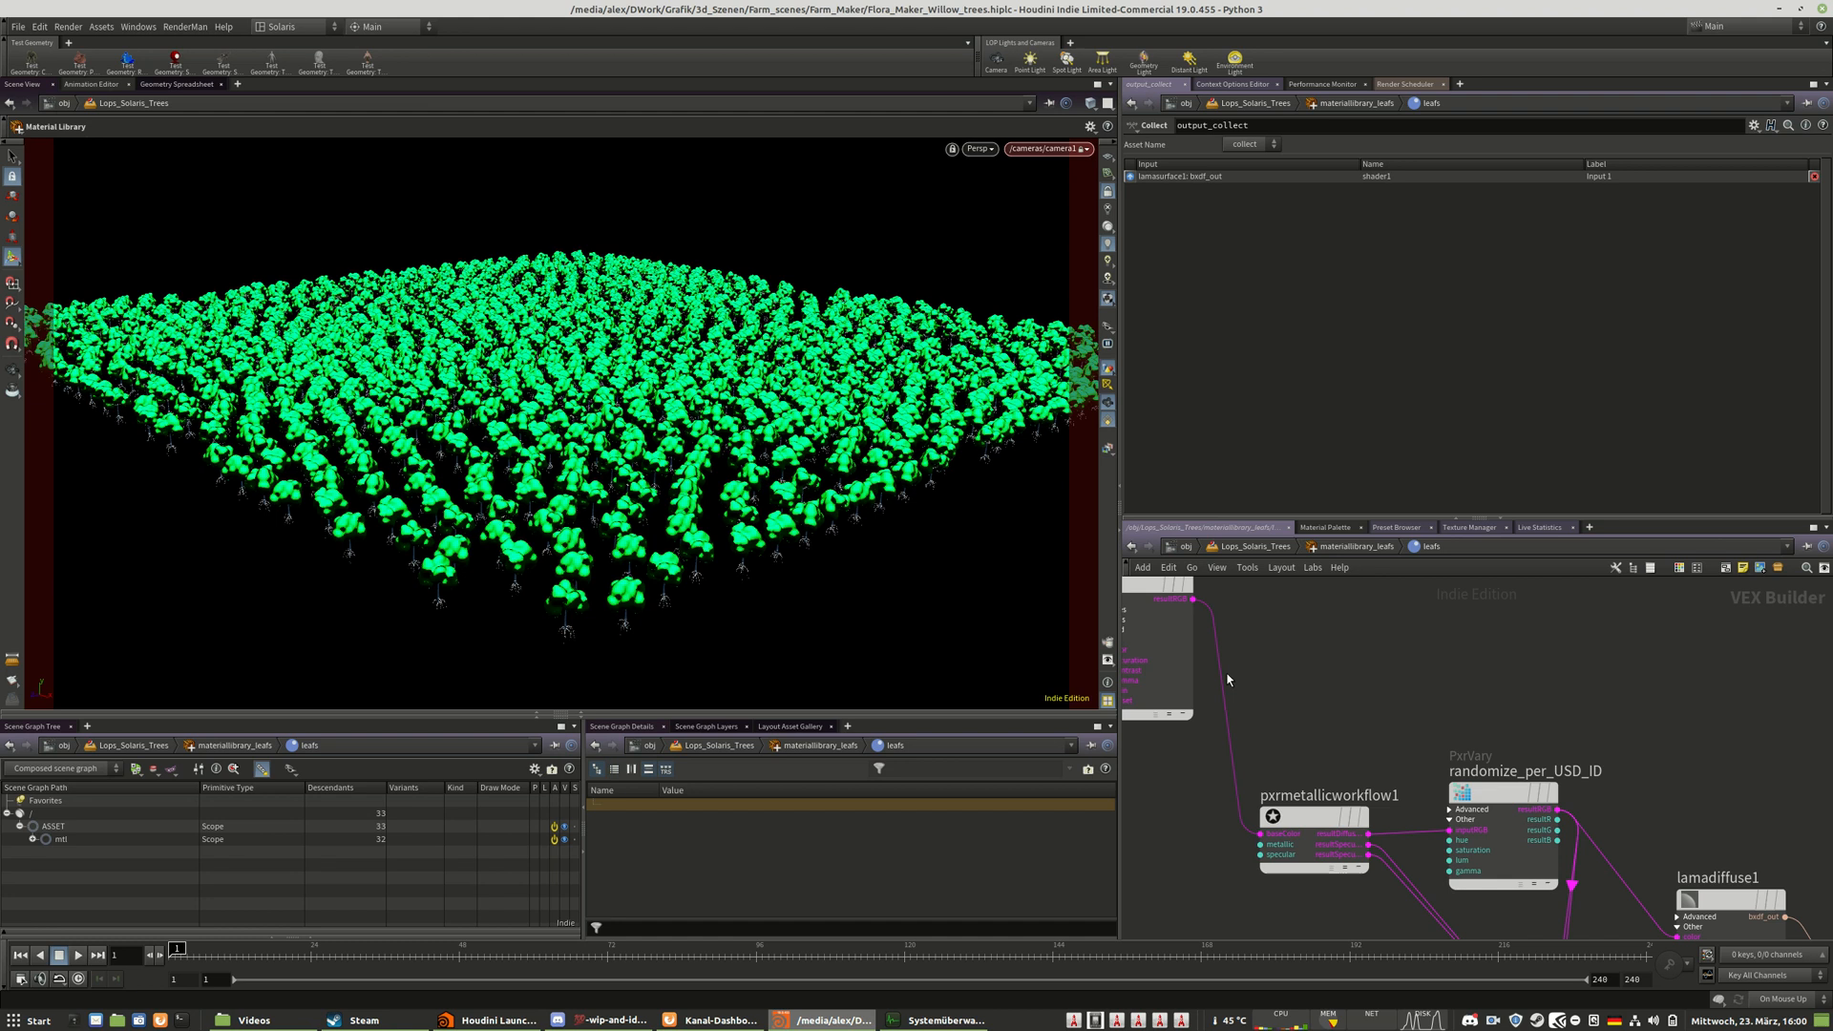
left_click(1502, 770)
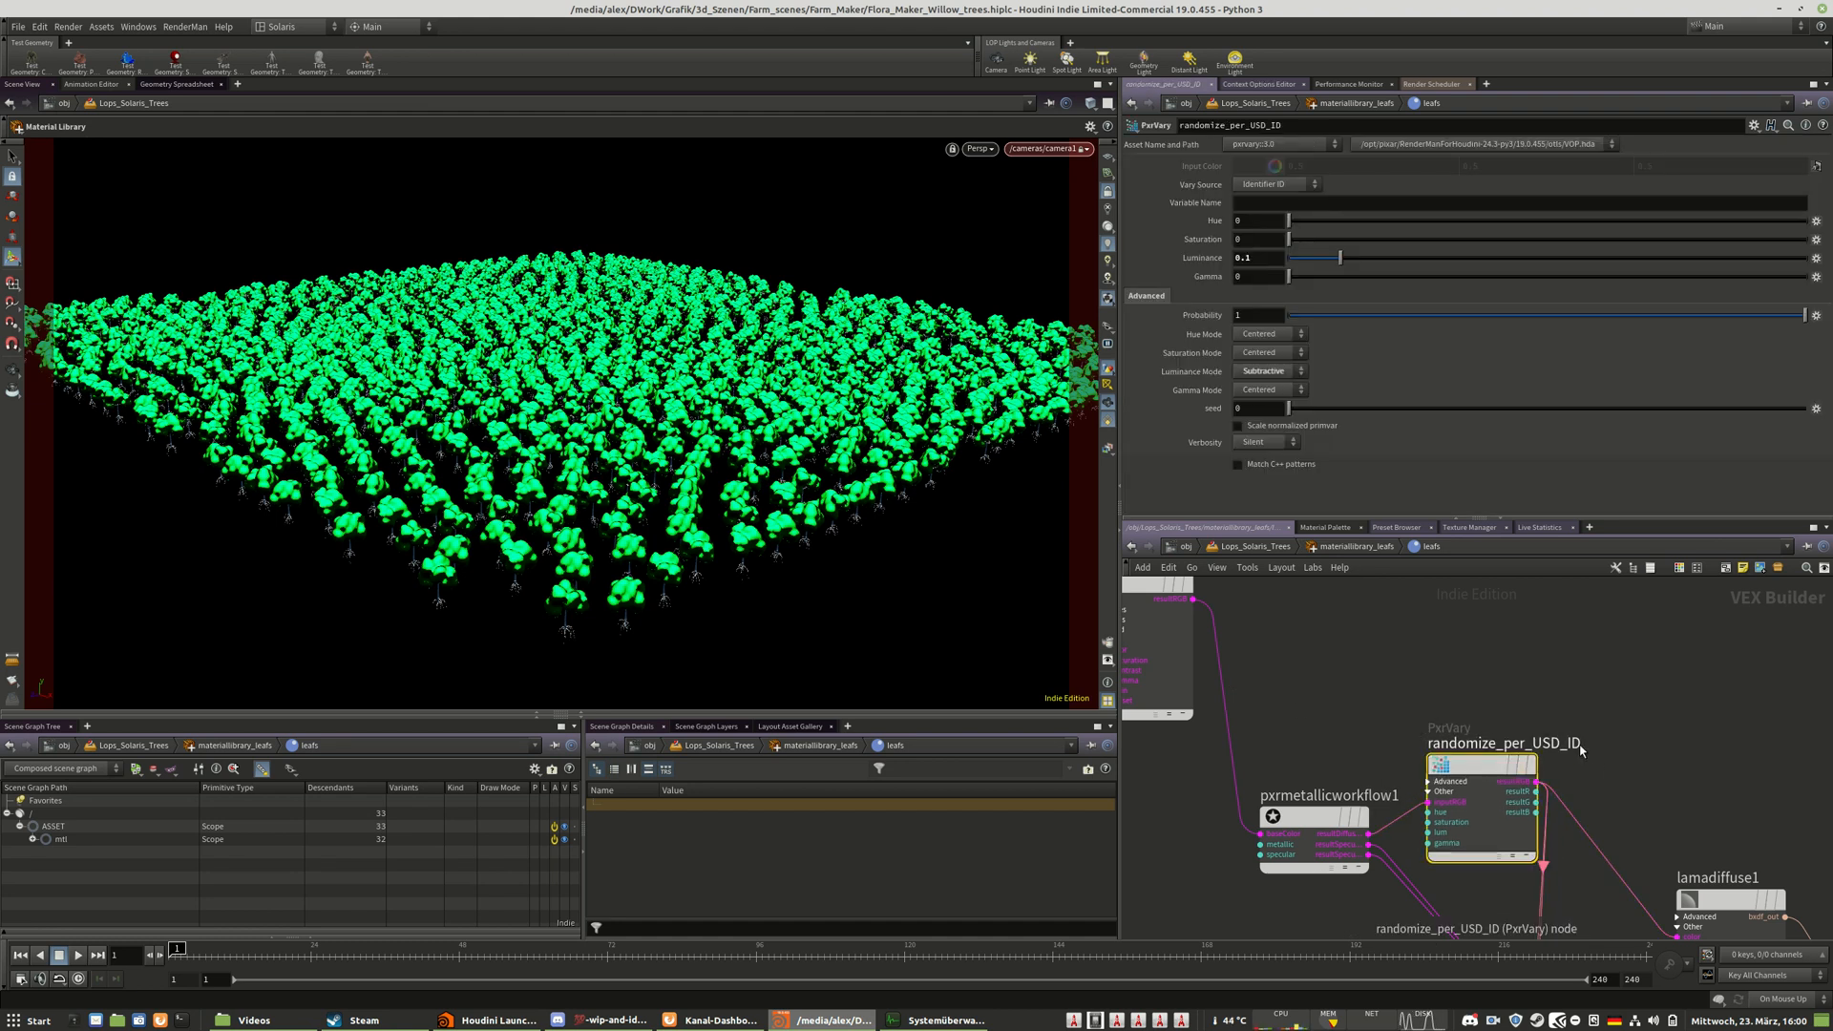
mouse_move(1541, 753)
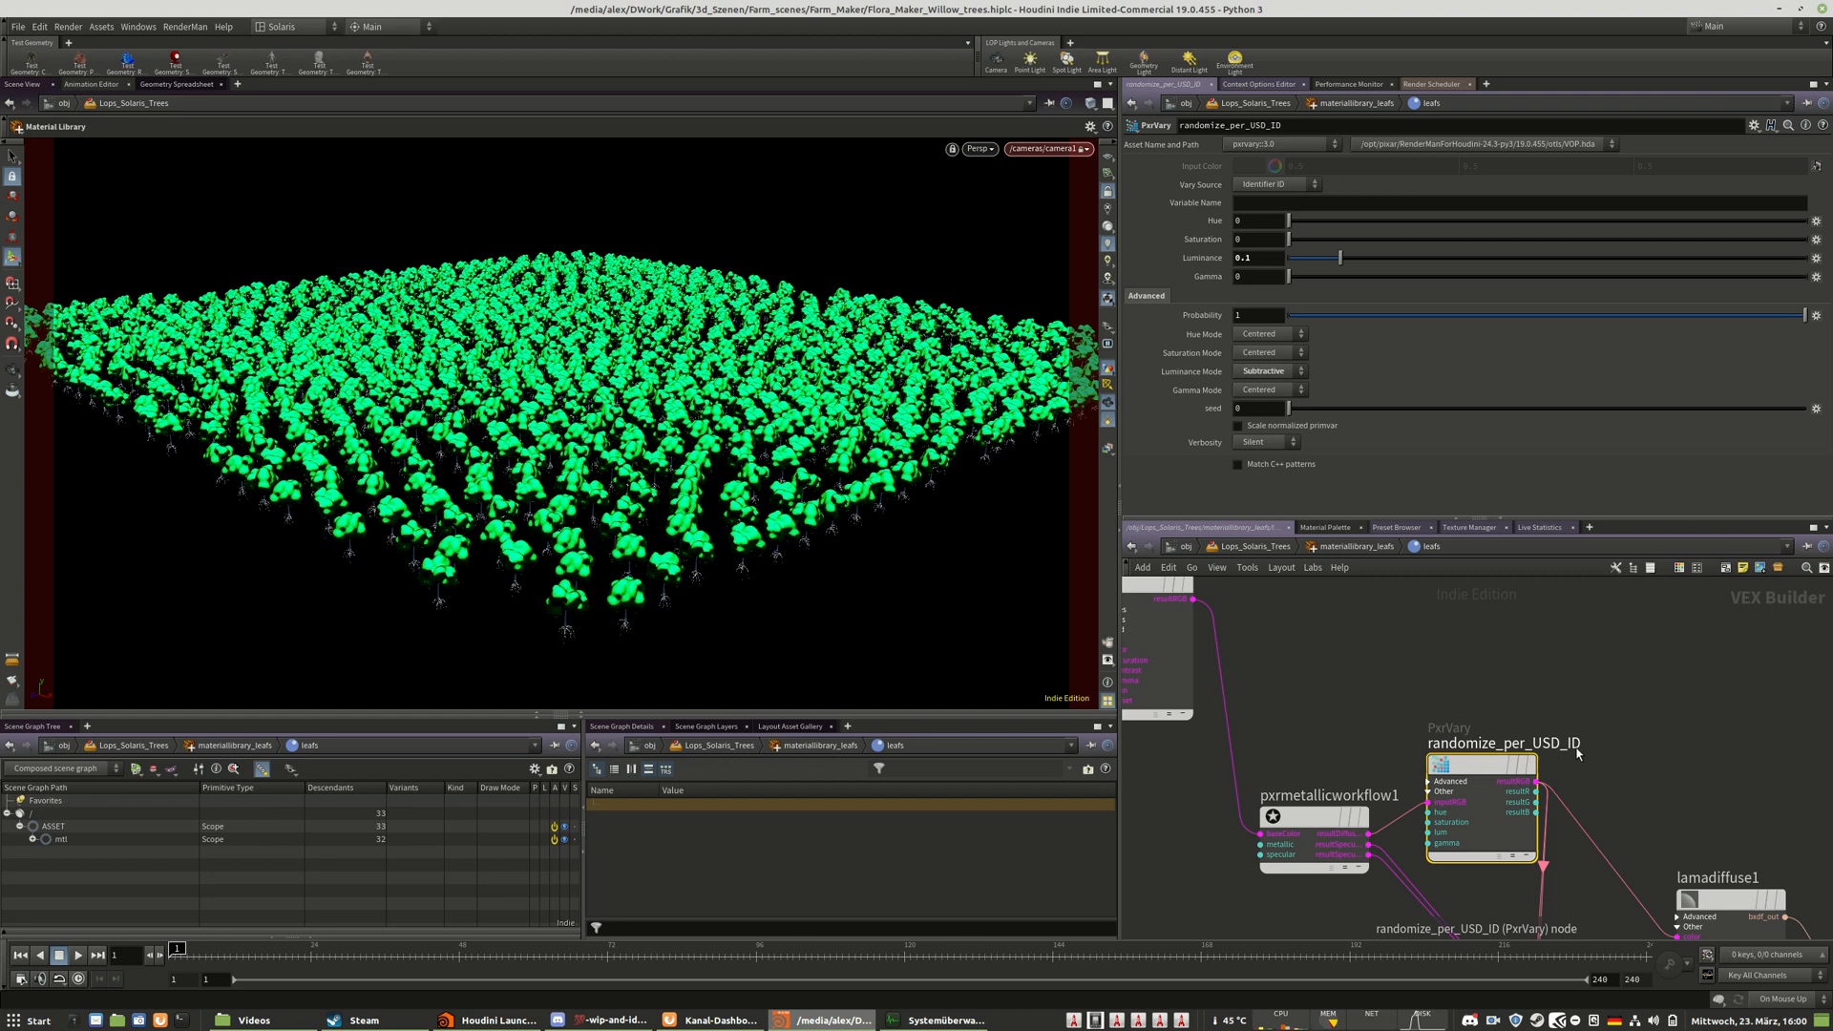
mouse_move(770, 550)
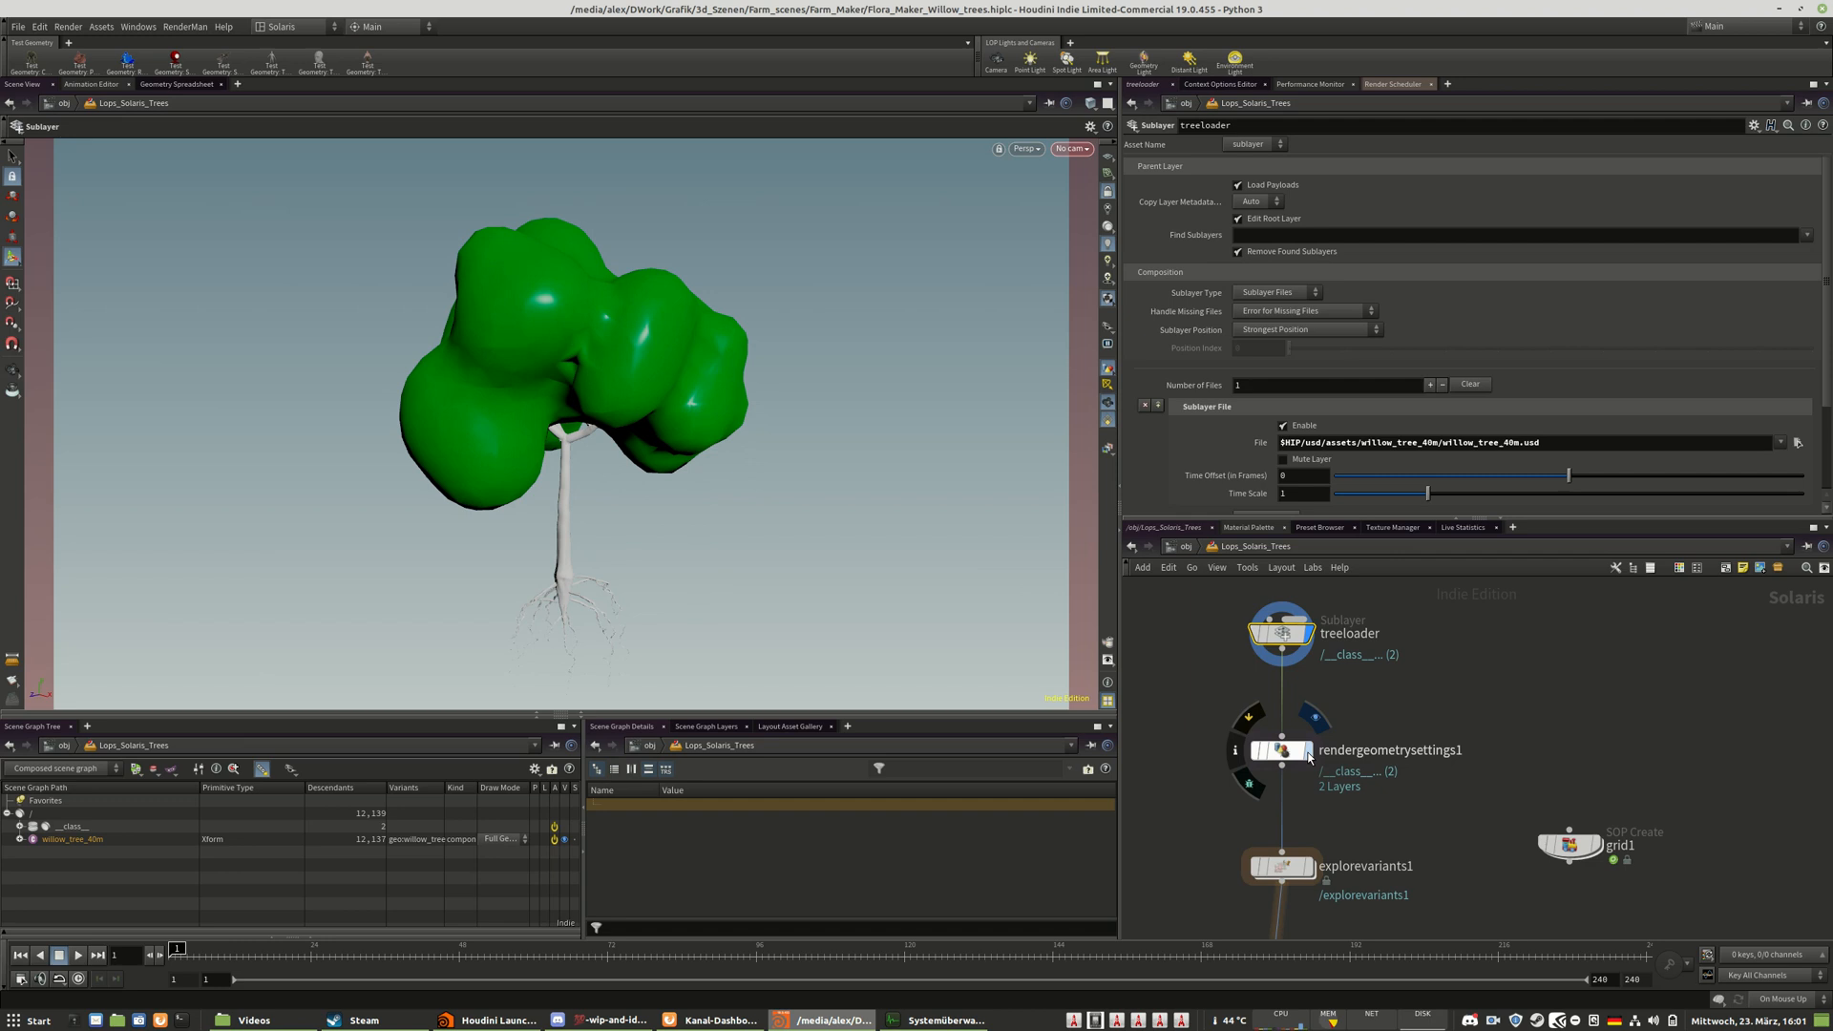
- Inspect the treeloader subLayer's single willow tree and the explorevariants1 settings
left_click(1281, 750)
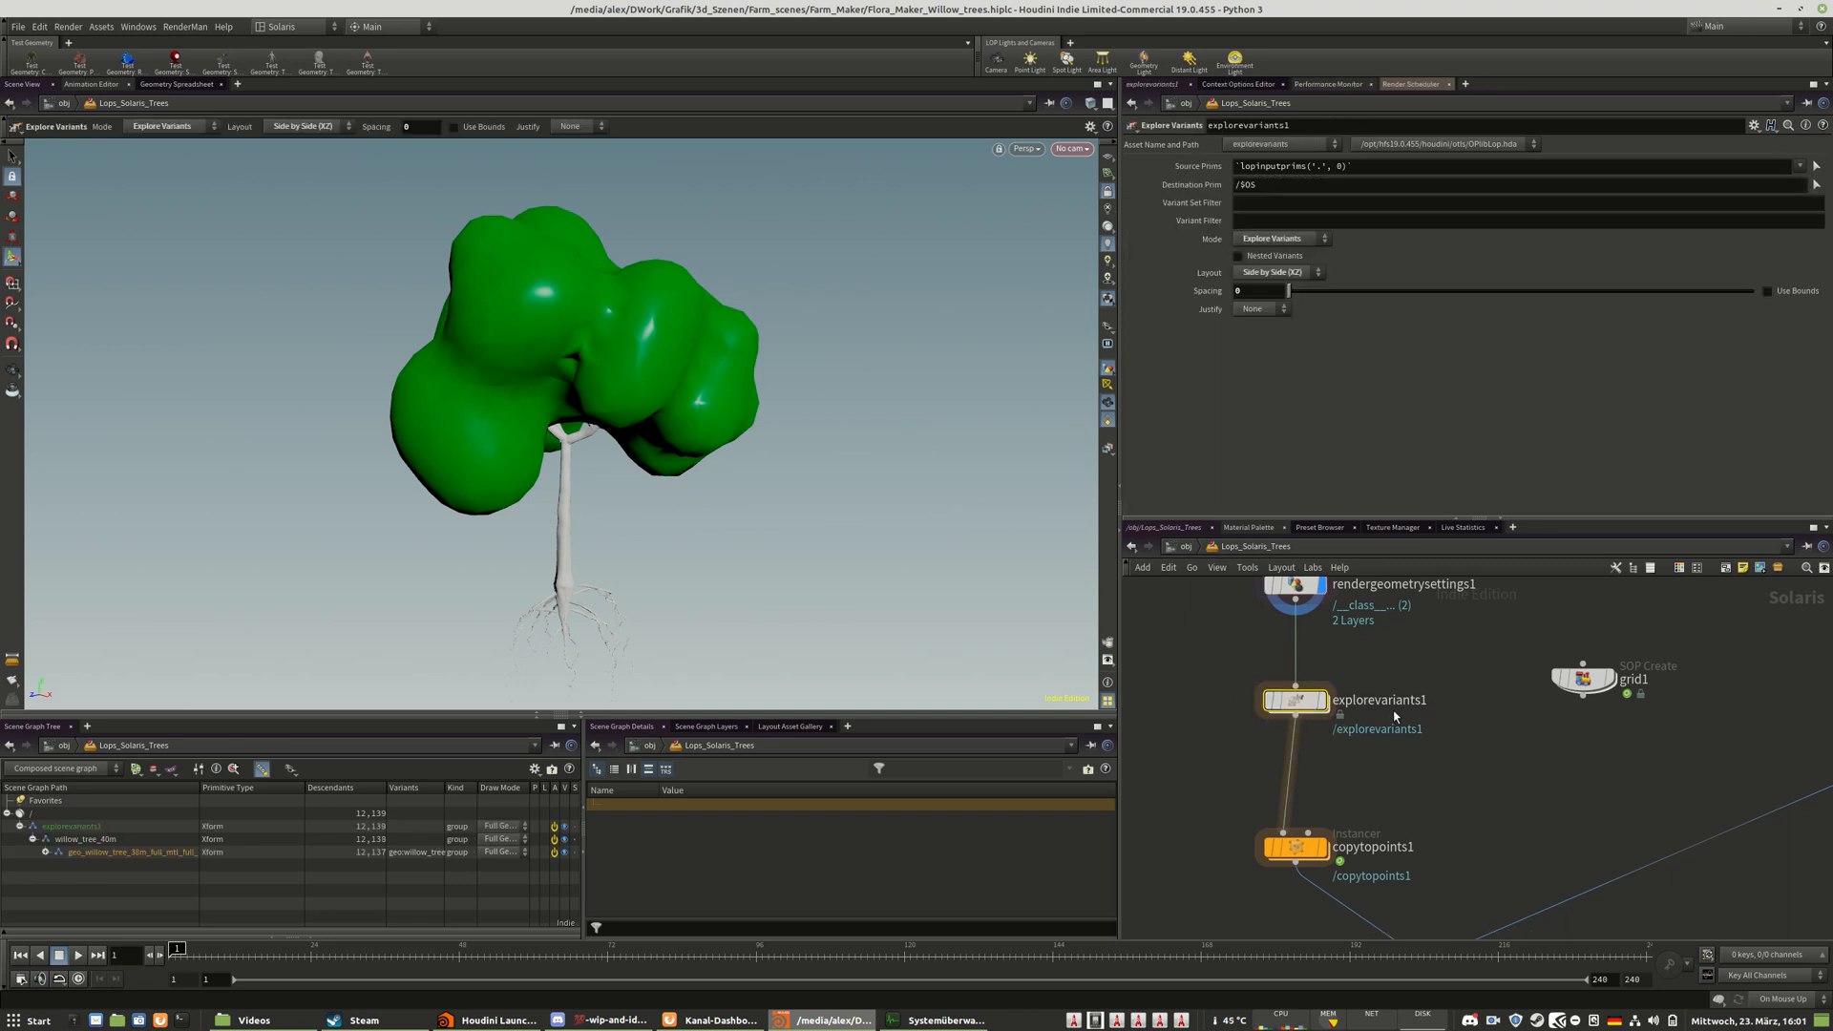
left_click(1257, 290)
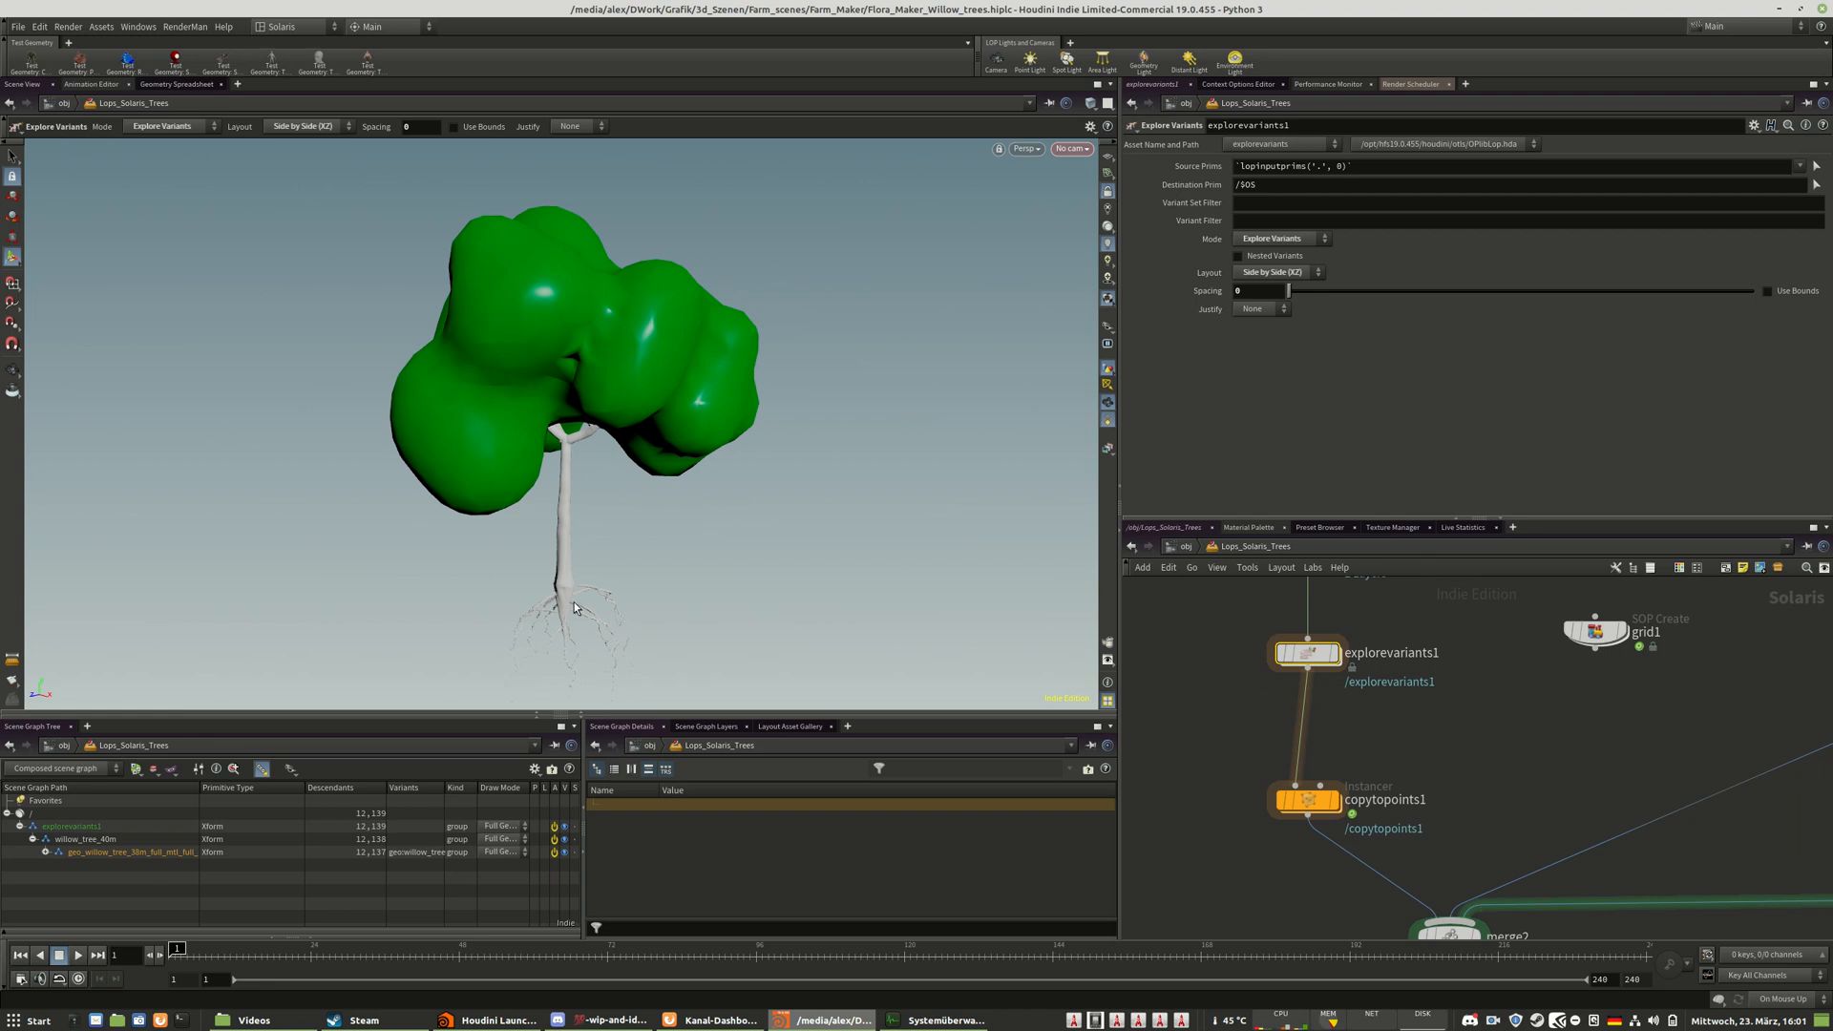
mouse_move(623, 500)
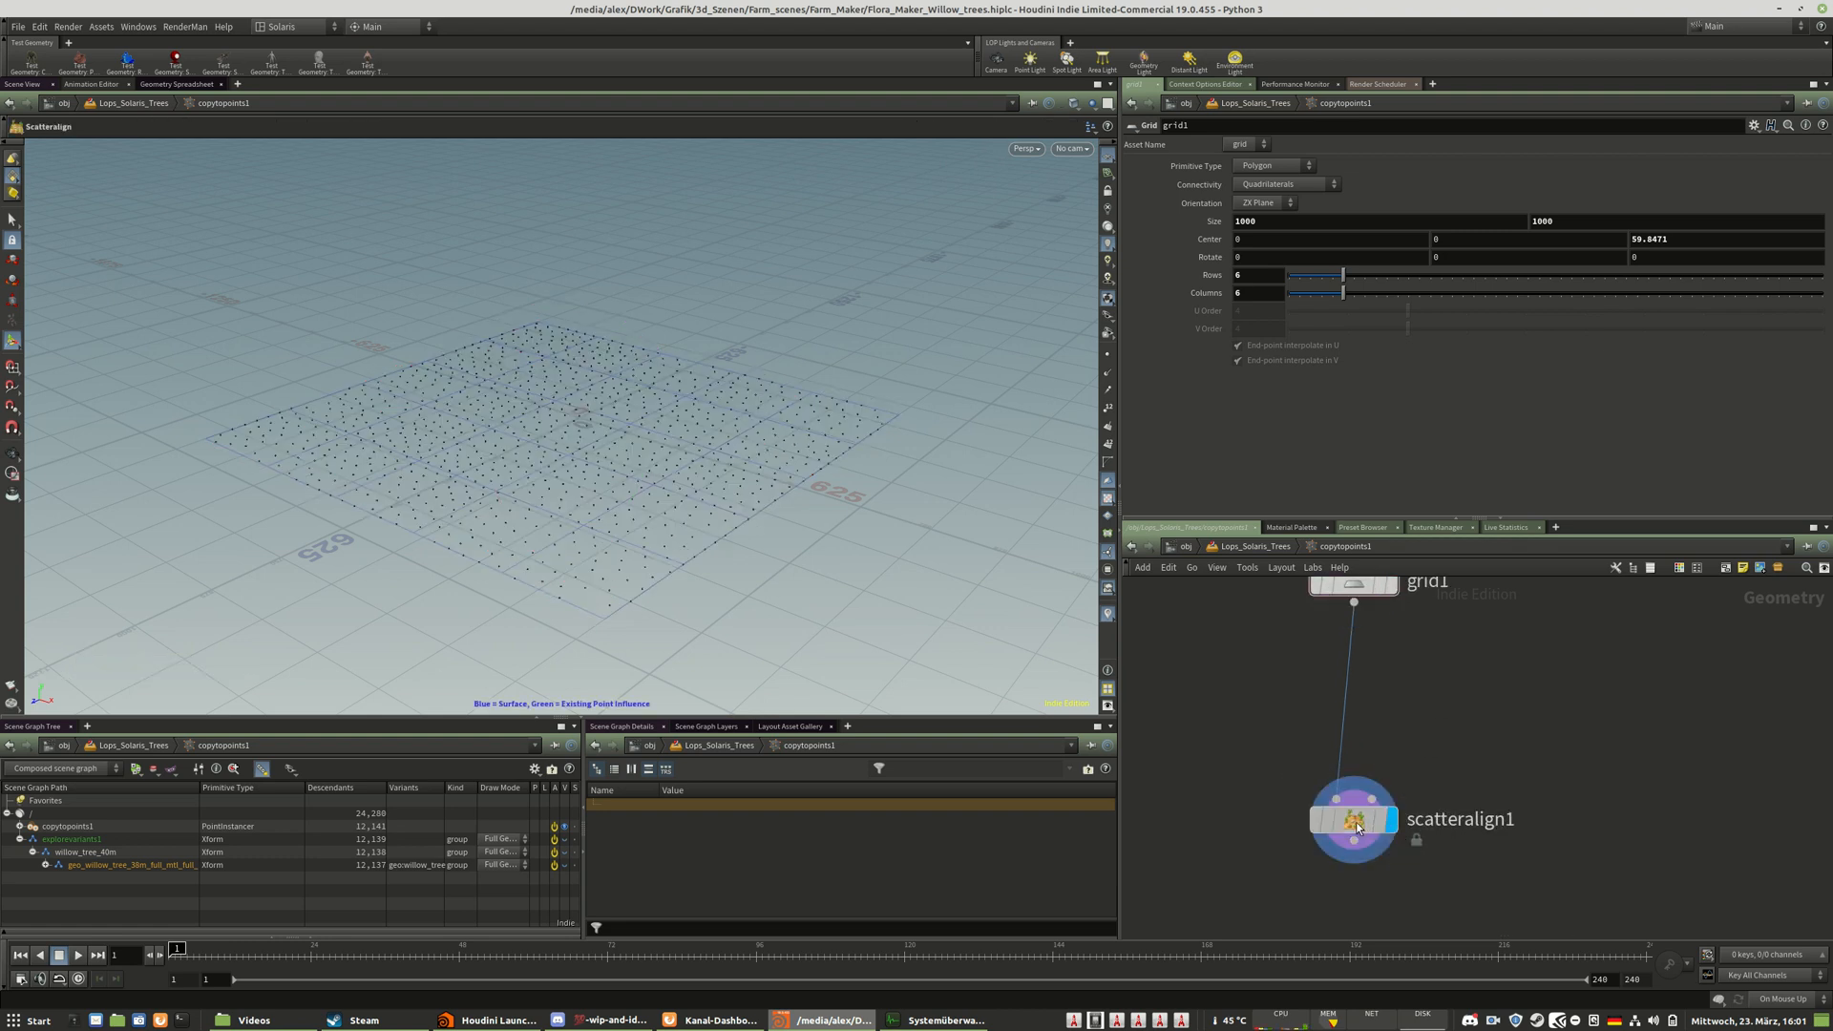
- Show scatteralign1's scatter-and-align density settings on grid1
left_click(1354, 818)
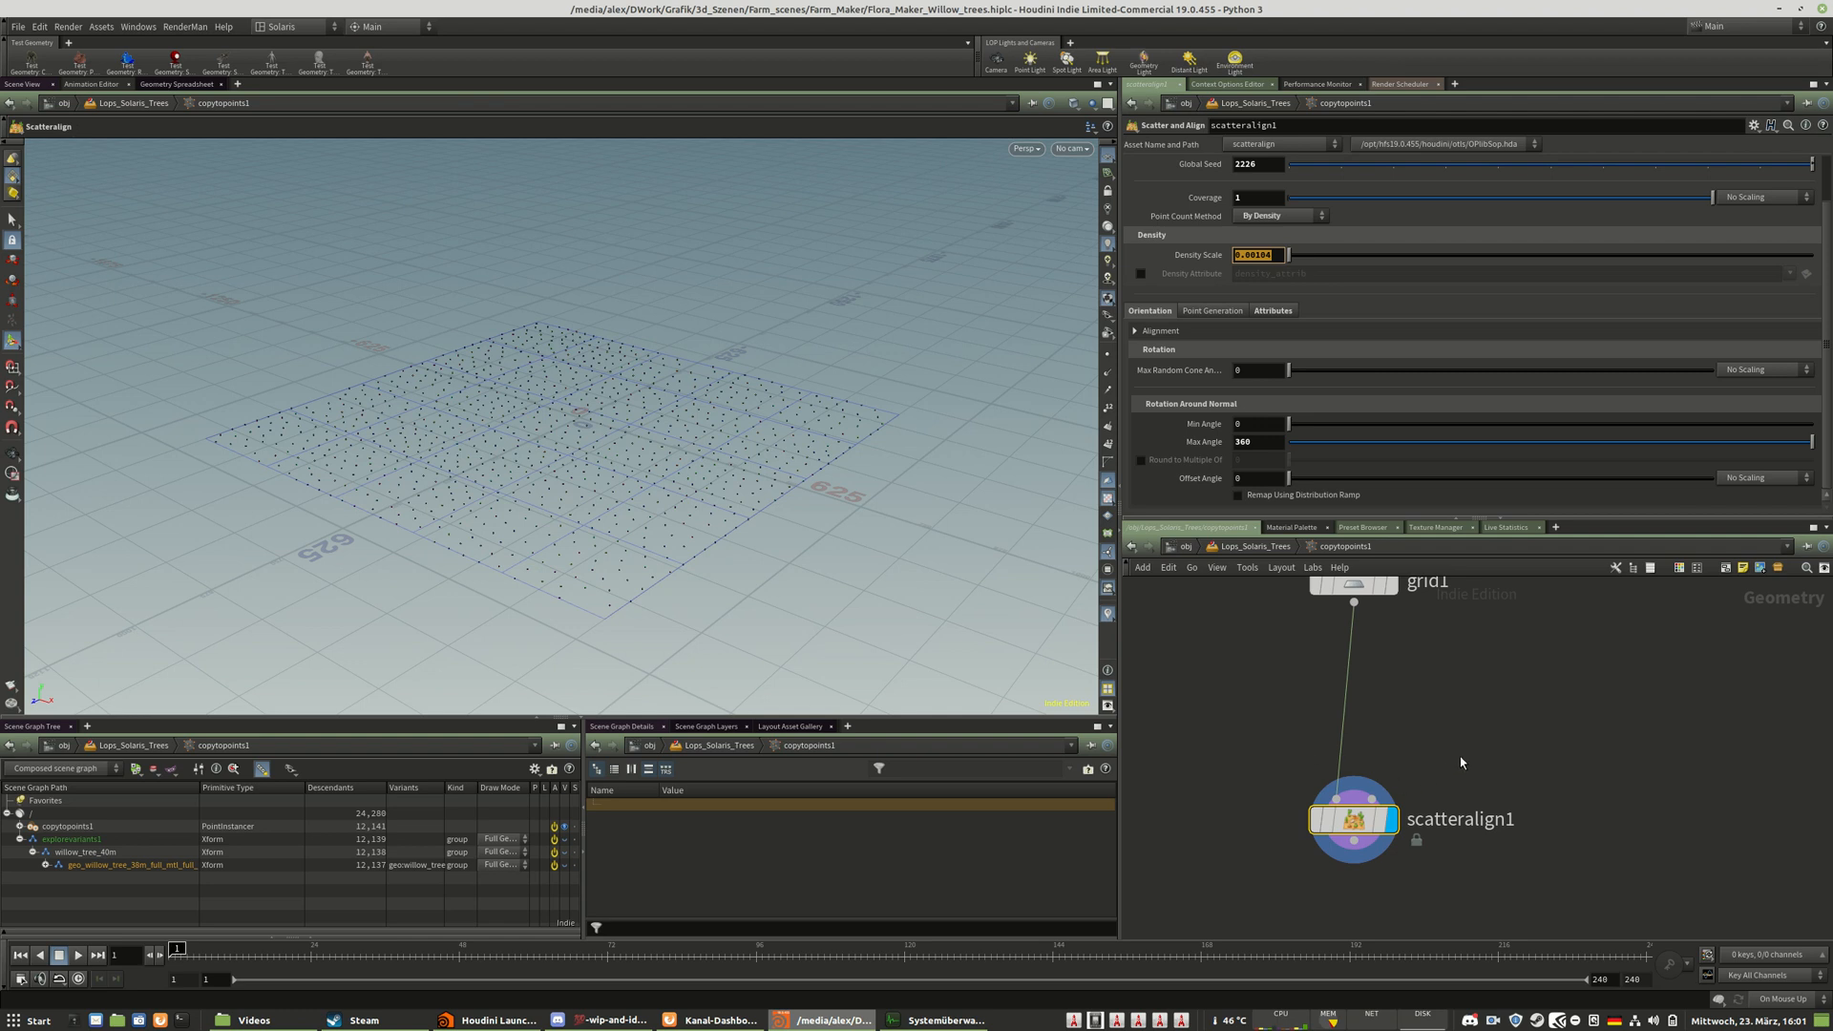
mouse_move(1353, 818)
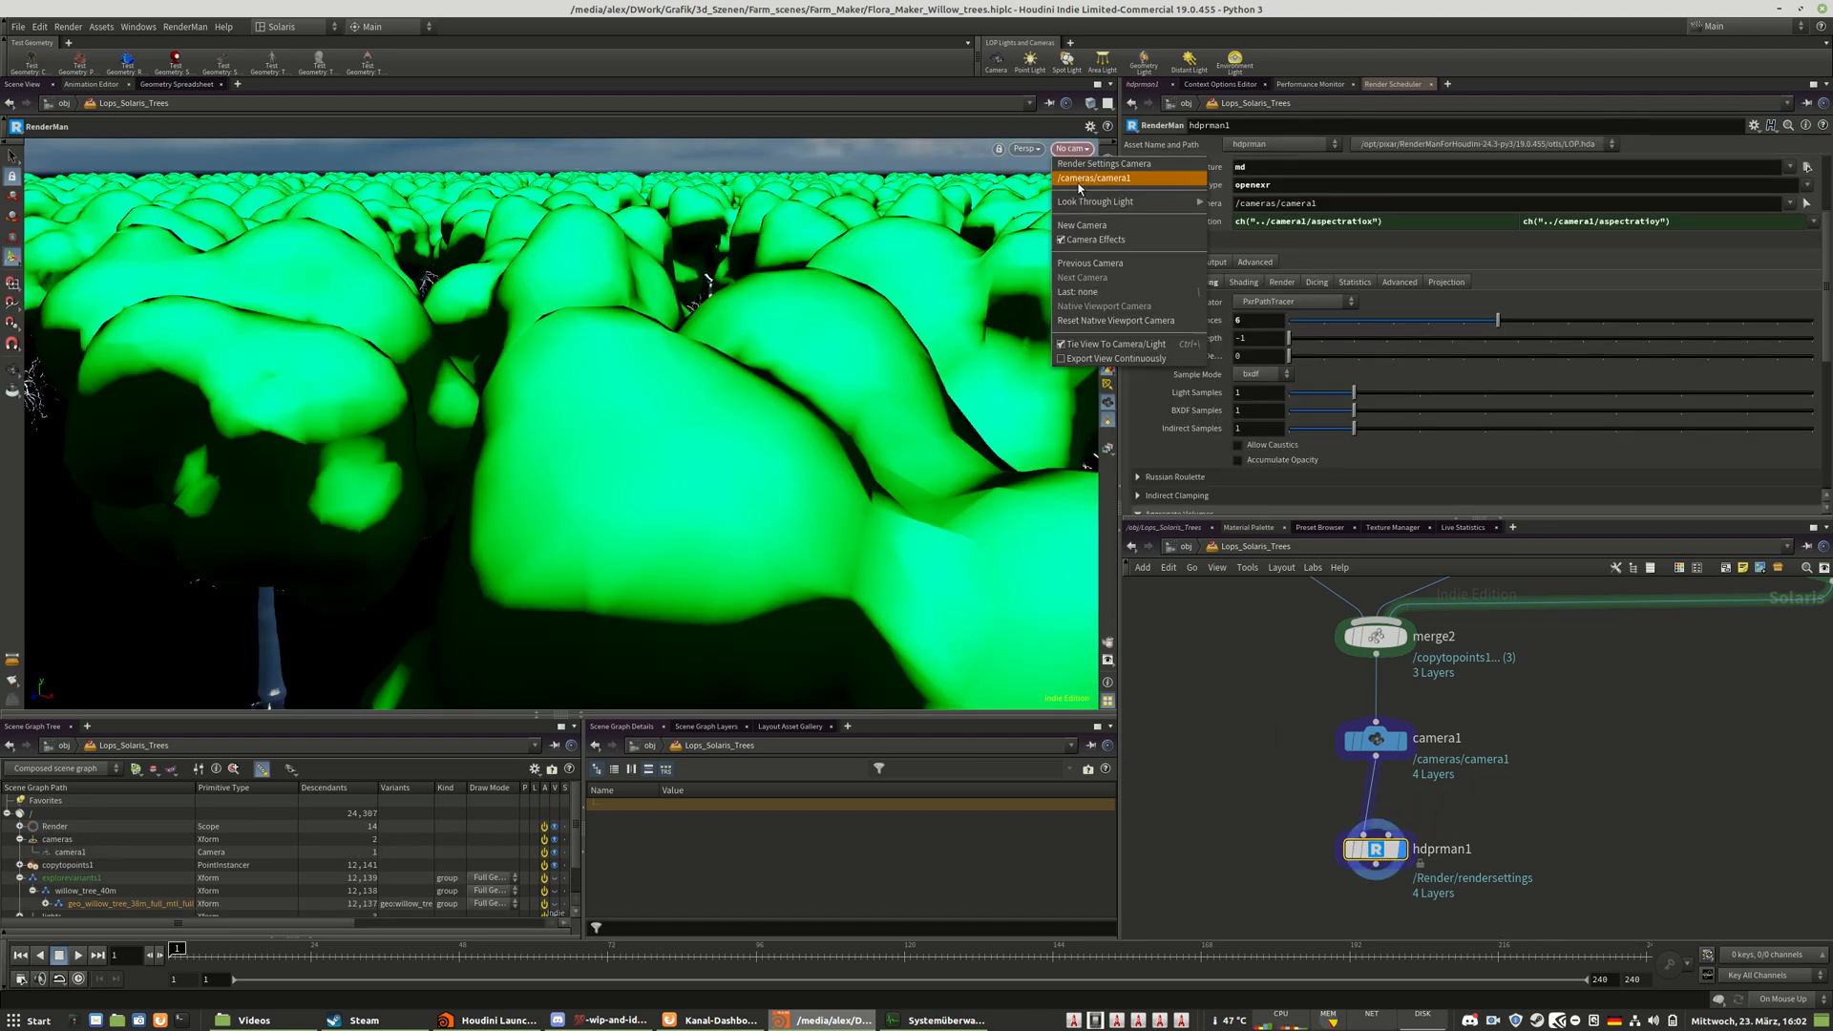
- View the forest through /cameras/camera1 and show hdprman1's Sampling settings
left_click(1097, 178)
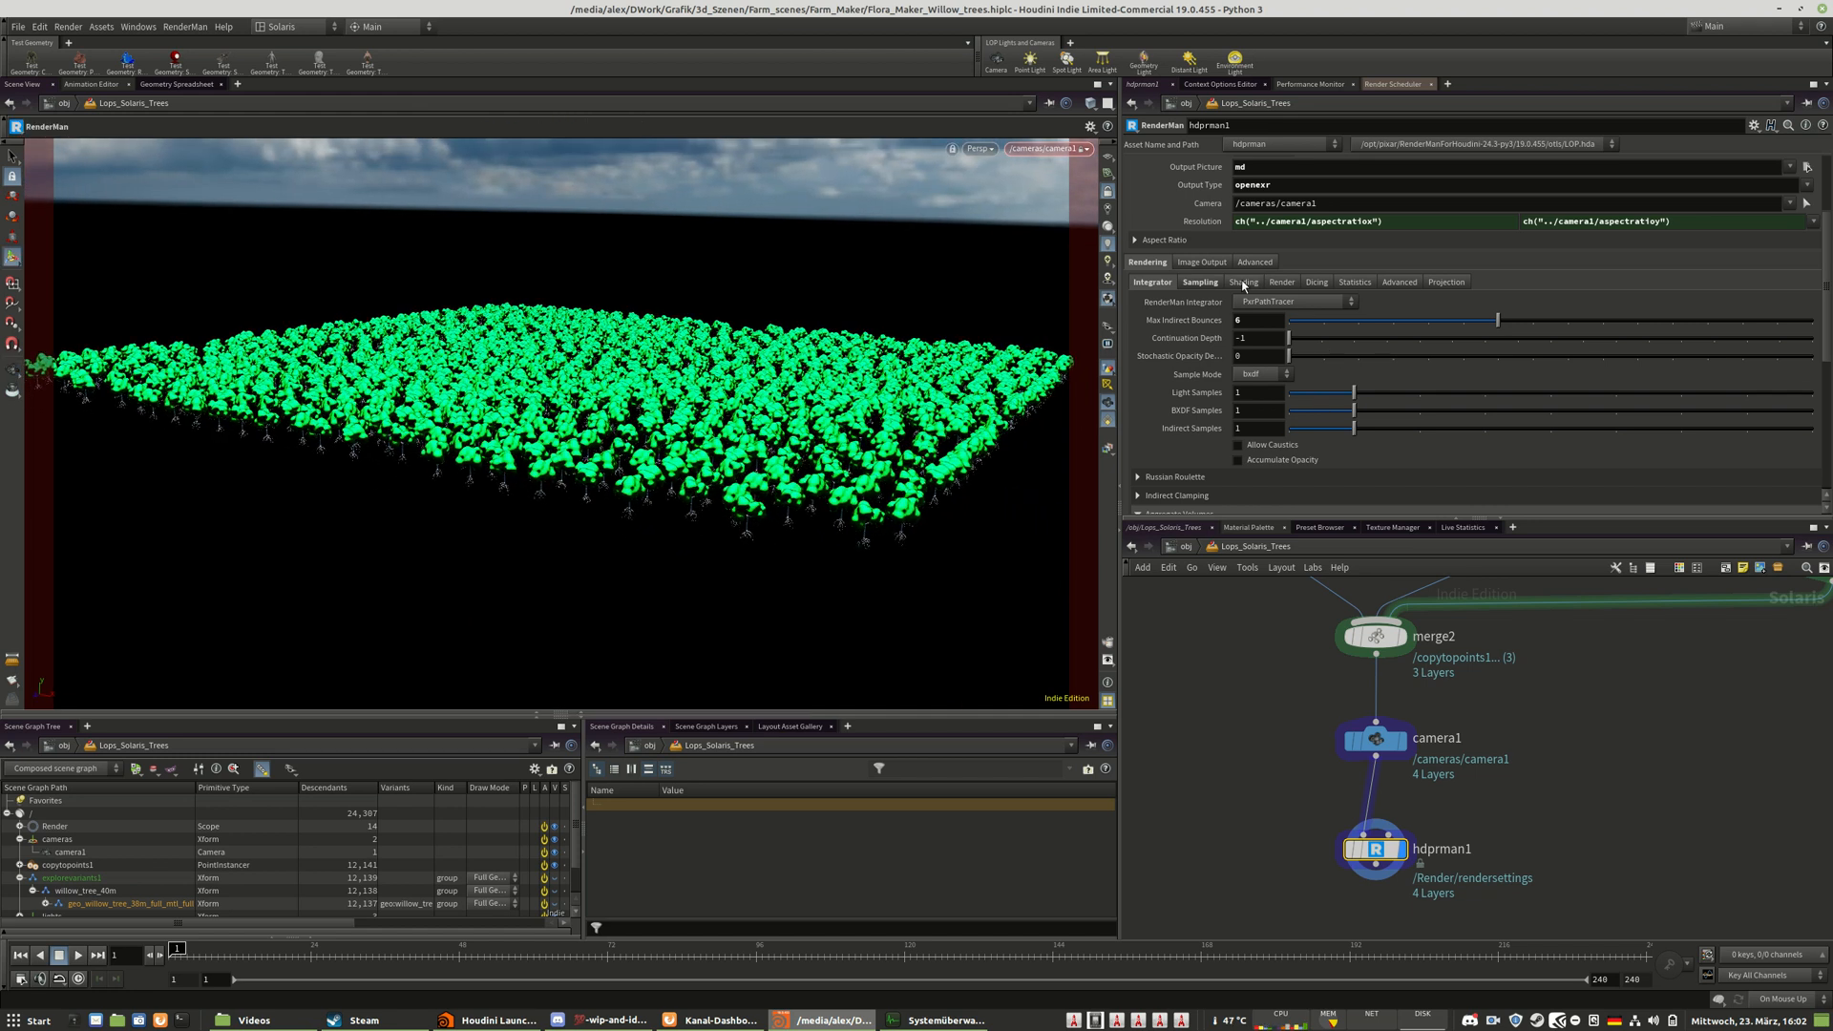
left_click(1198, 281)
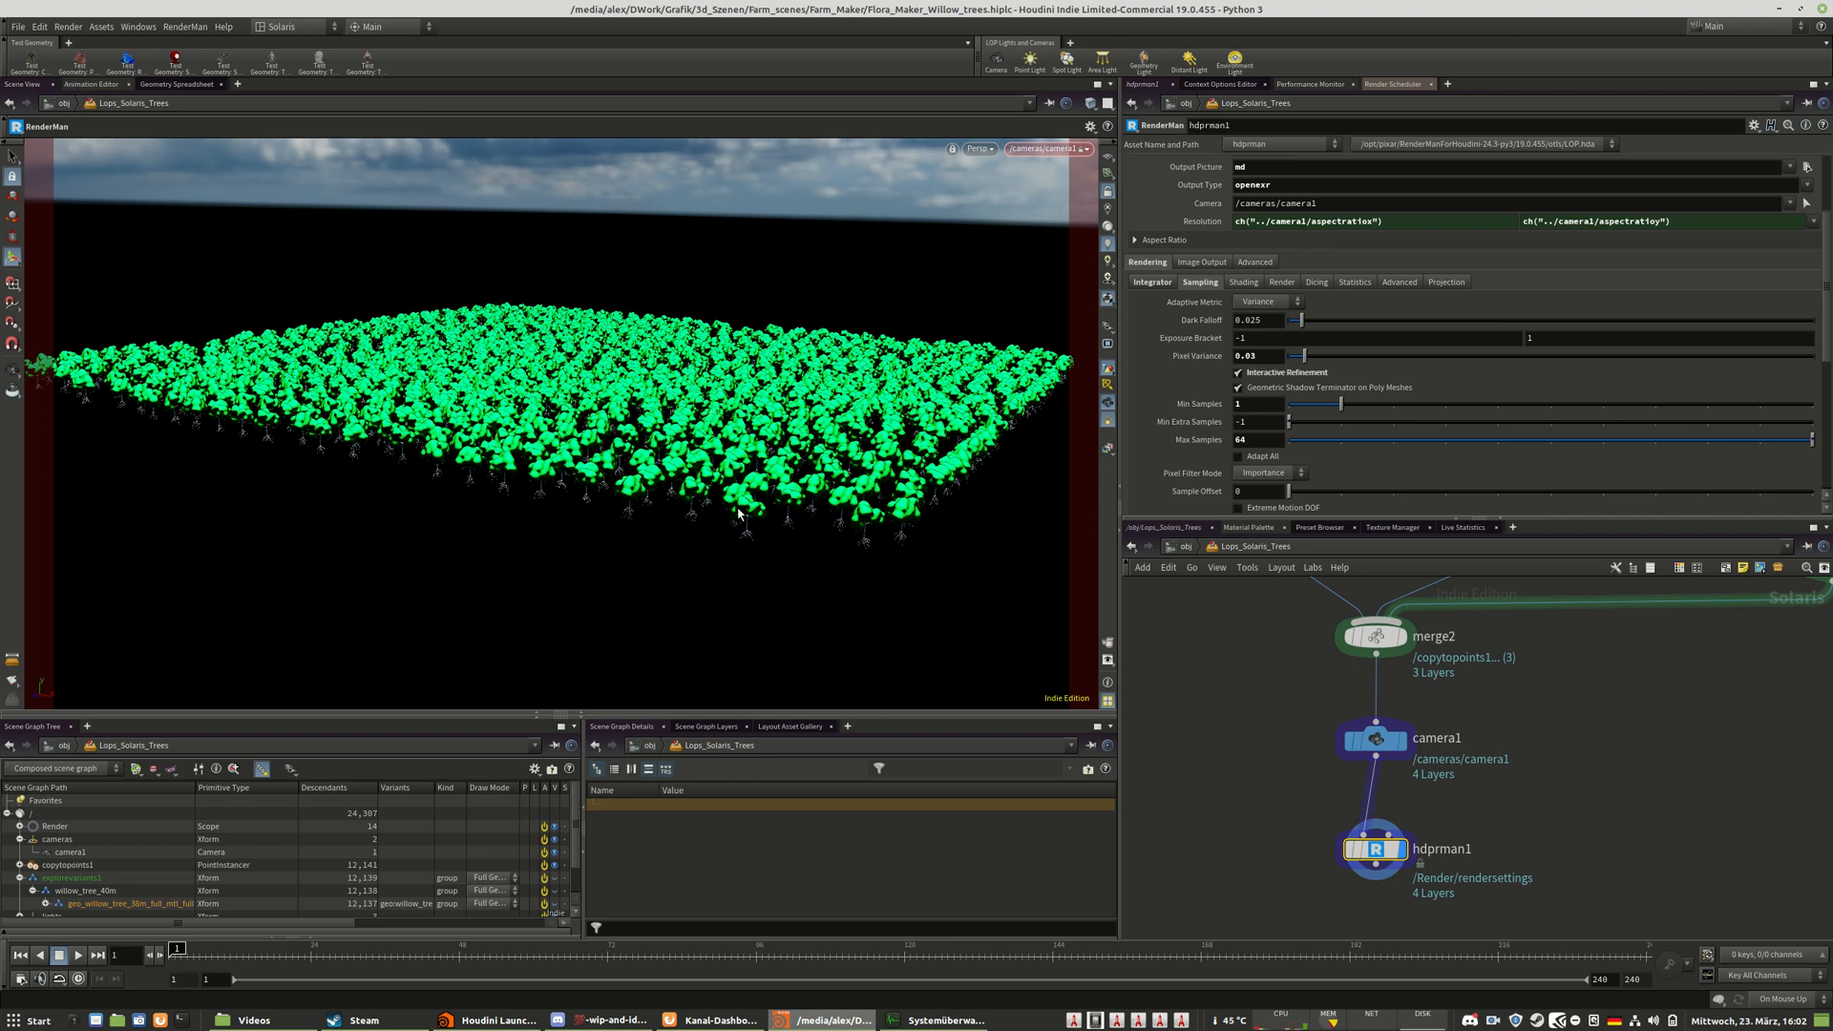
mouse_move(676, 485)
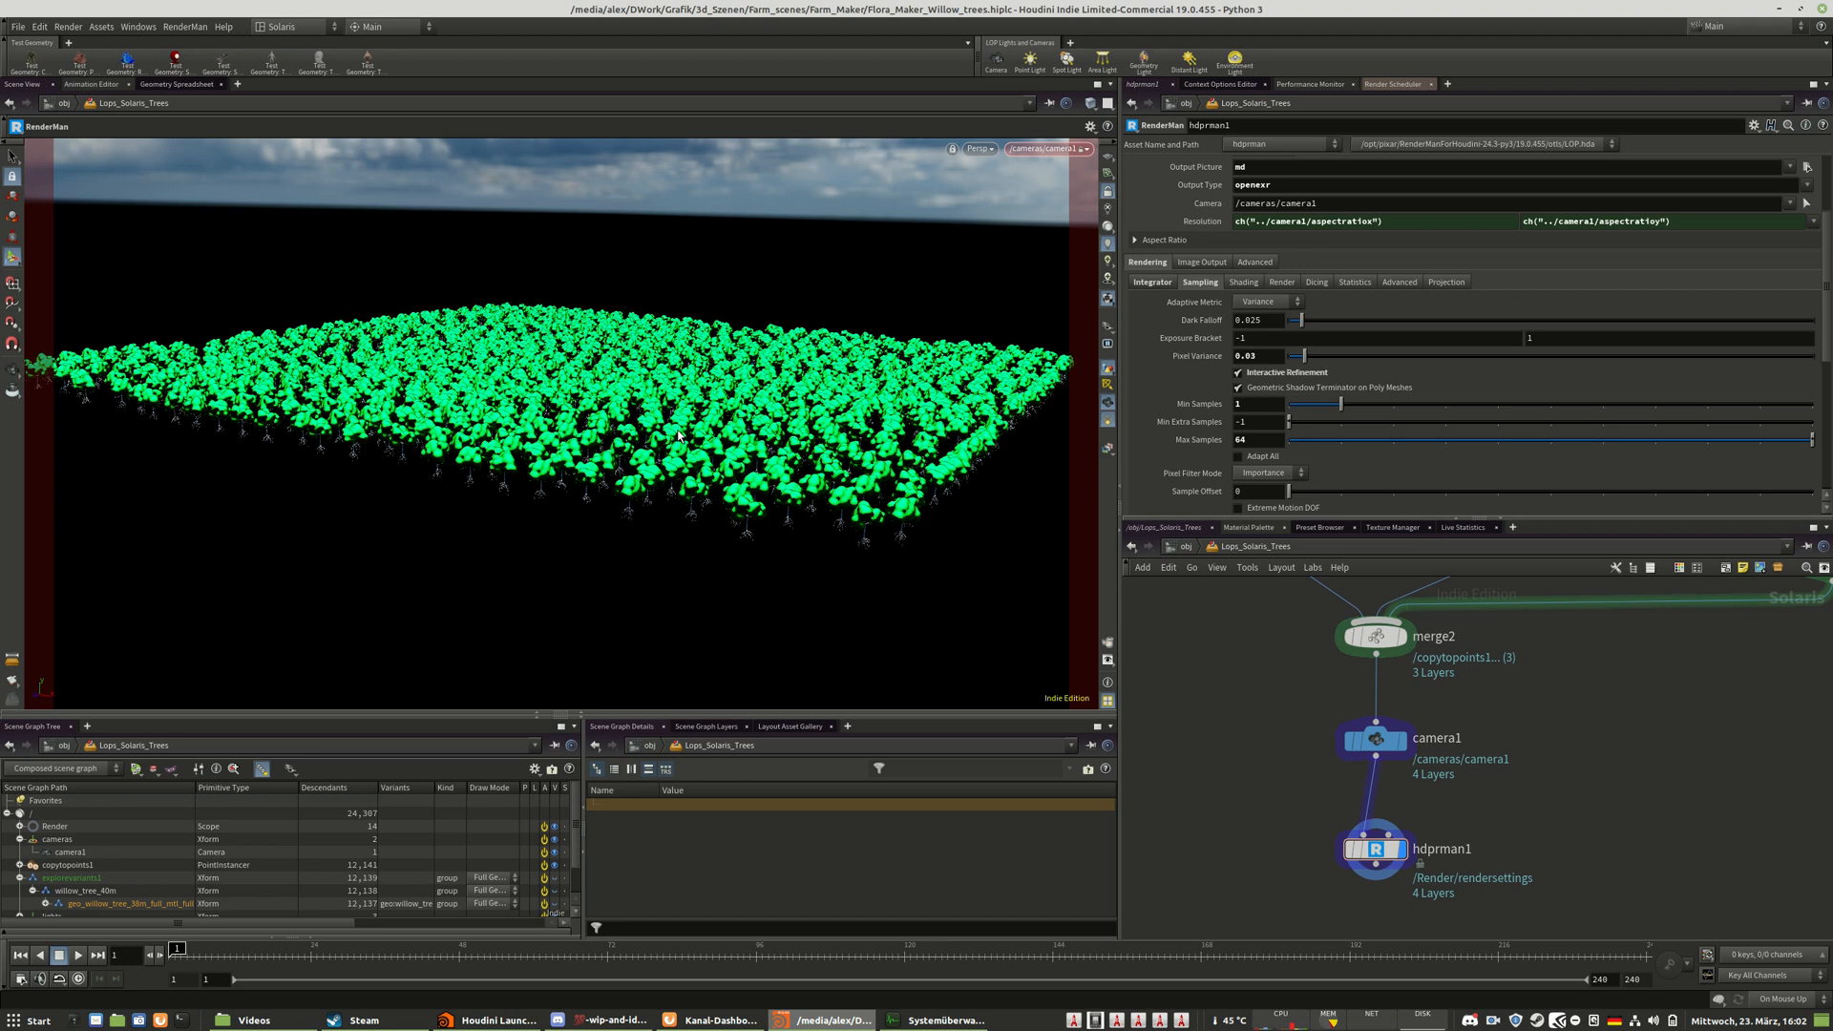
mouse_move(813, 364)
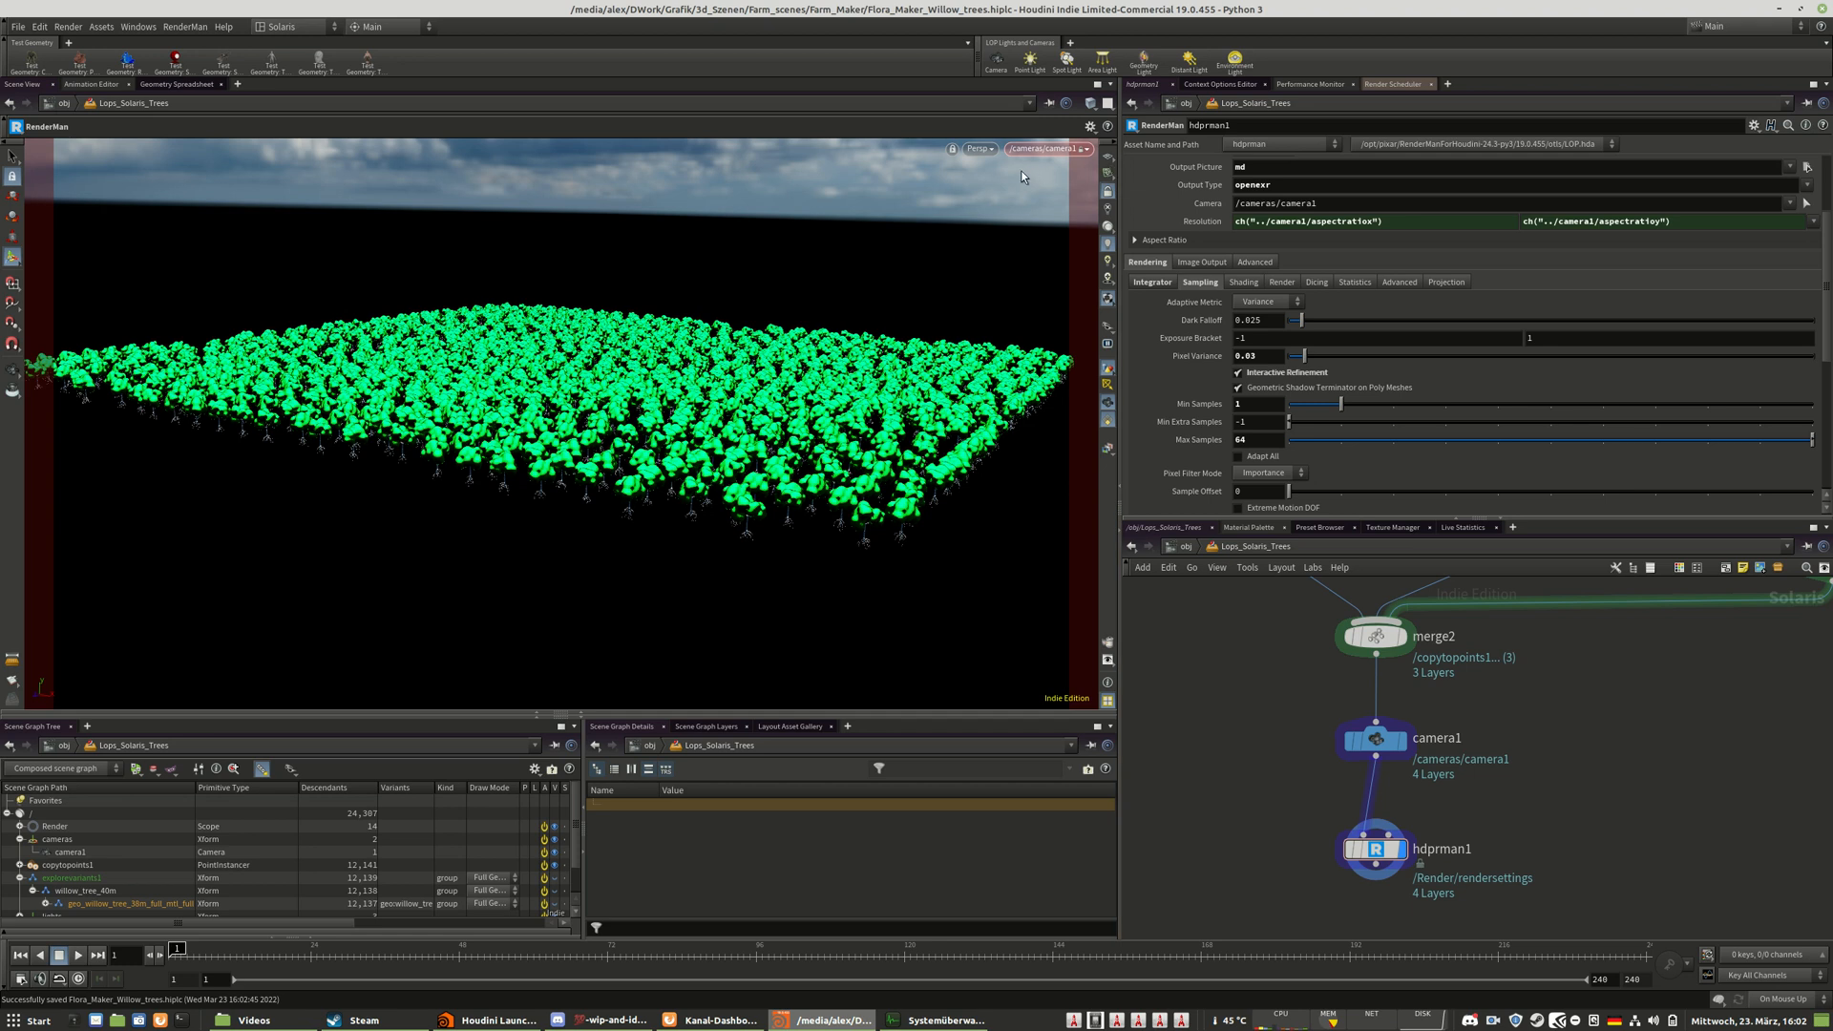
- Switch the viewport renderer to RenderMan XPU to preview the forest
left_click(978, 149)
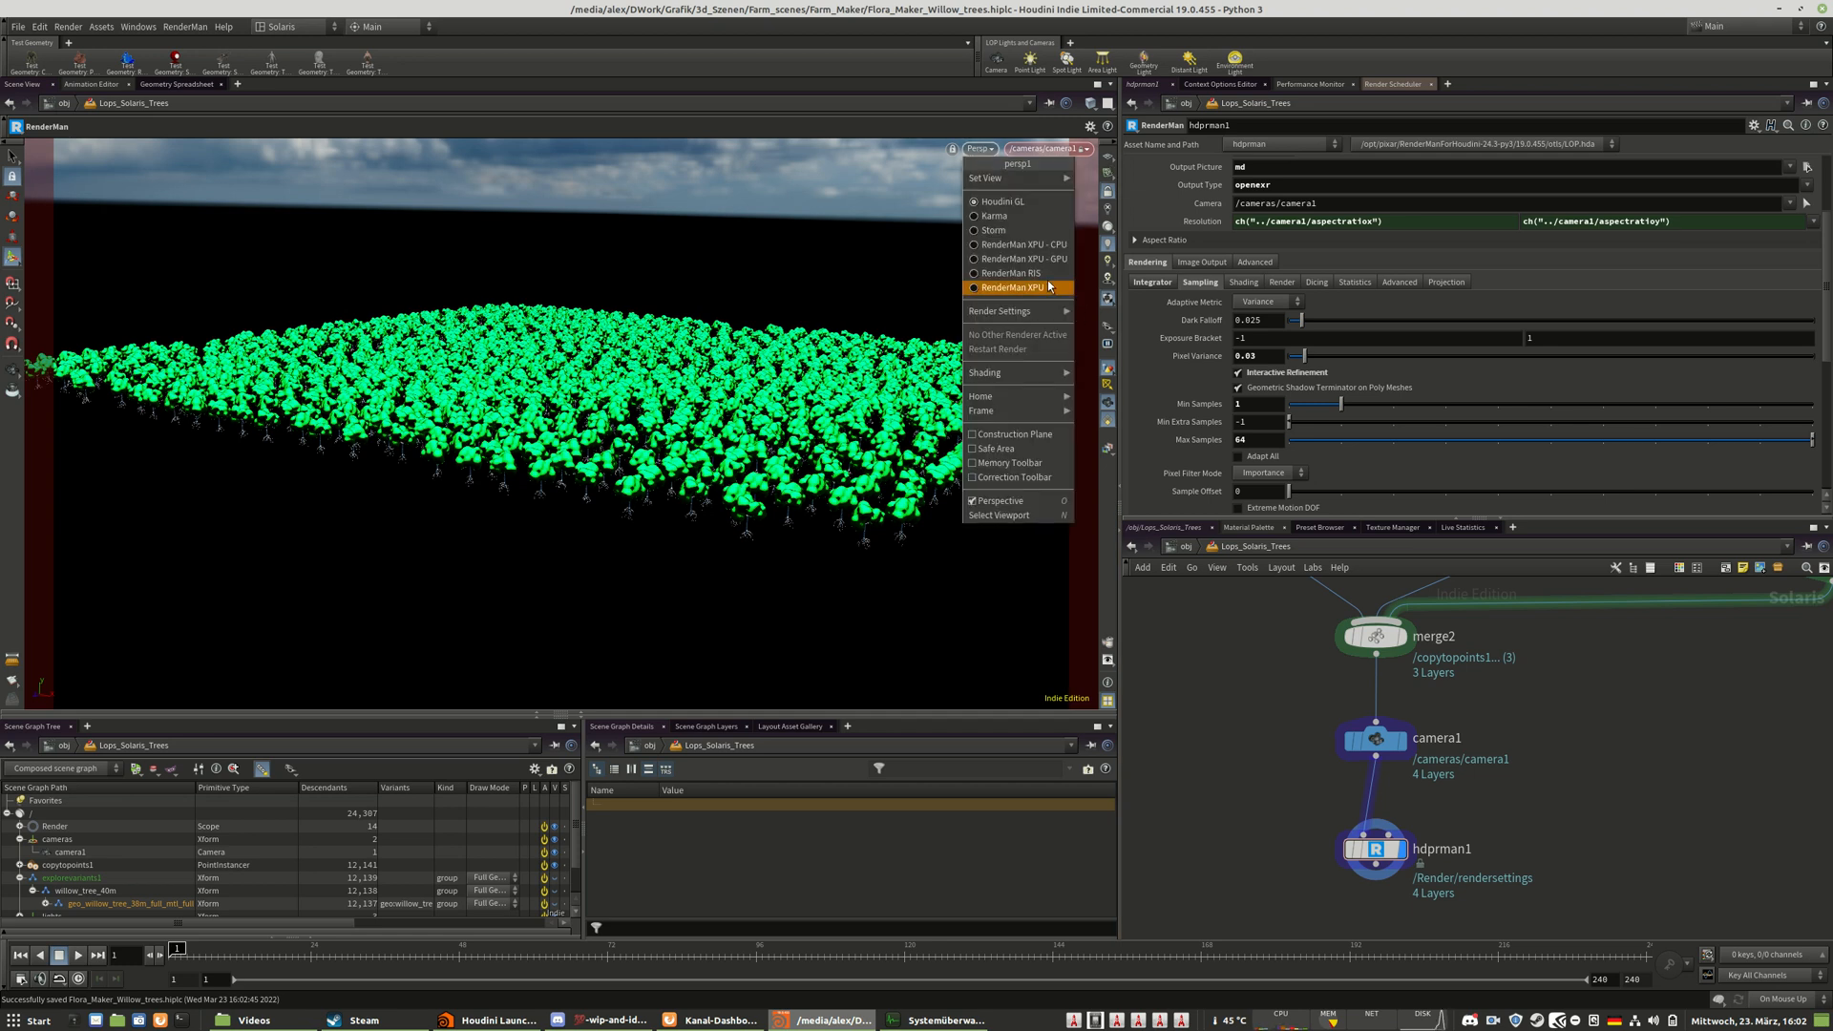
left_click(1013, 287)
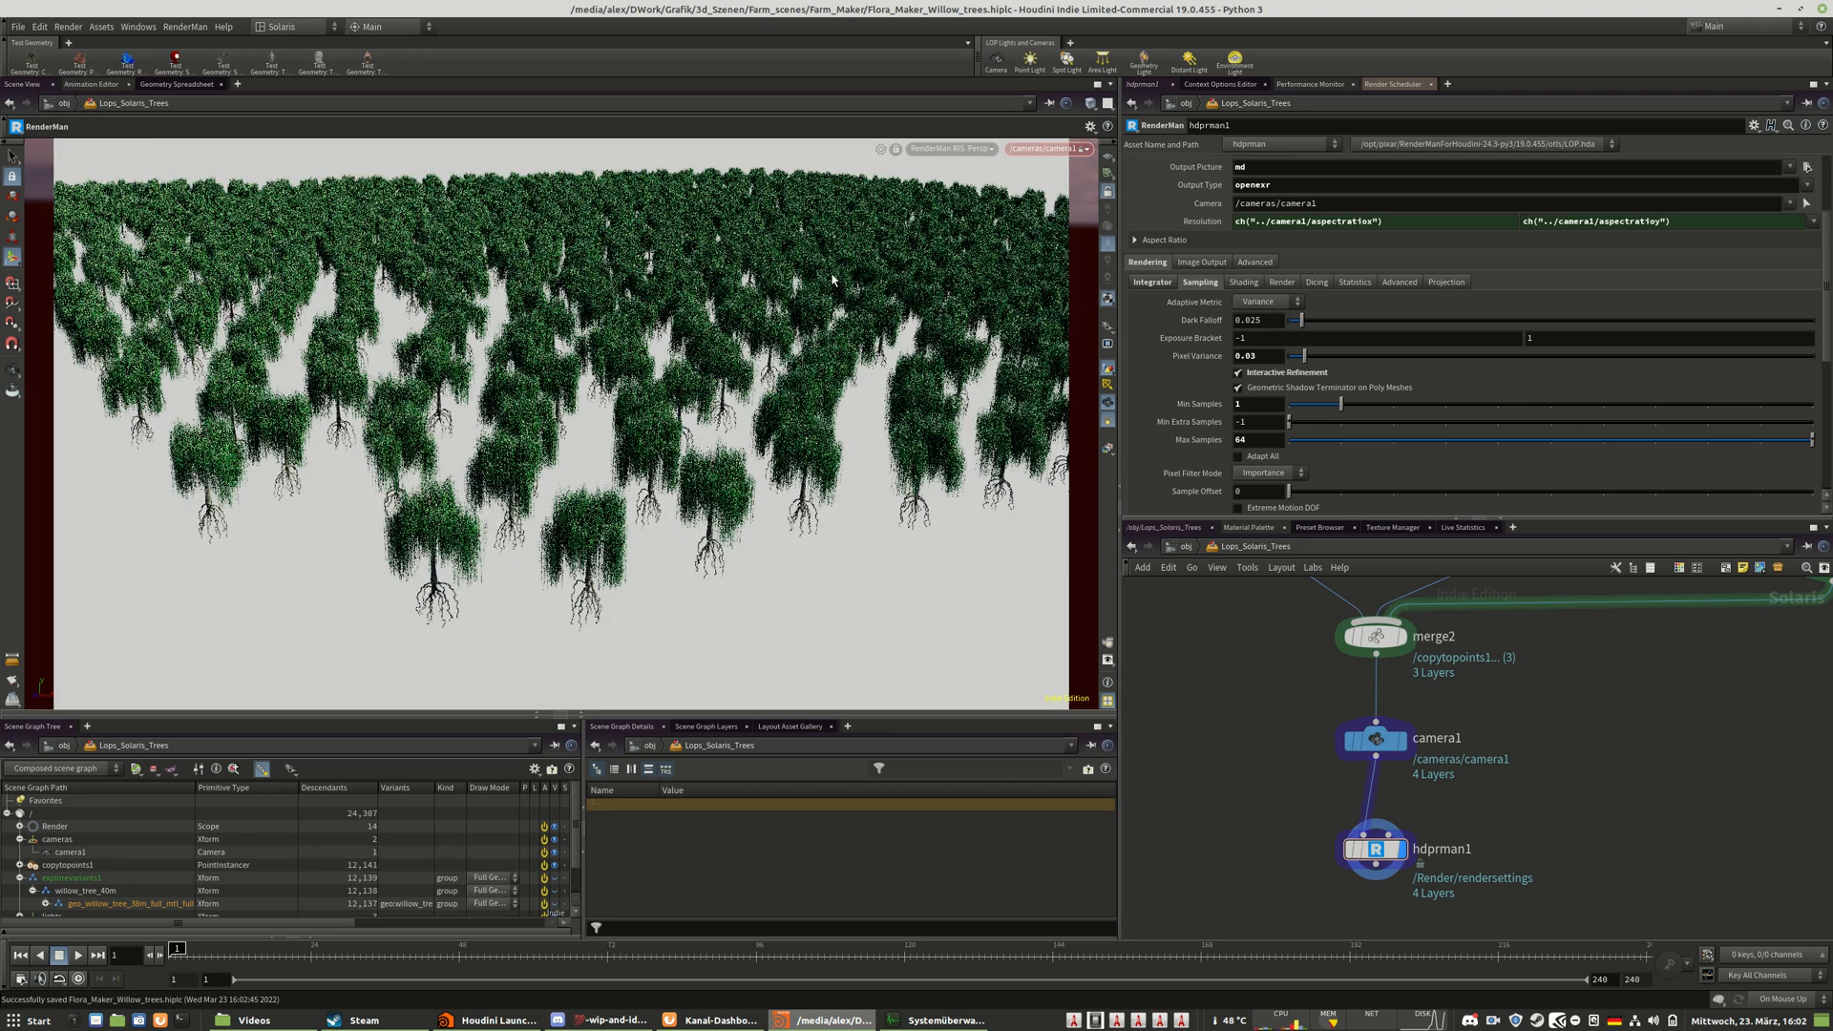
mouse_move(543, 547)
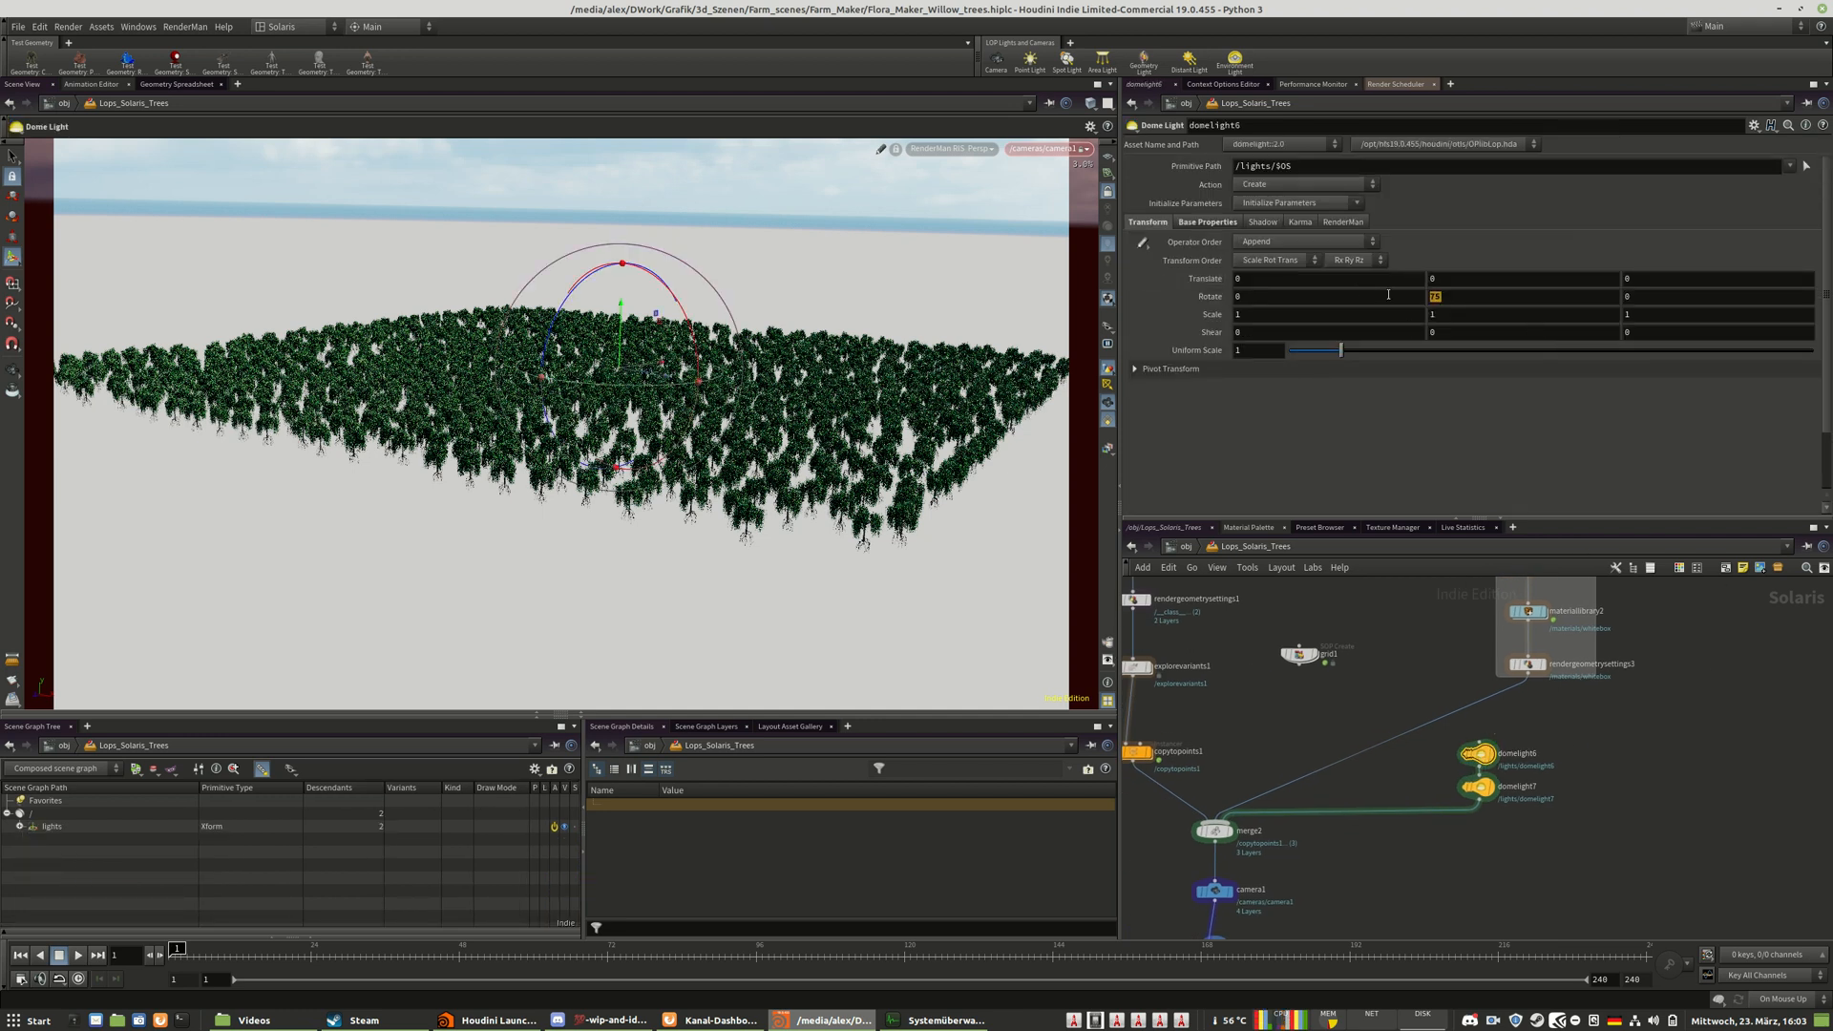
- Enter 10 in domelight6's Rotate Y field
type("10")
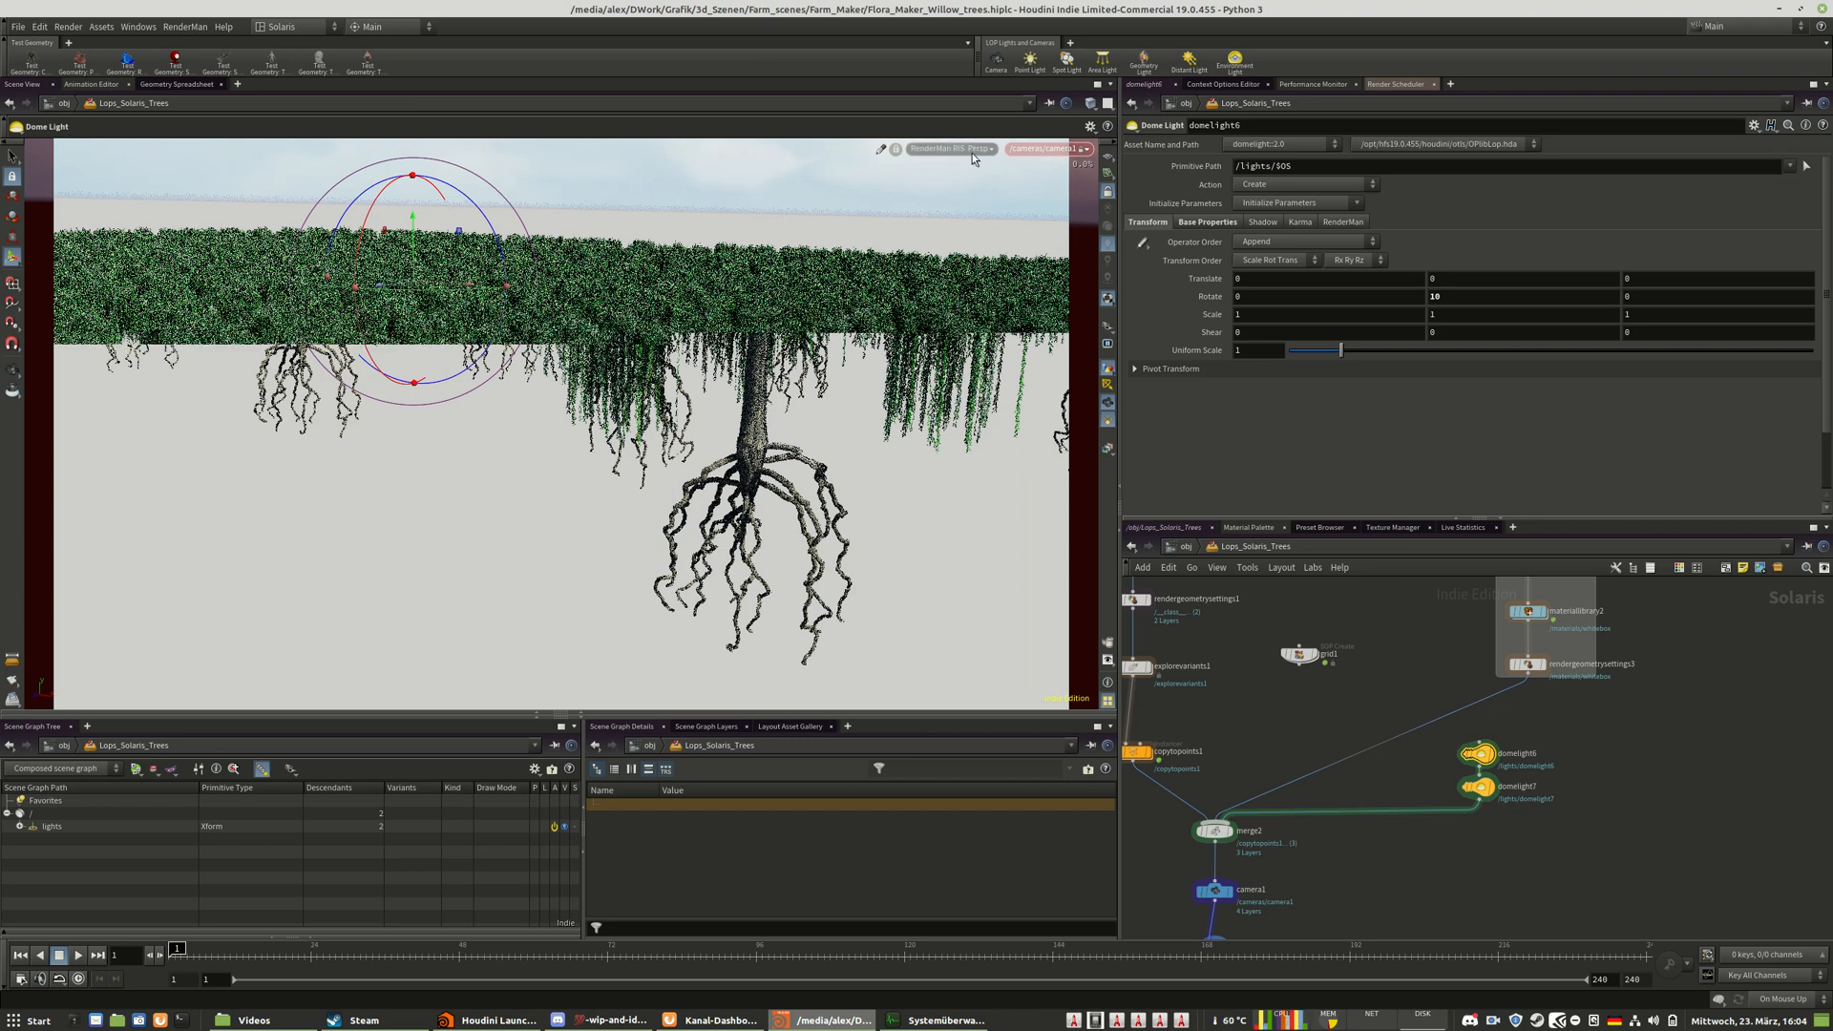
- Open the viewport renderer menu to switch to Houdini GL
left_click(935, 148)
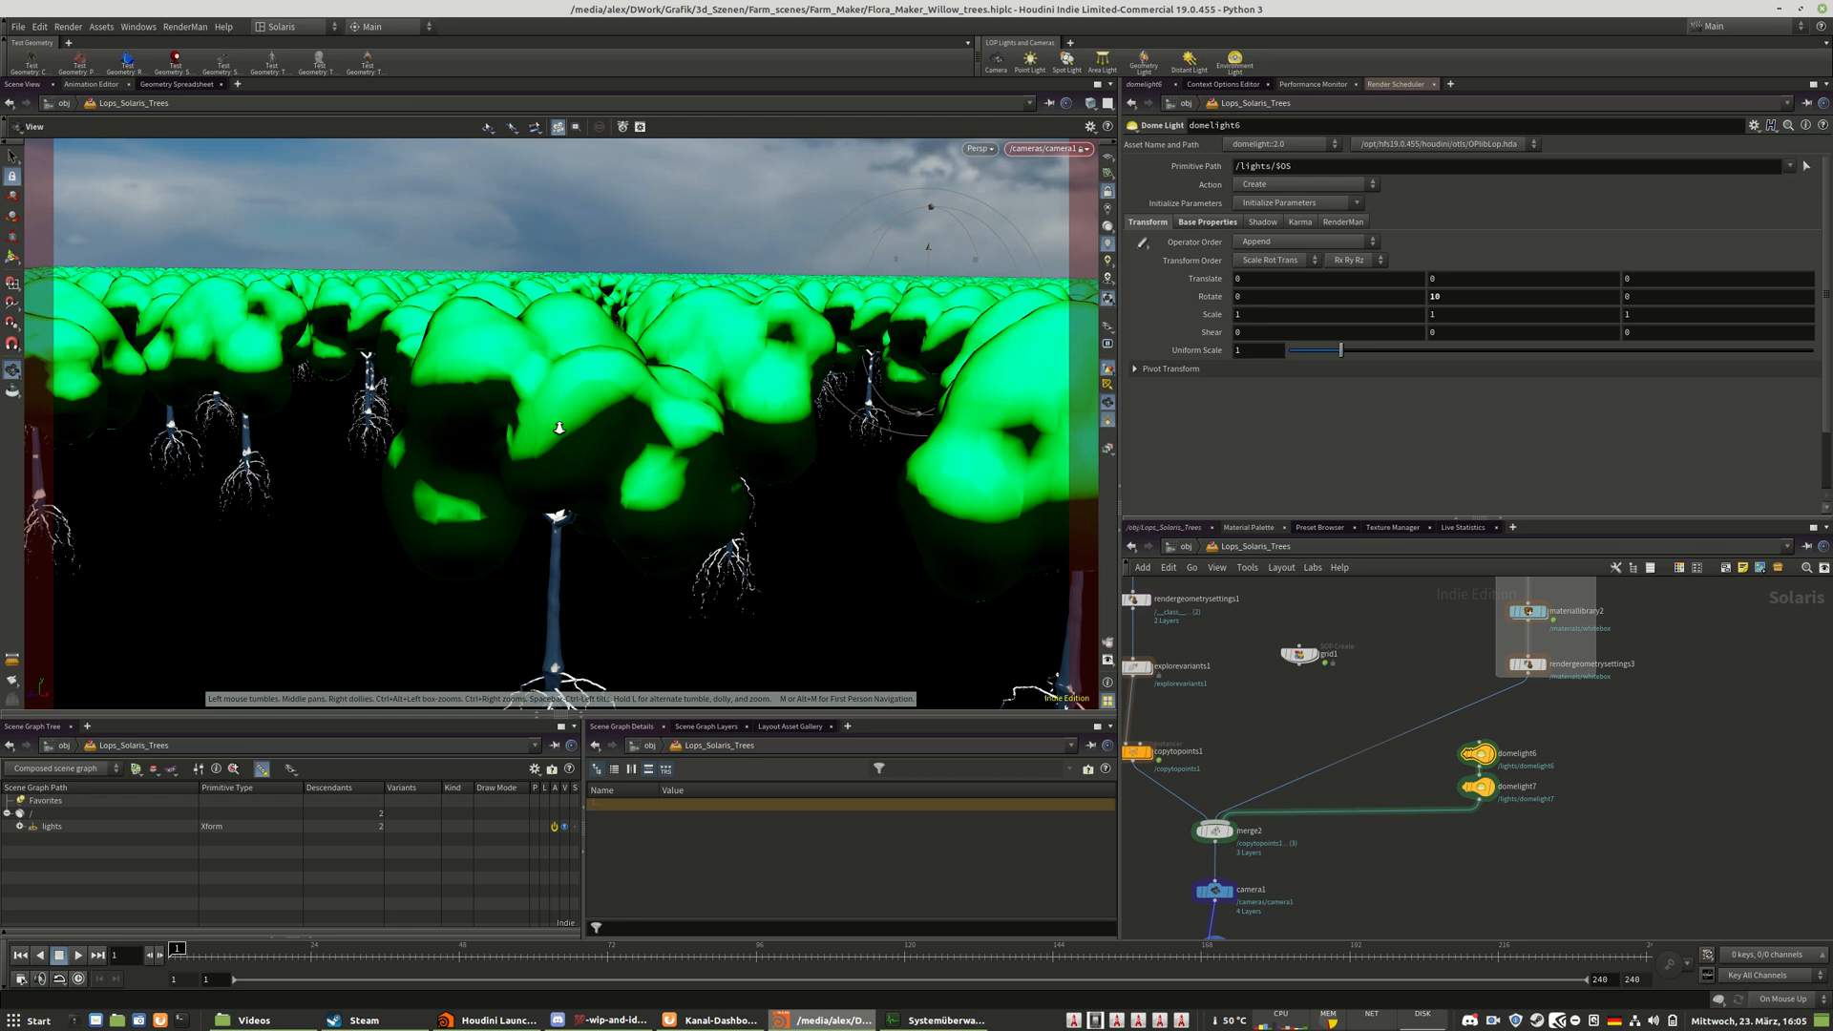
- Select camera1 and move it back and up to frame the whole forest
left_click(1215, 891)
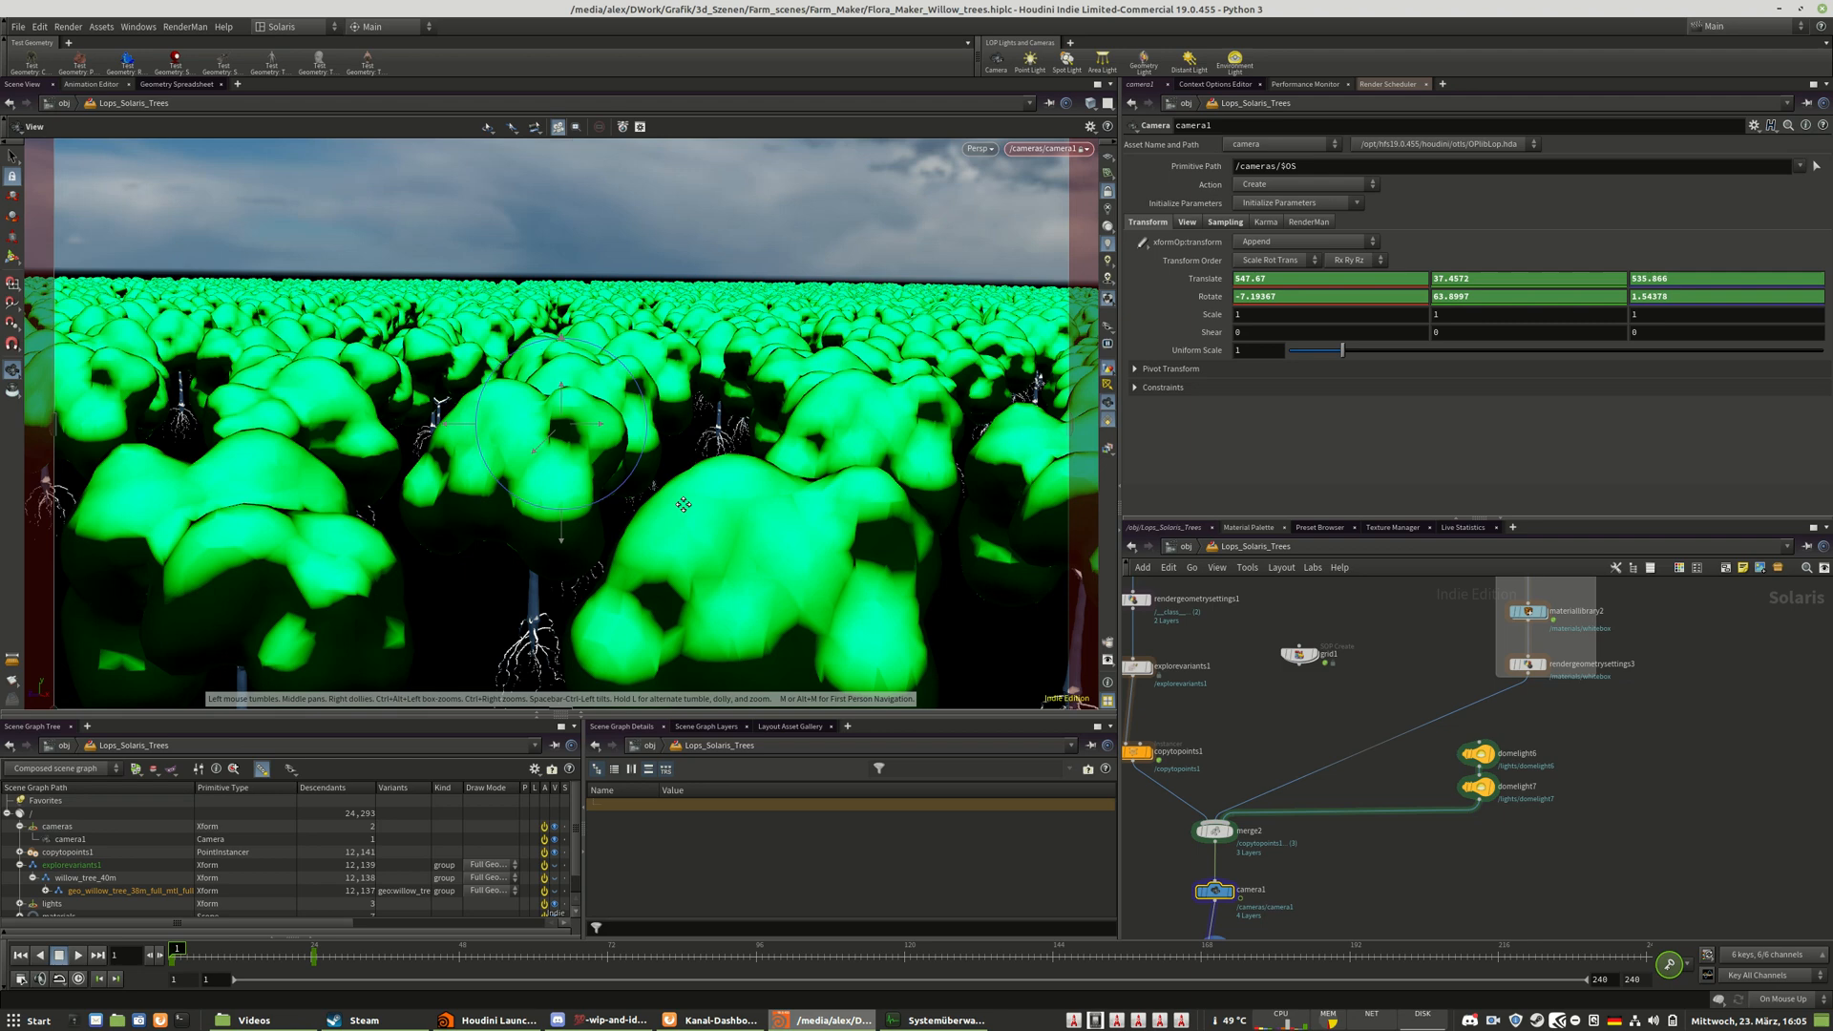
left_click_drag(684, 504, 608, 484)
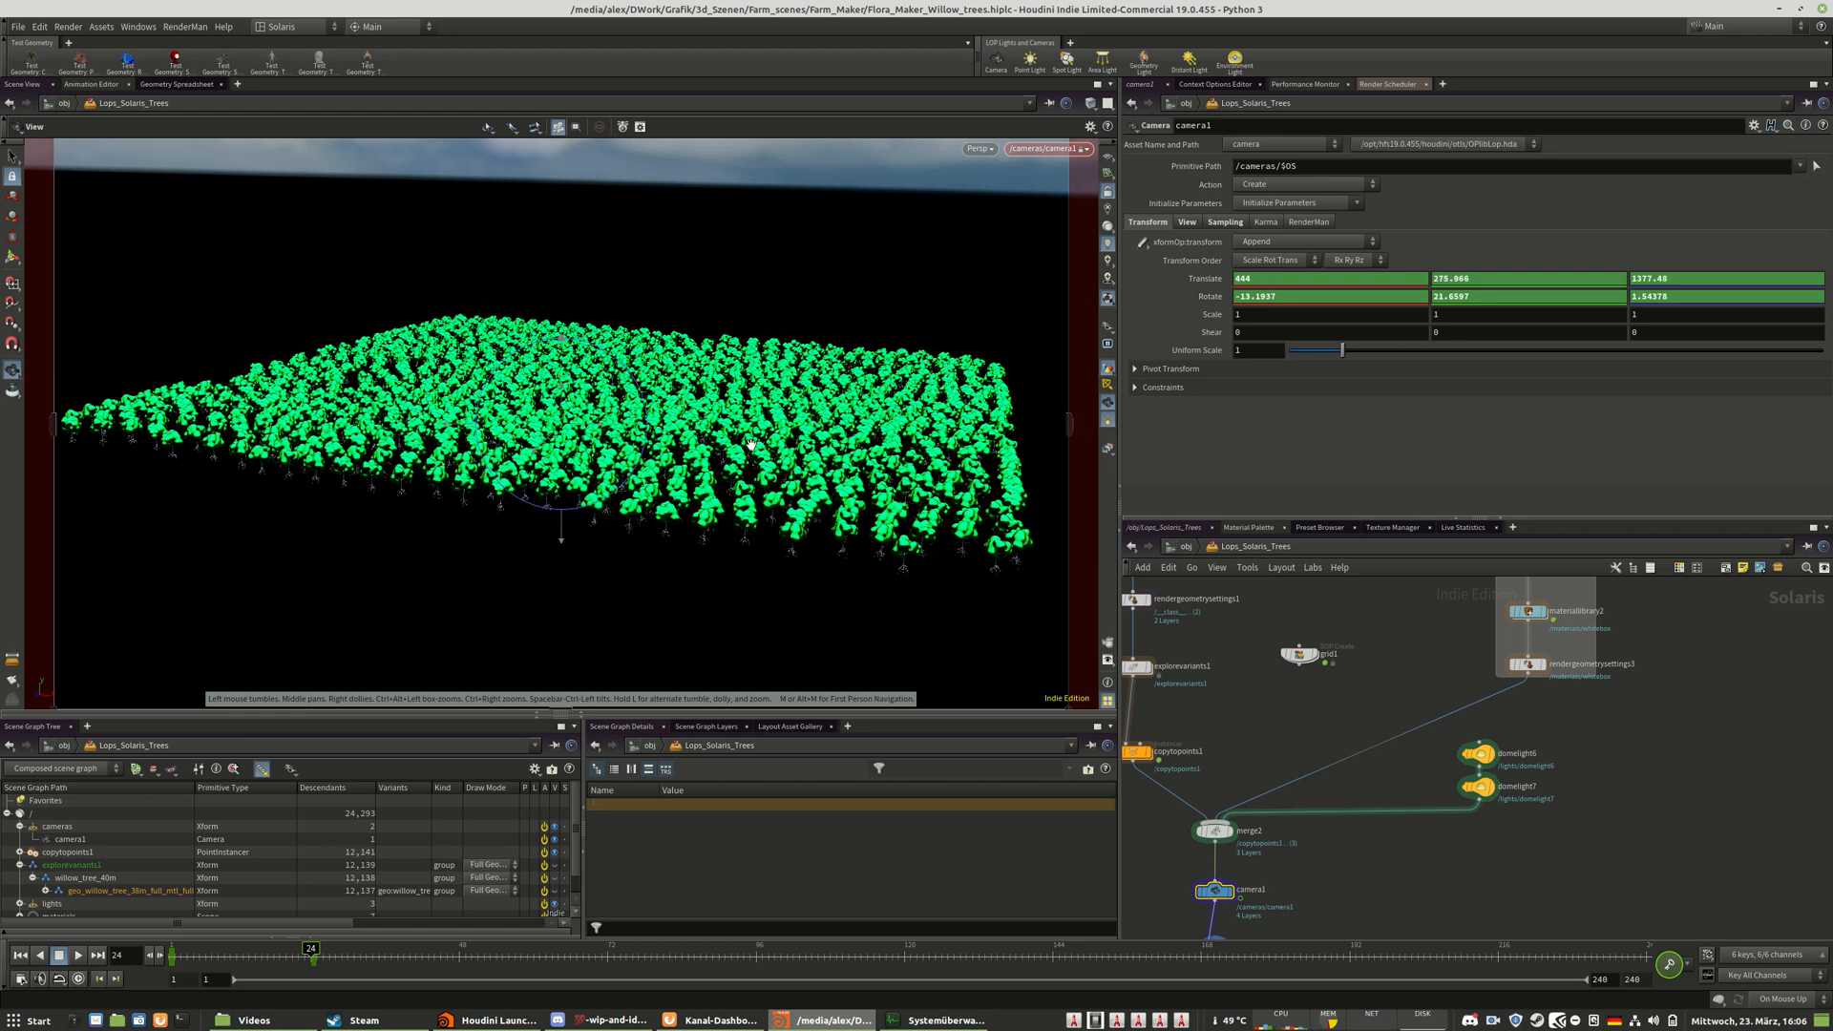
left_click_drag(311, 947, 286, 947)
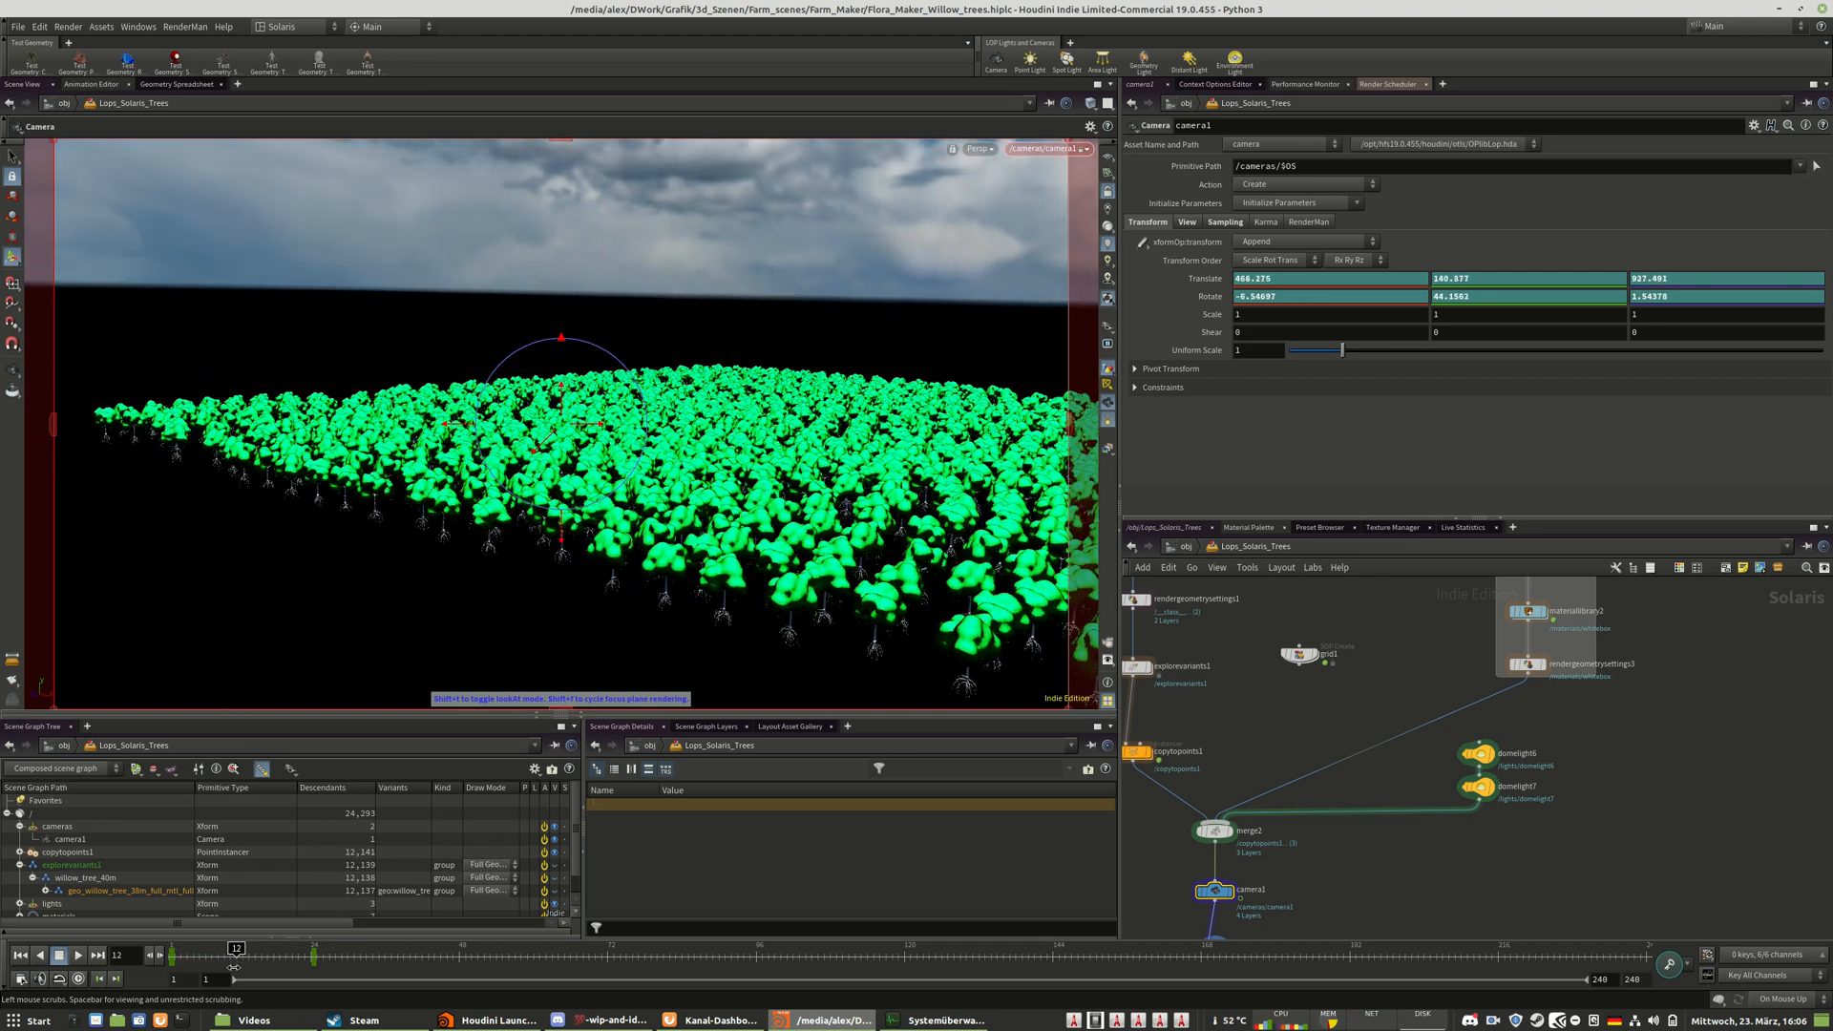
left_click(241, 947)
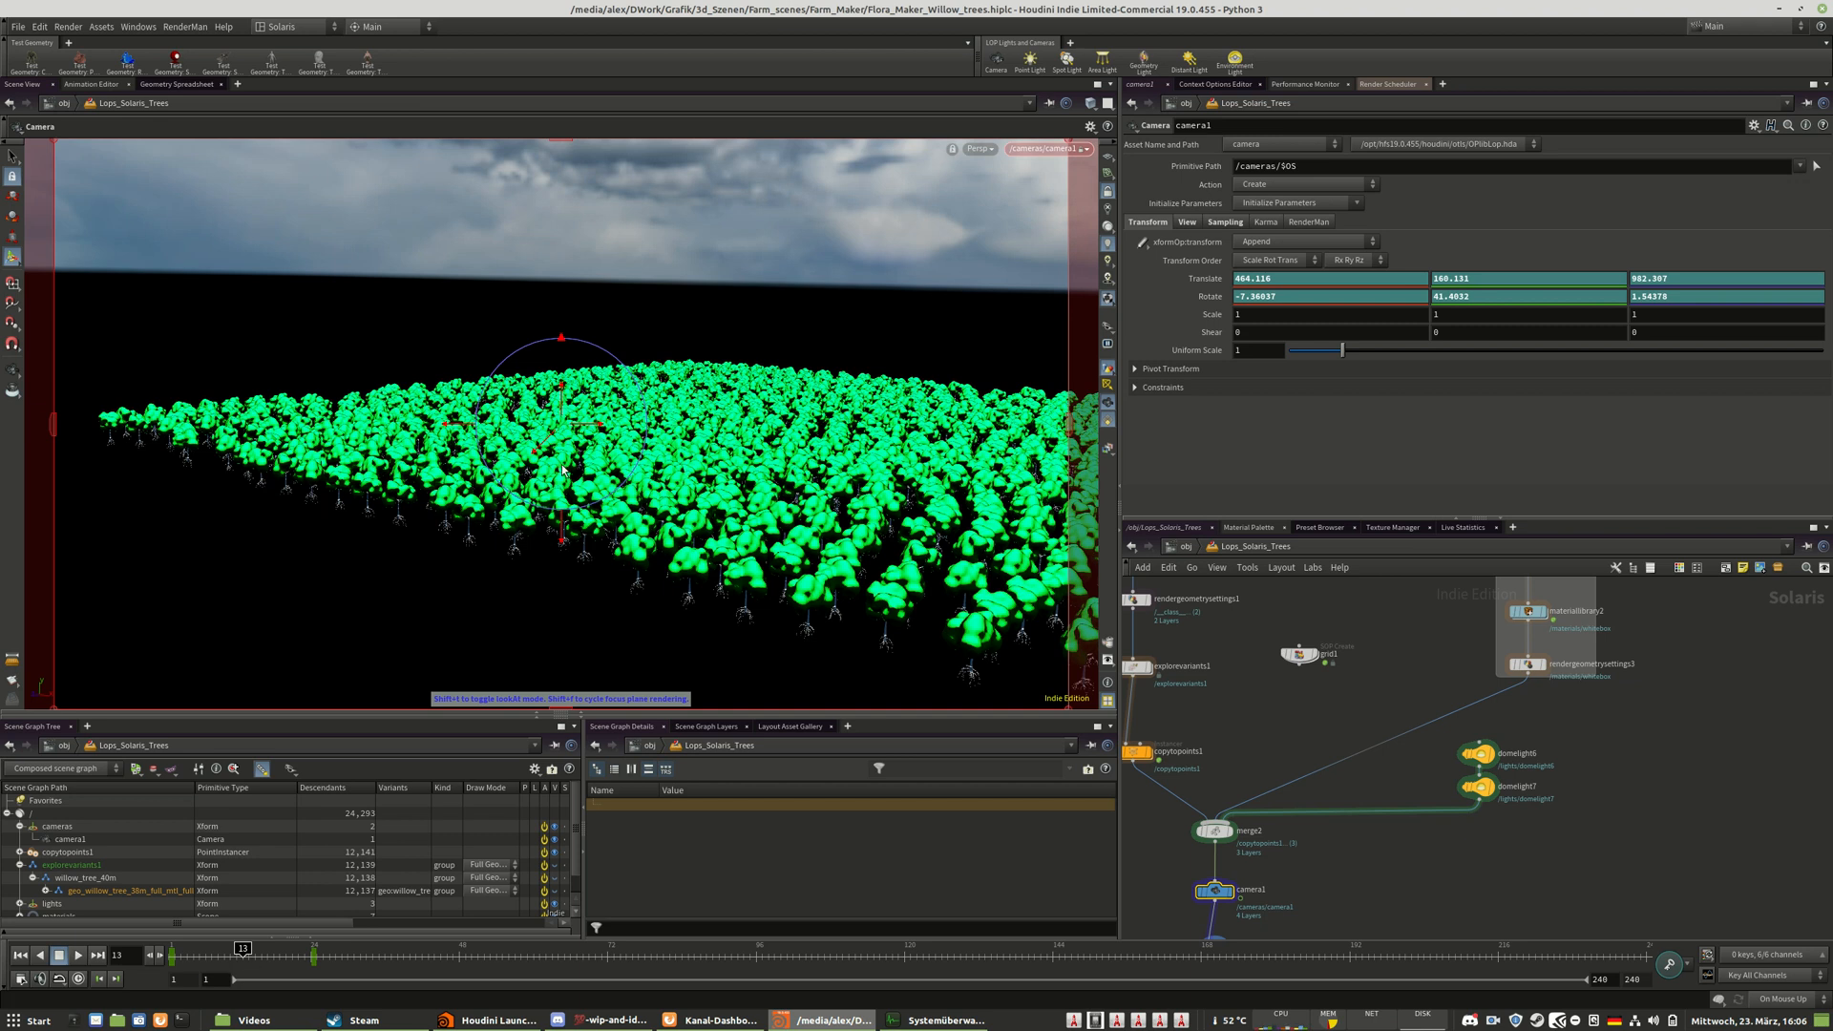
- Drag the camera handle to turn camera1 across the willow forest
left_click_drag(562, 468, 625, 427)
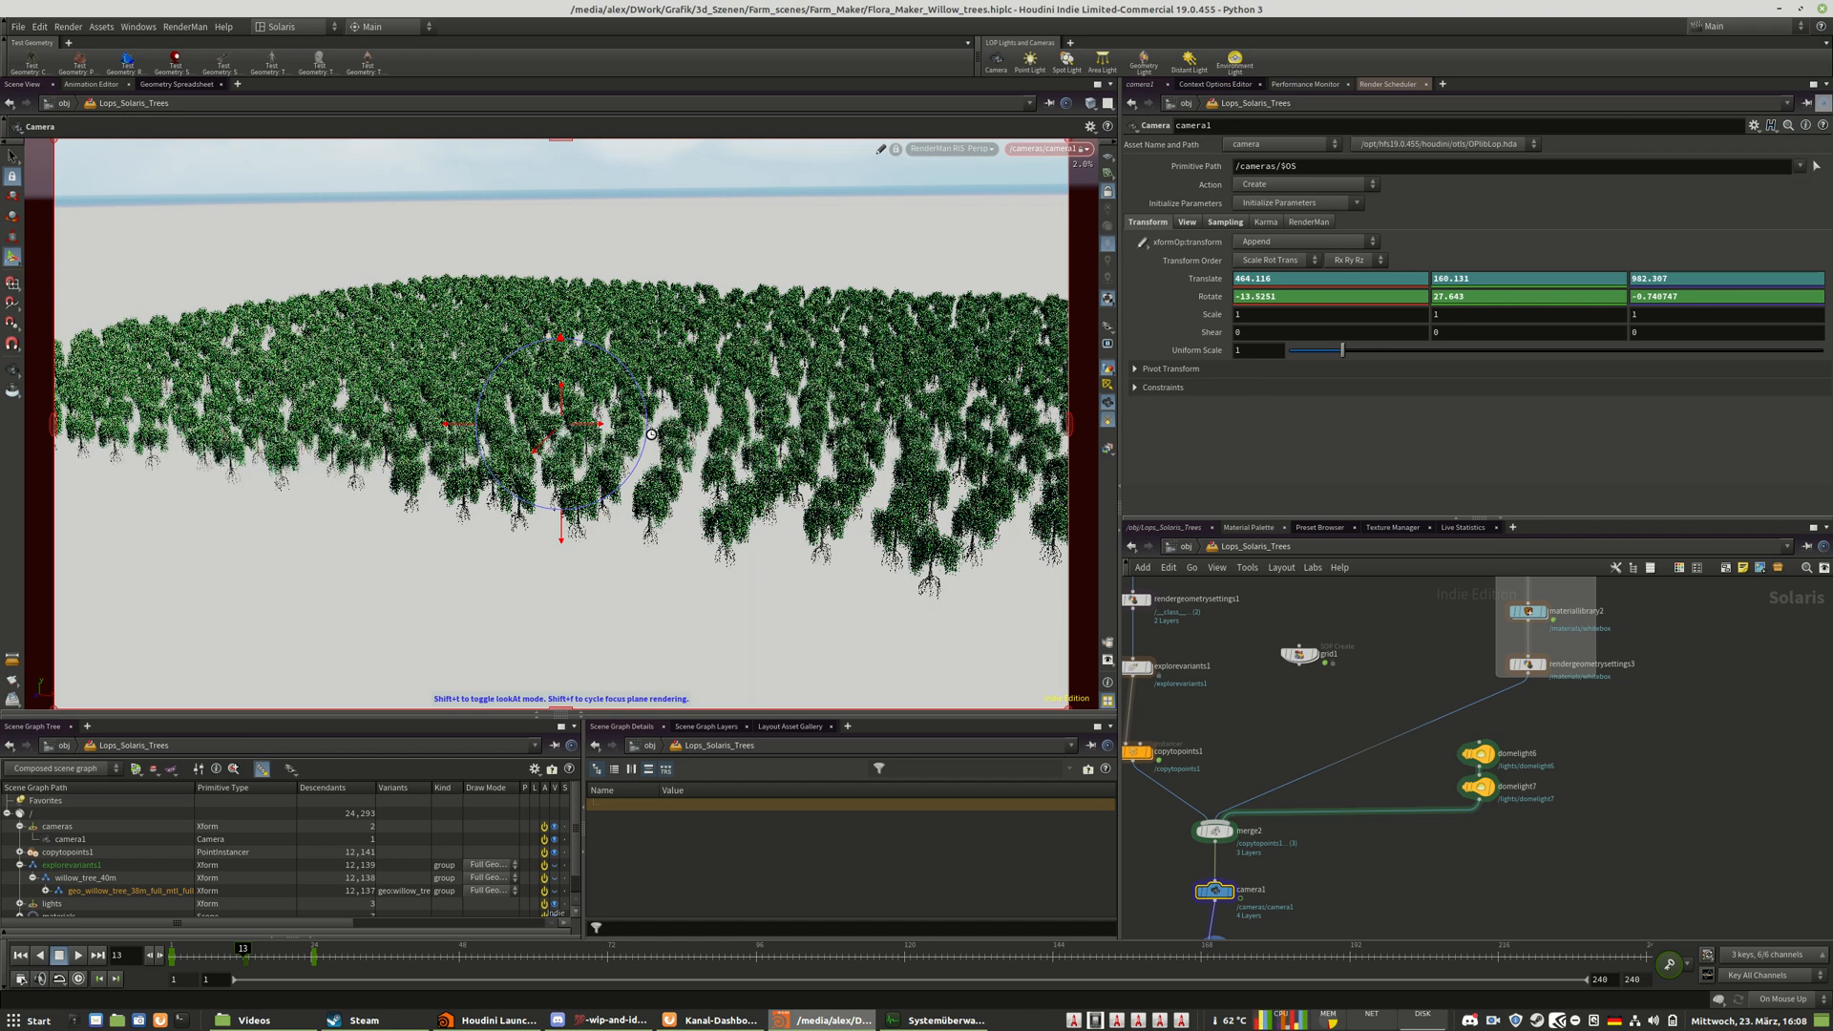
- Open Systemüberwachung to check CPU load while the RenderMan forest view renders
left_click(946, 1019)
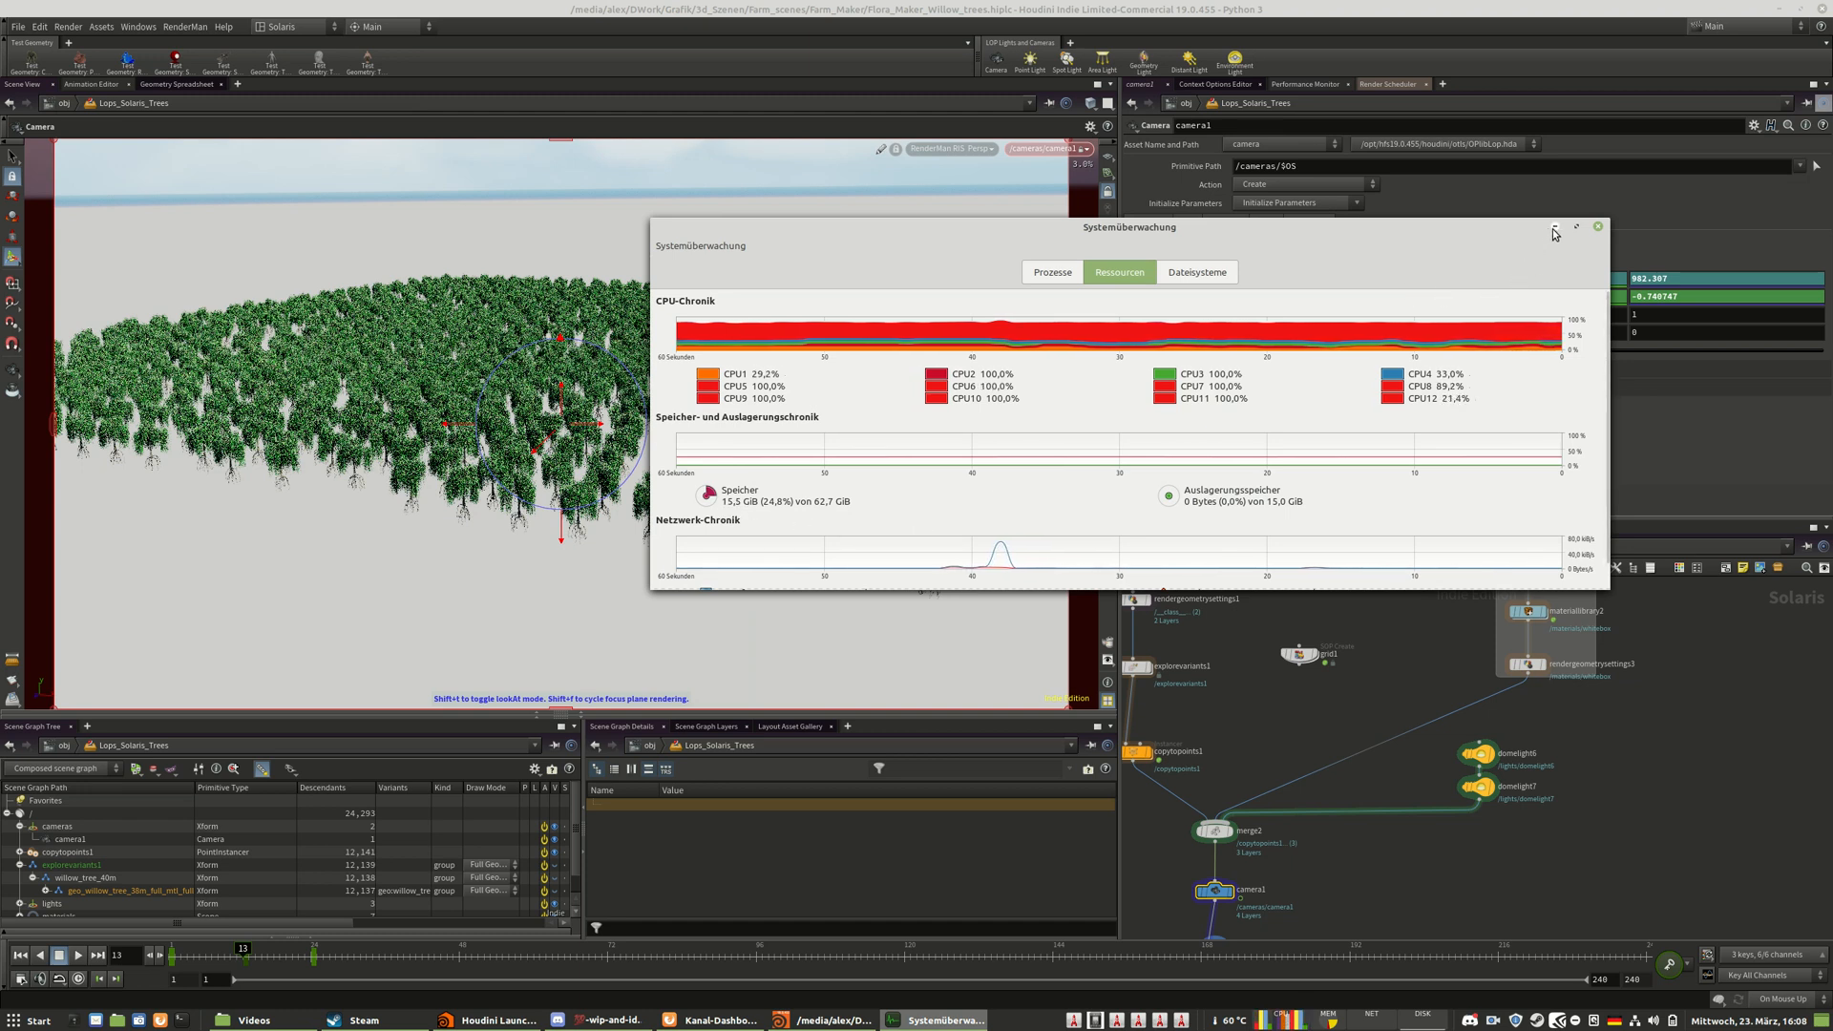
- Close Systemüberwachung to reveal camera1's close-up render of a willow trunk
left_click(1597, 225)
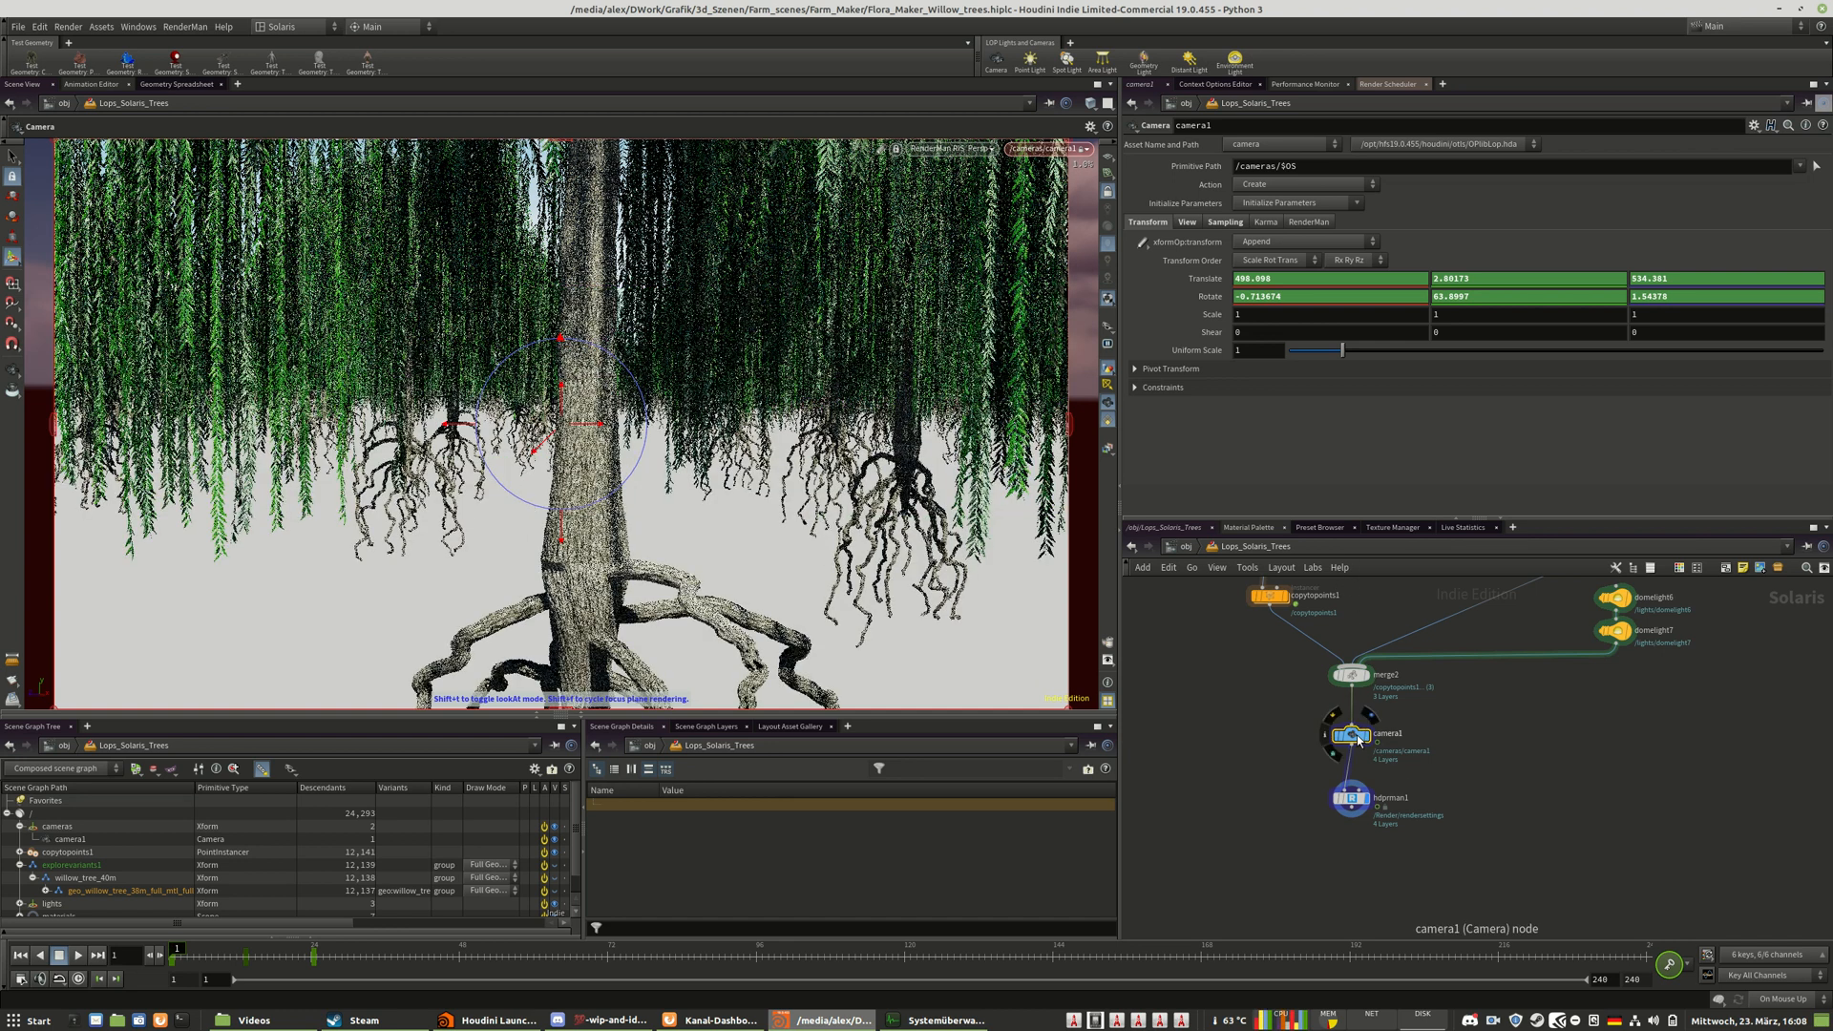
- Show camera1's View and Sampling settings, with focus distance 16.2179 and f-stop 4
left_click(1187, 222)
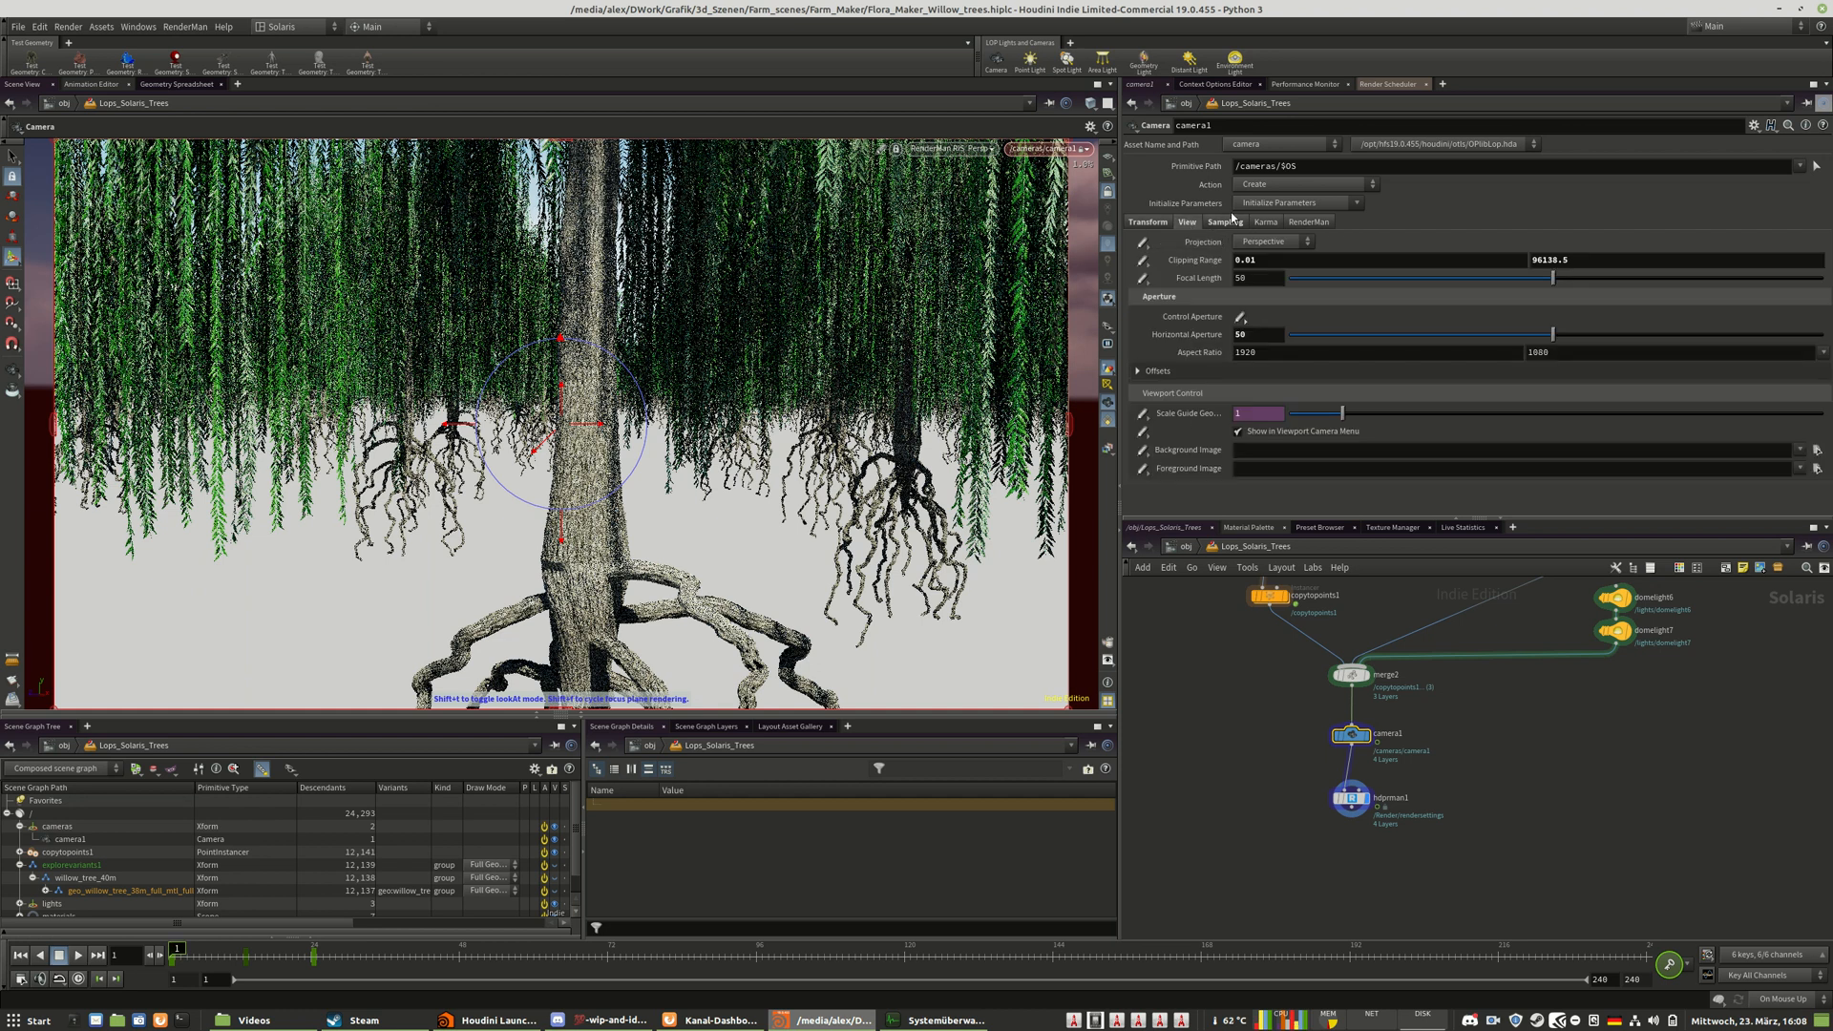
left_click(1226, 222)
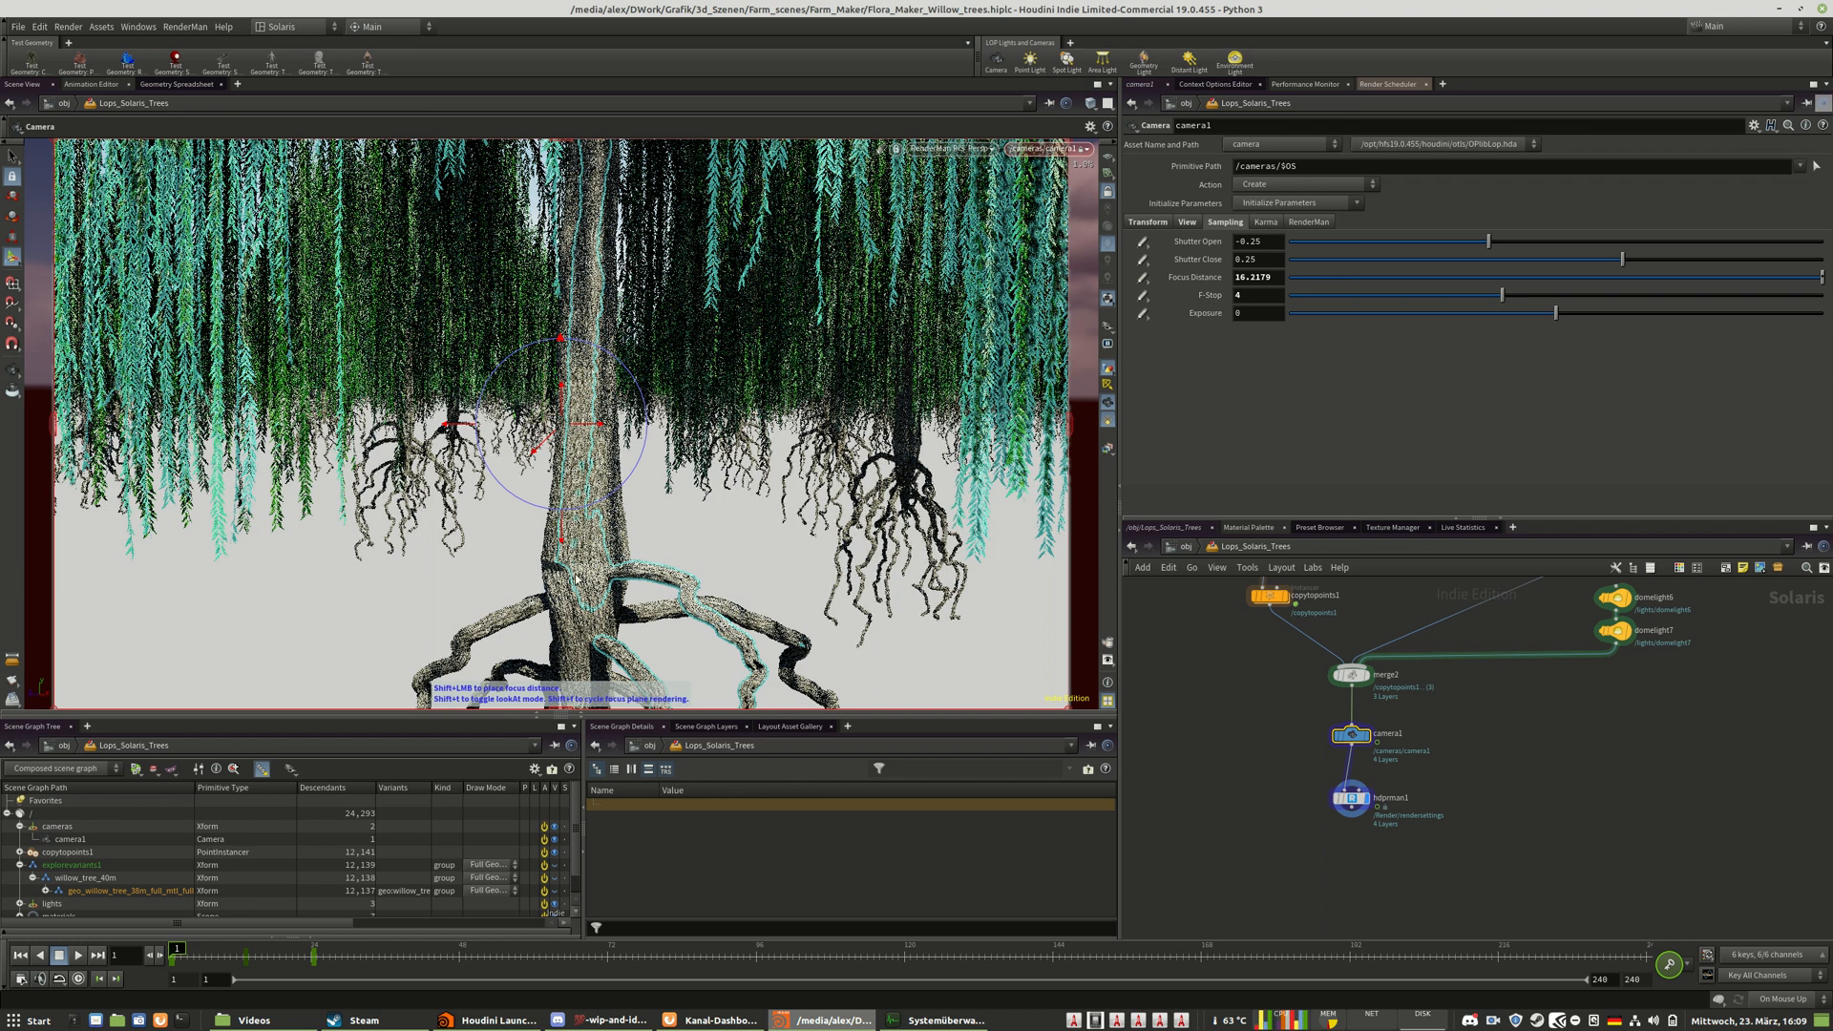
- Set camera1's f-stop to 2, leaving one small willow on open ground
left_click(1260, 295)
type("2")
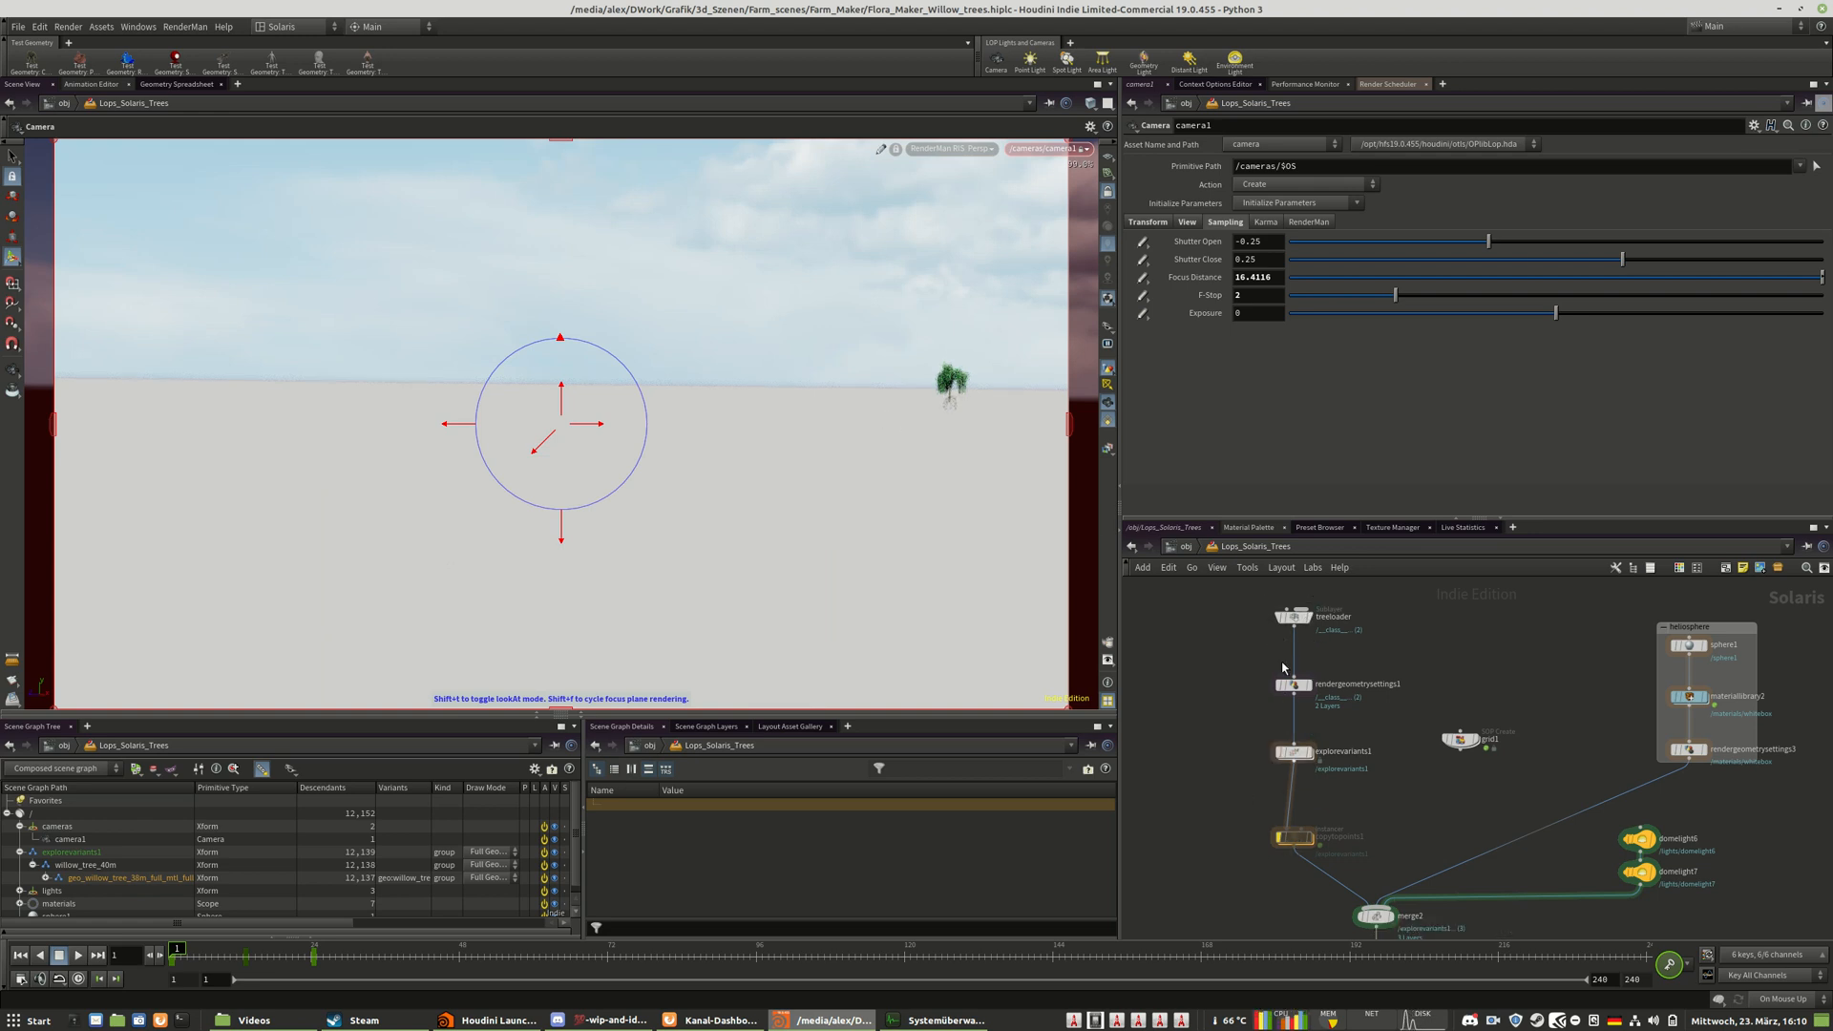
- Display the treeloader willow through rendergeometrysettings1 and frame it up close
left_click(1292, 616)
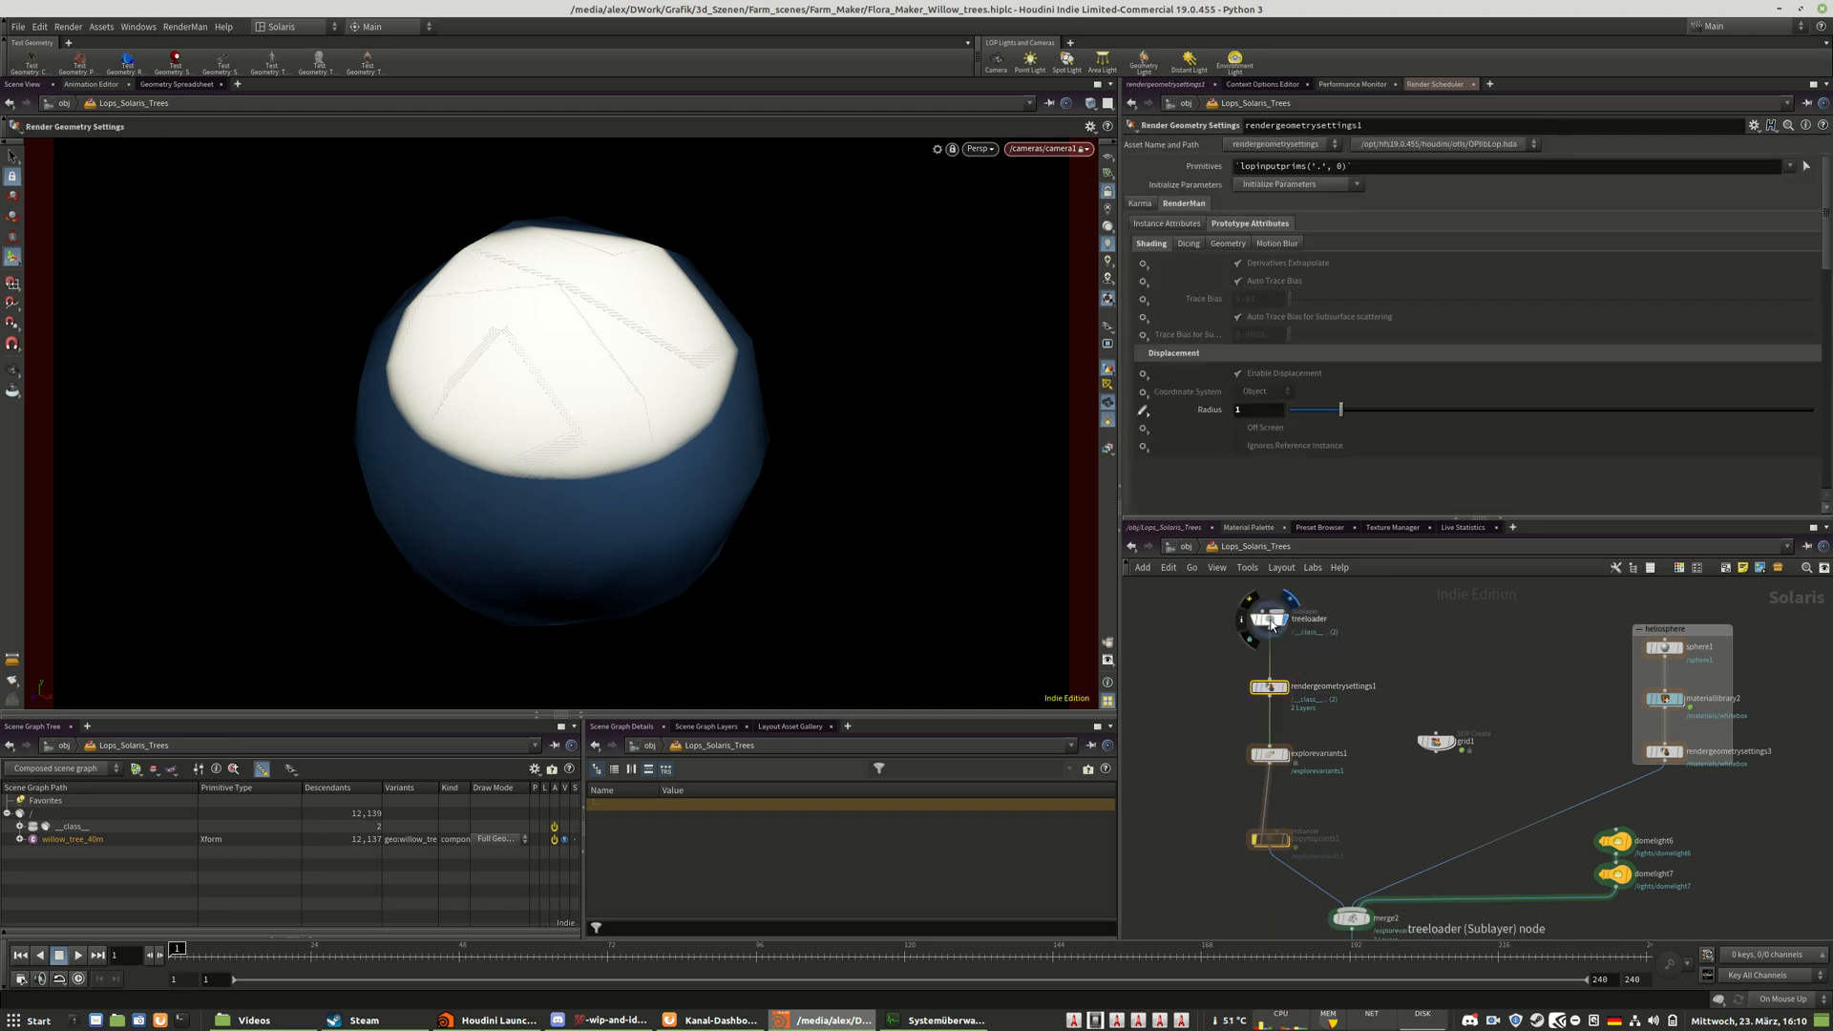
left_click(1269, 614)
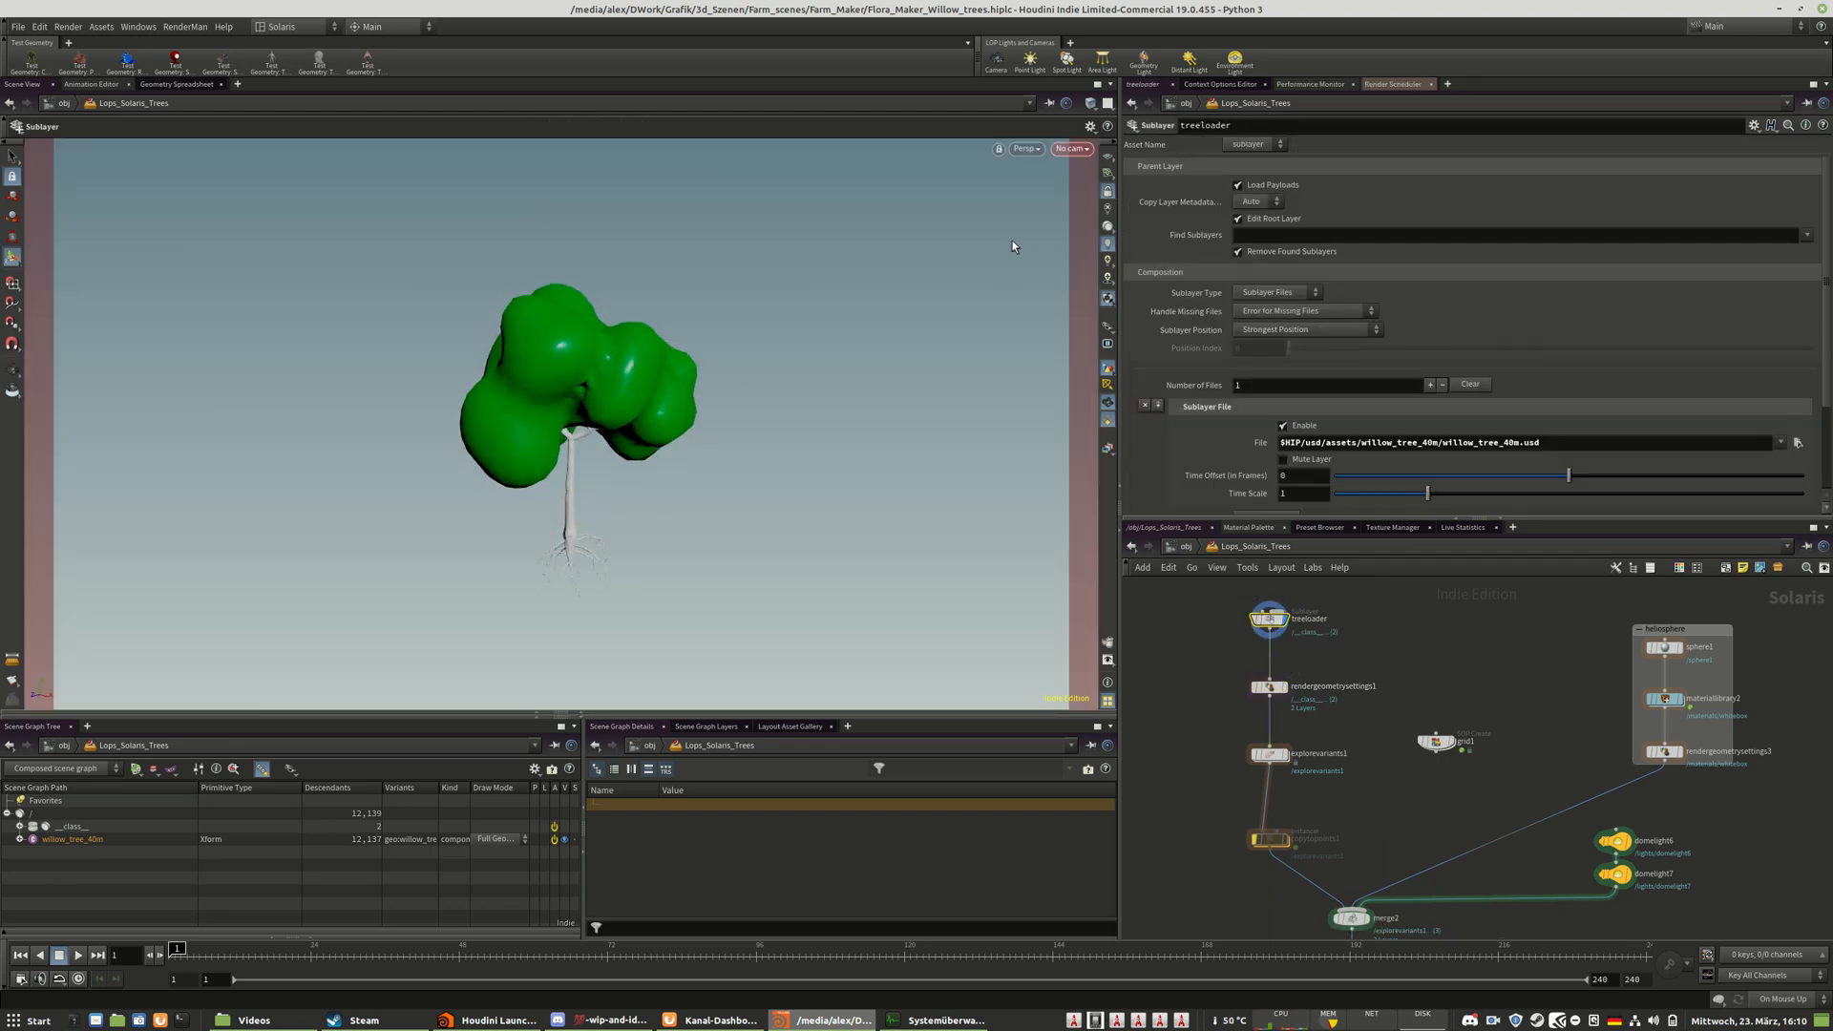
left_click(1069, 149)
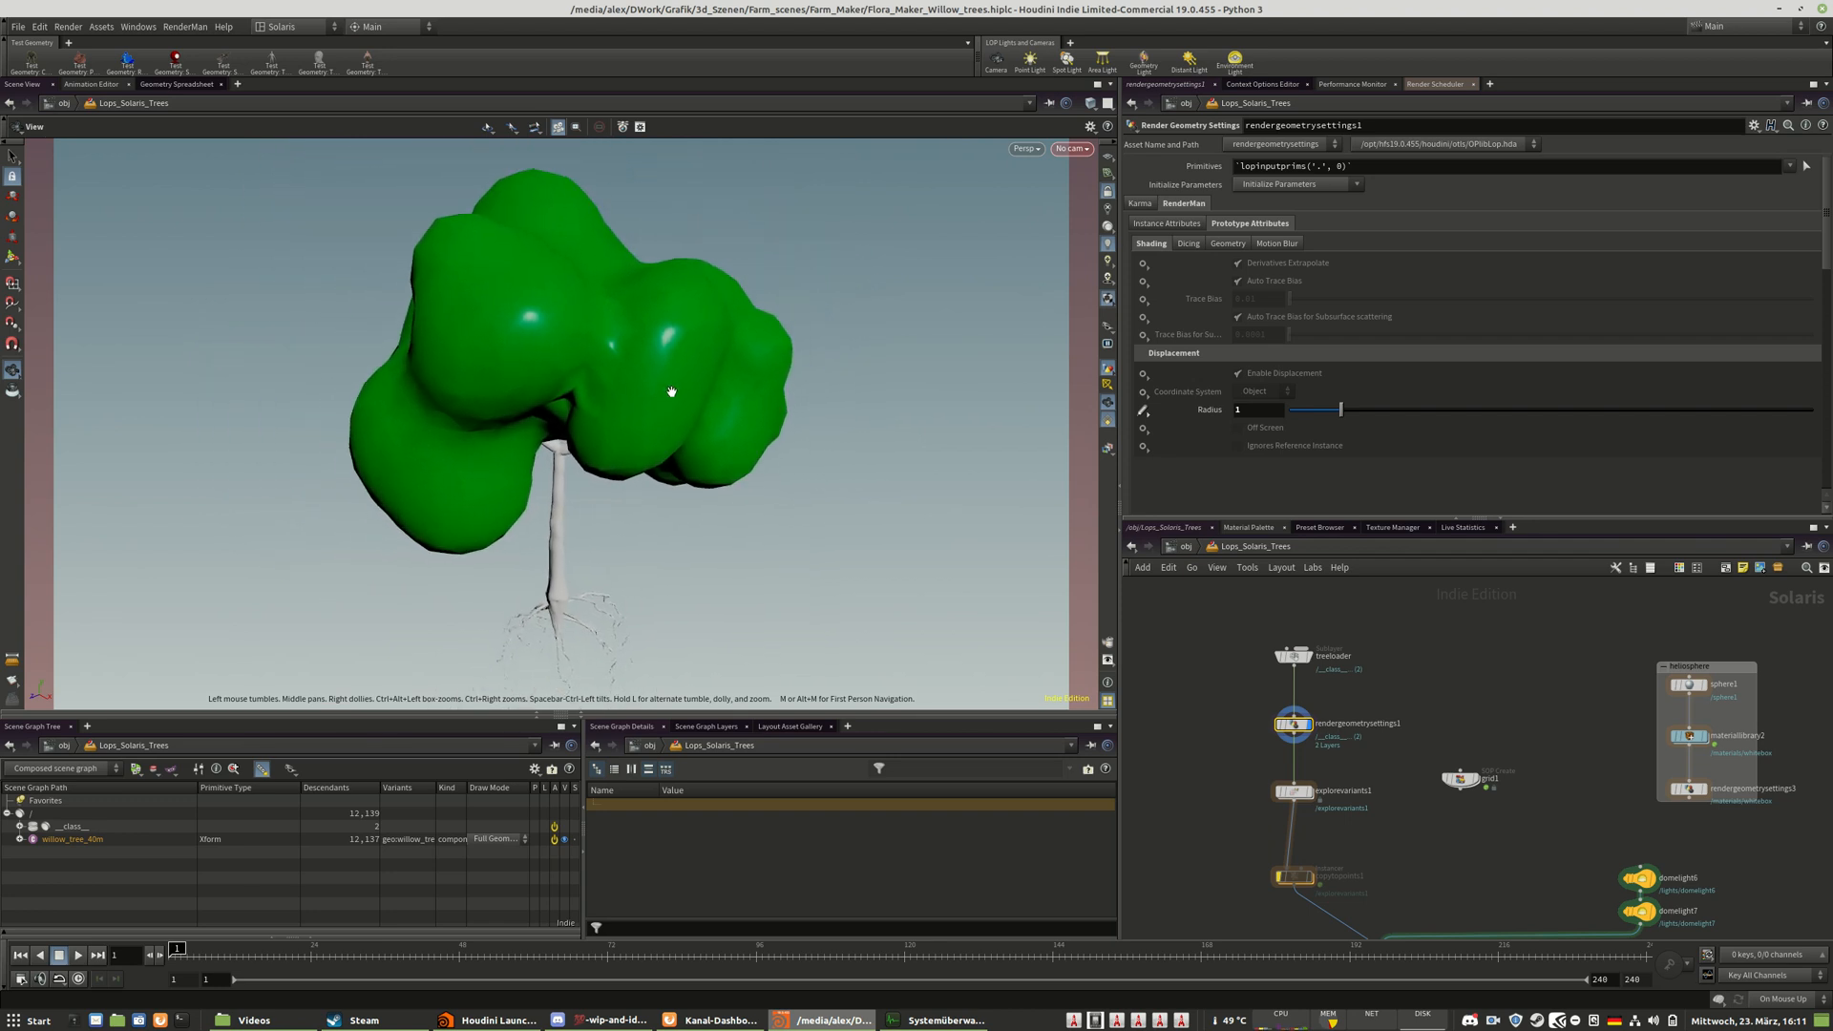
left_click(1069, 148)
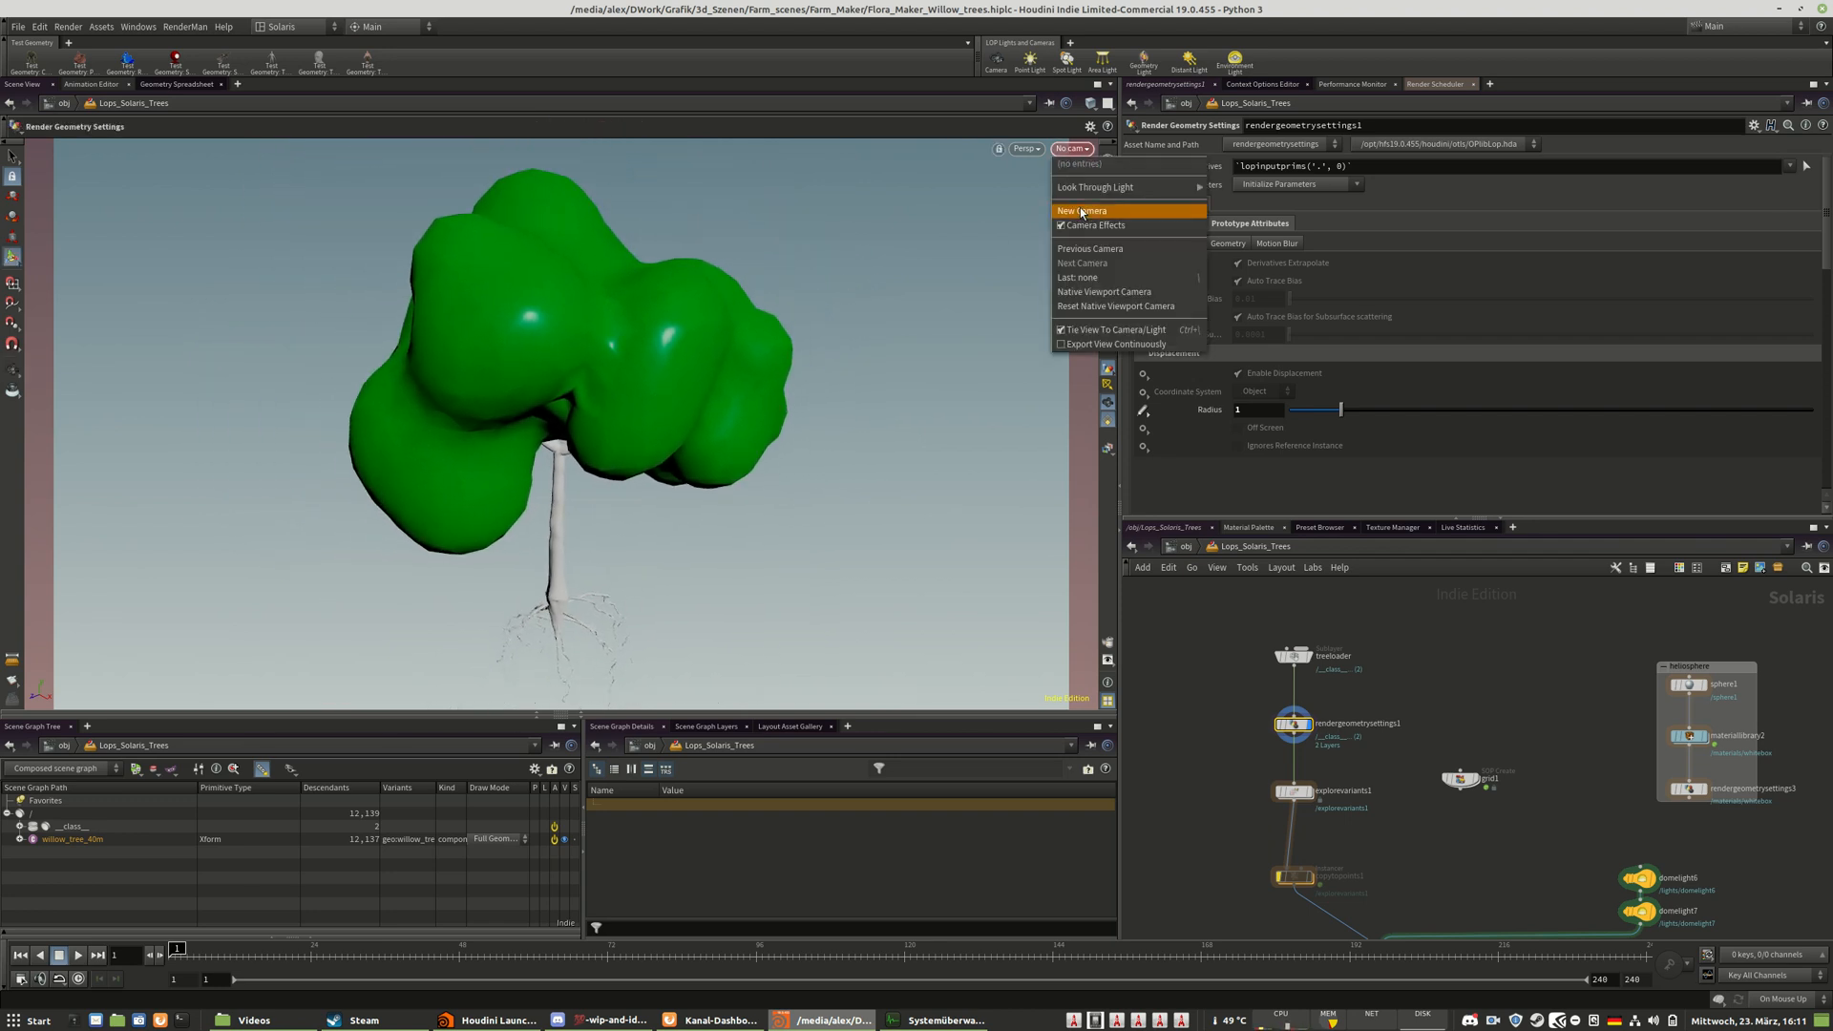
- Create a new camera from the current view and render it with RenderMan XPU
left_click(1082, 212)
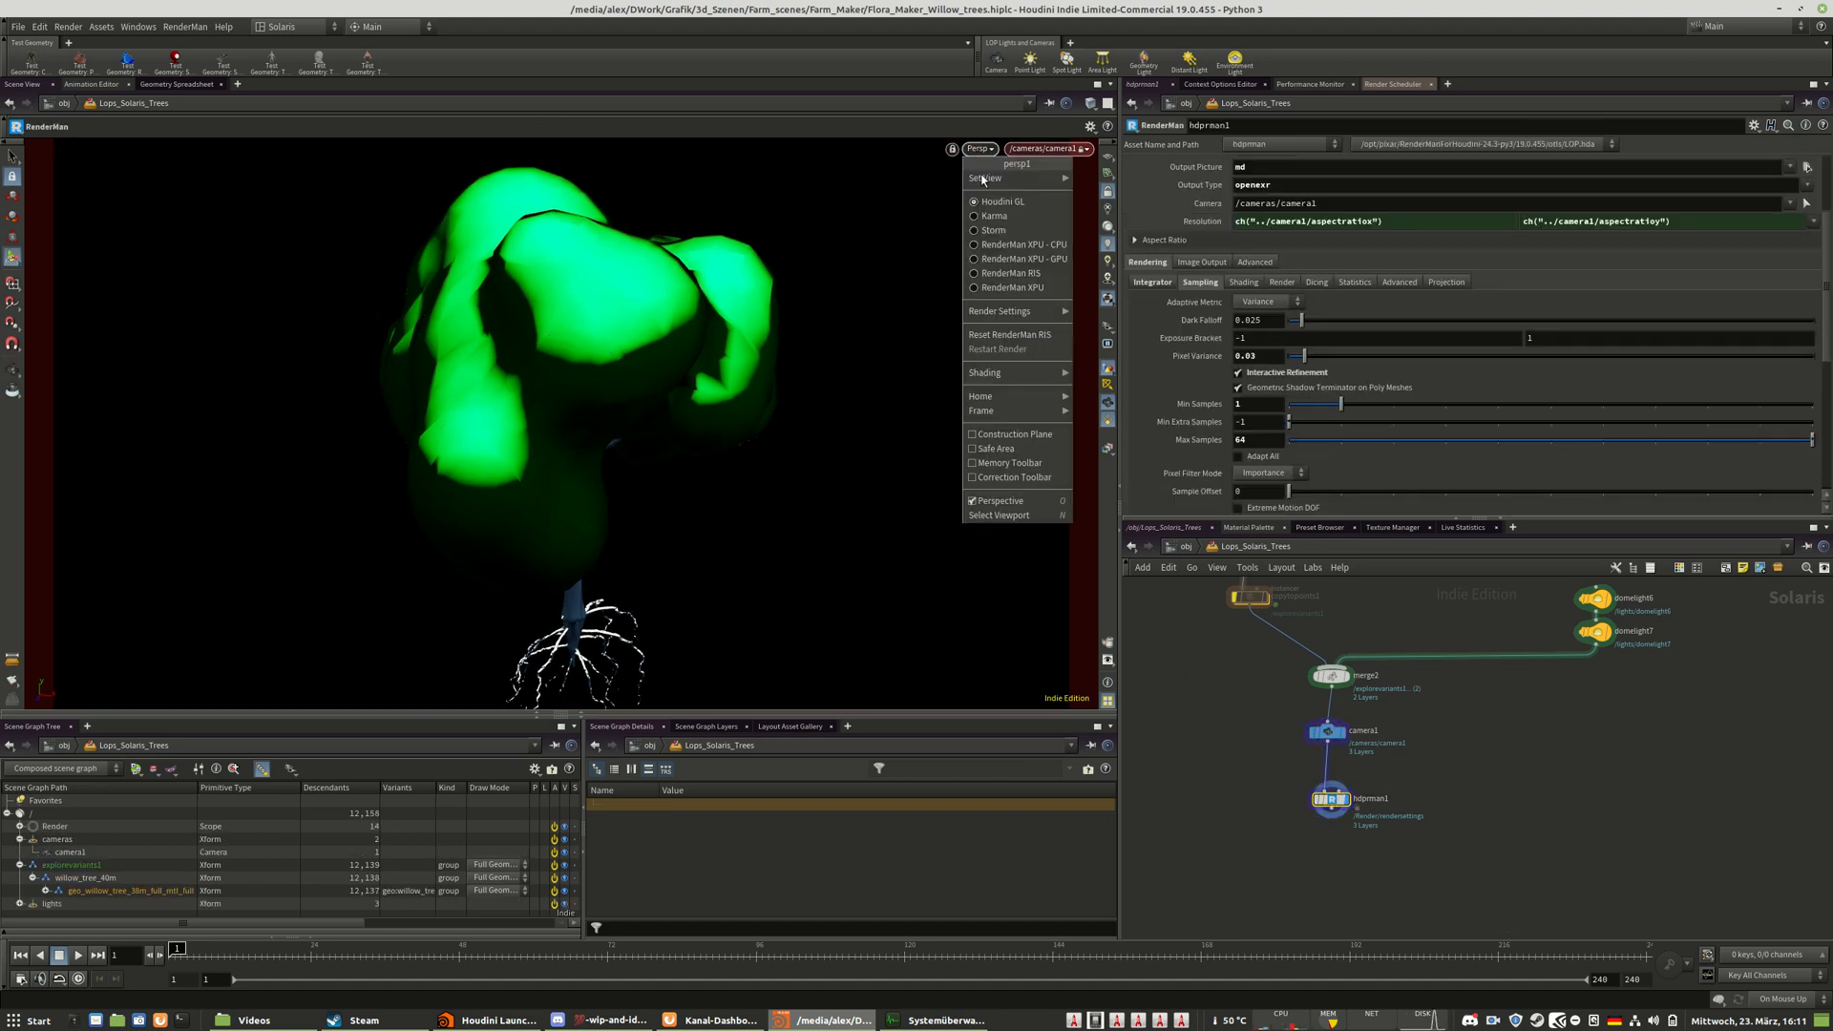
left_click(1012, 272)
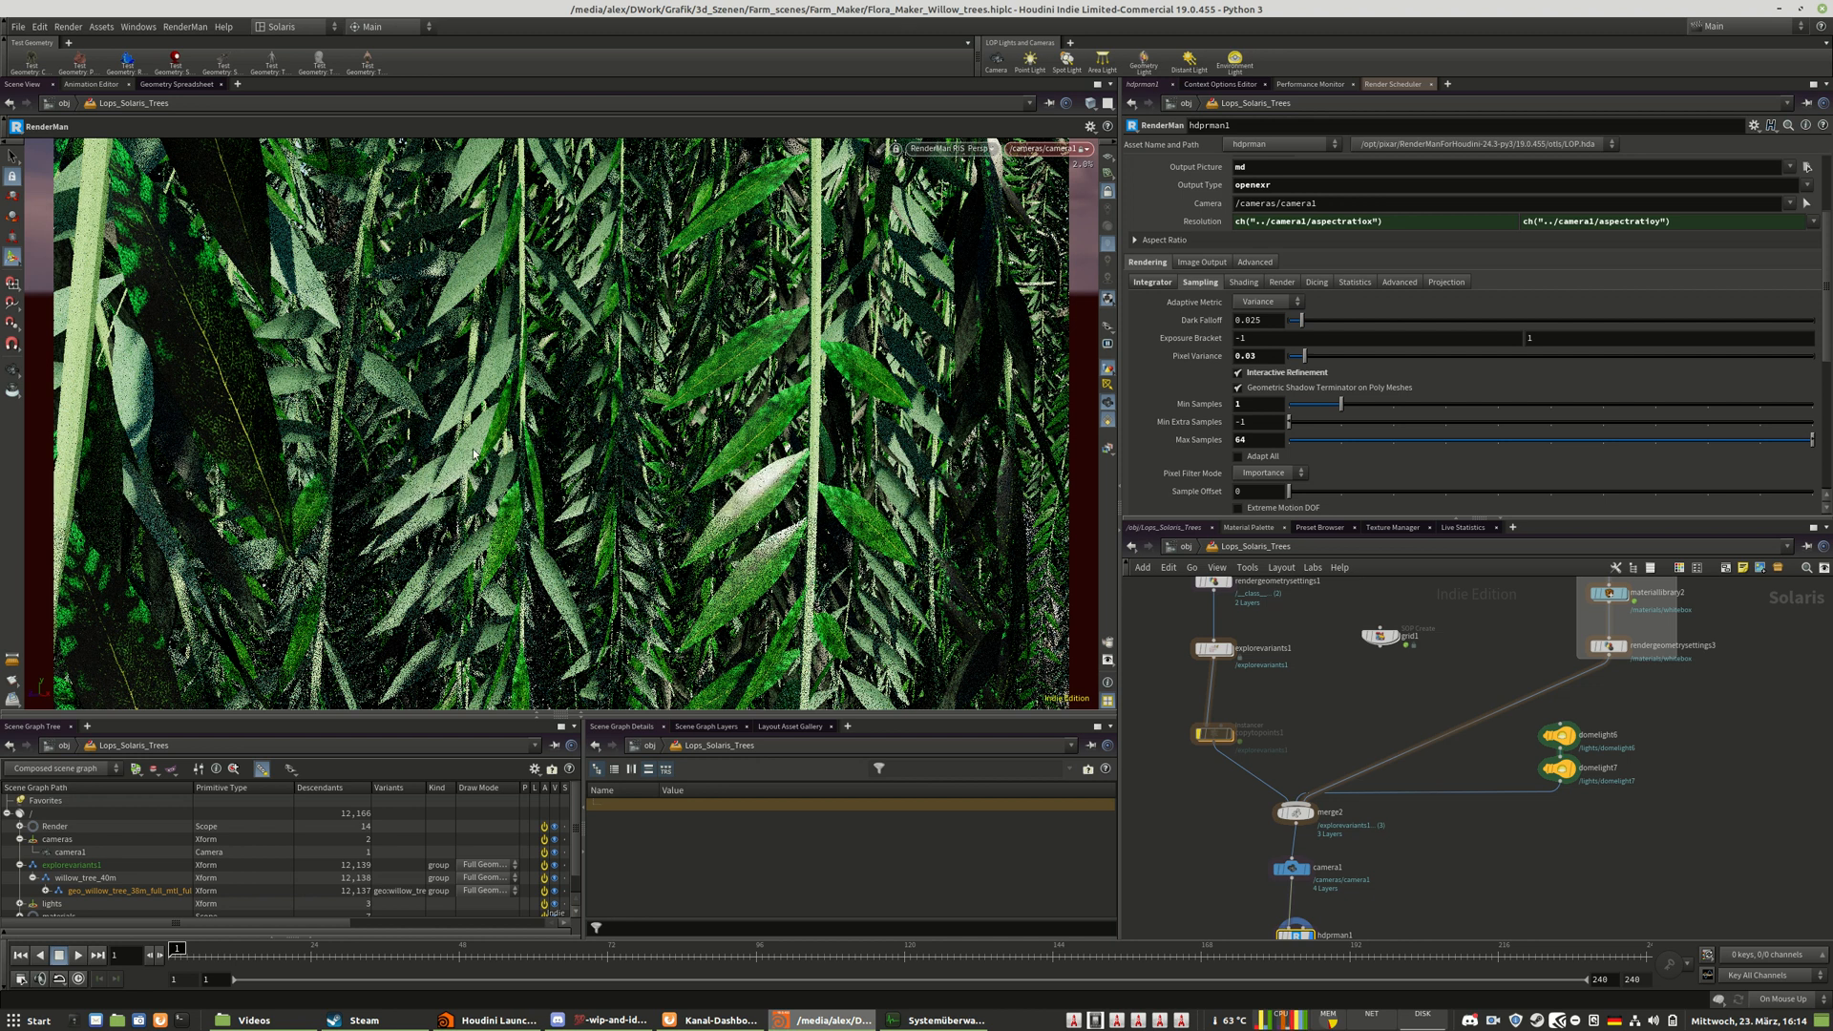
mouse_move(131, 202)
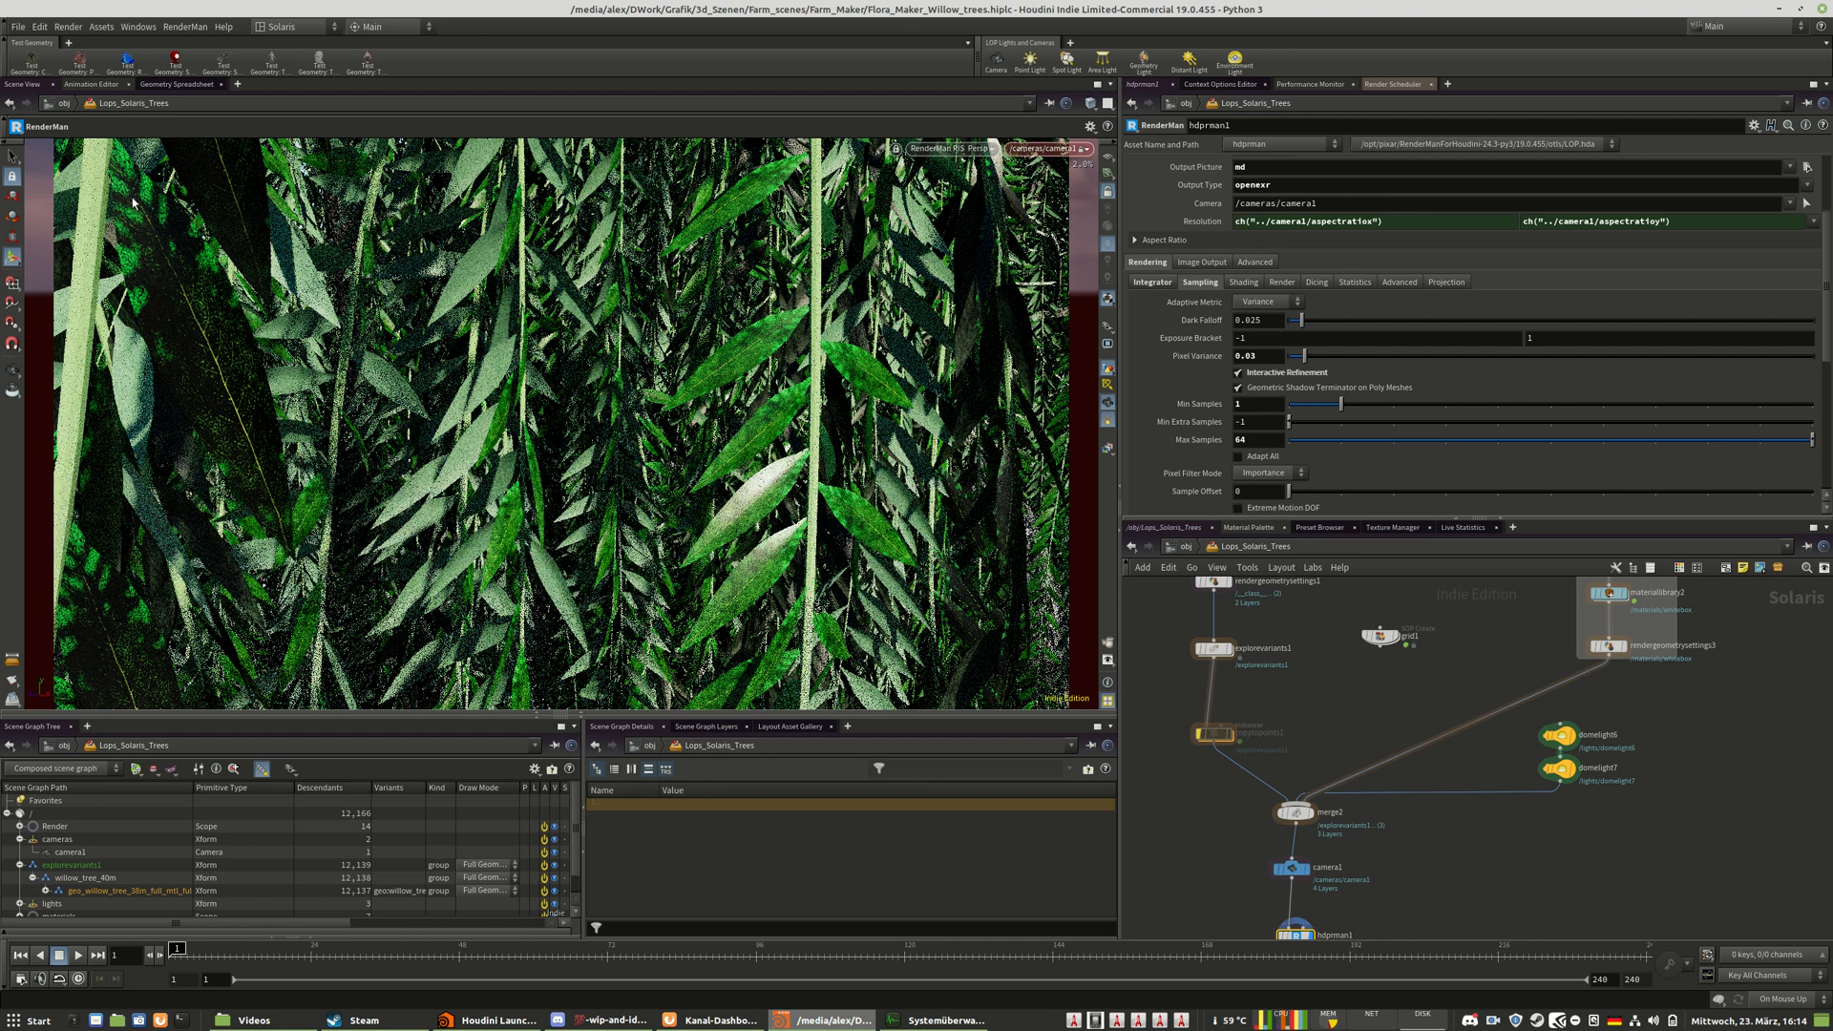